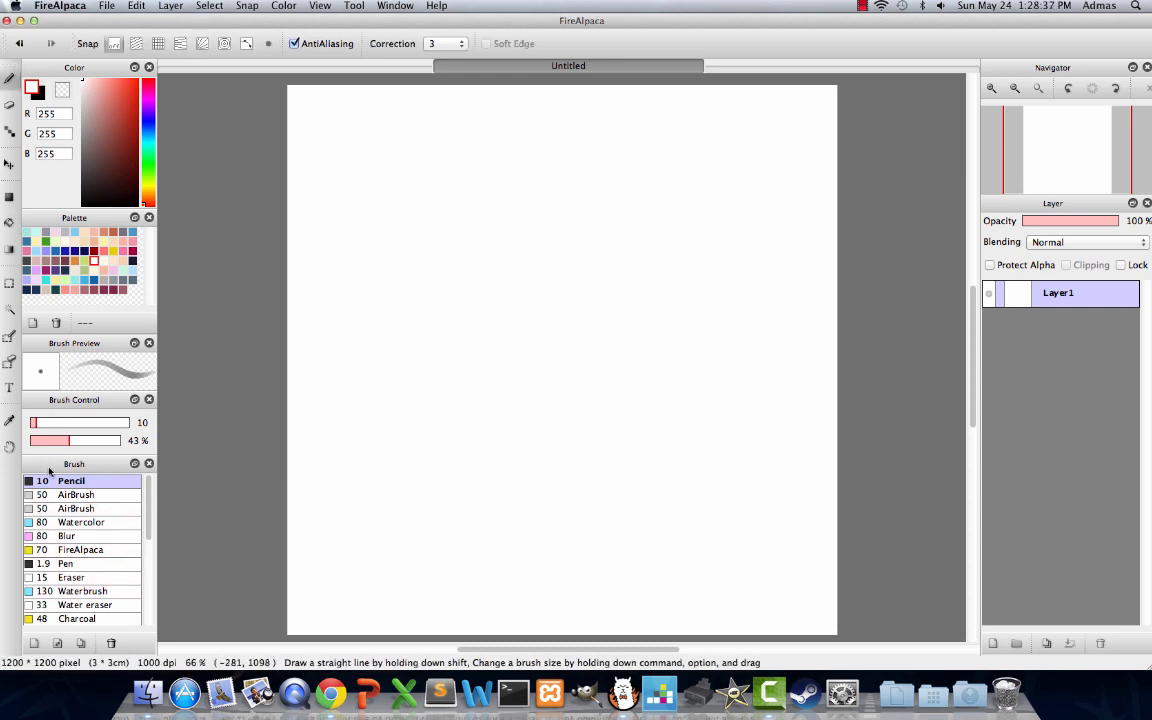
mouse_move(30, 361)
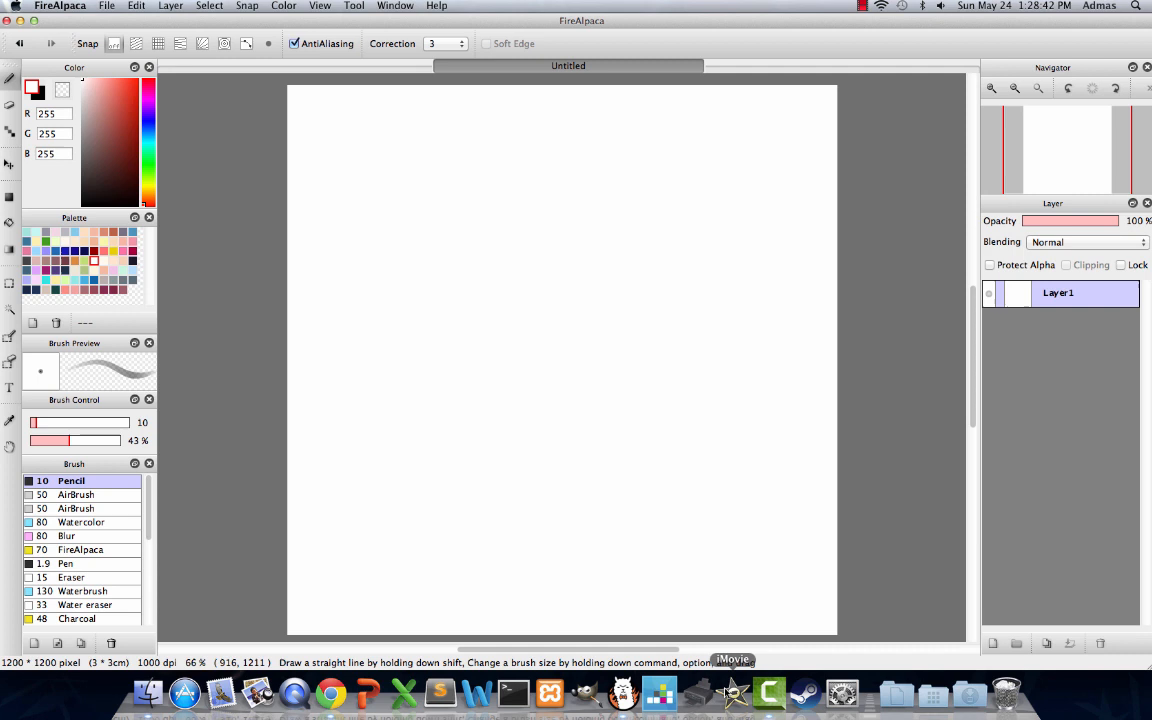
mouse_move(734, 391)
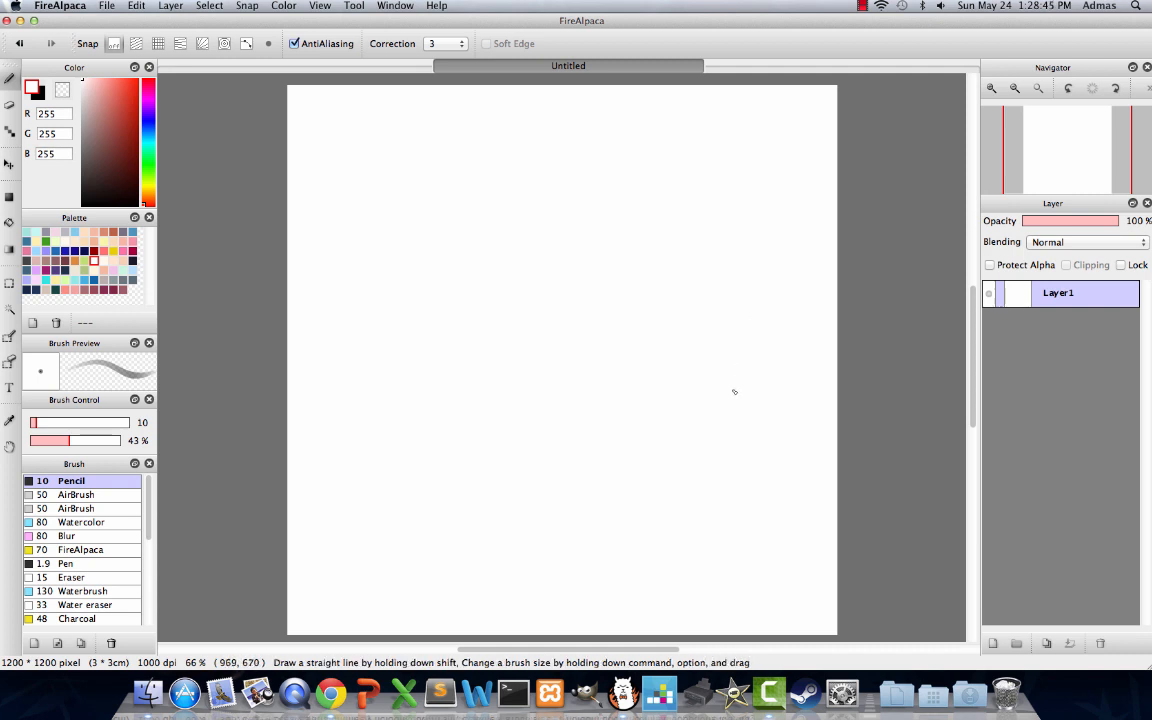
mouse_move(755, 676)
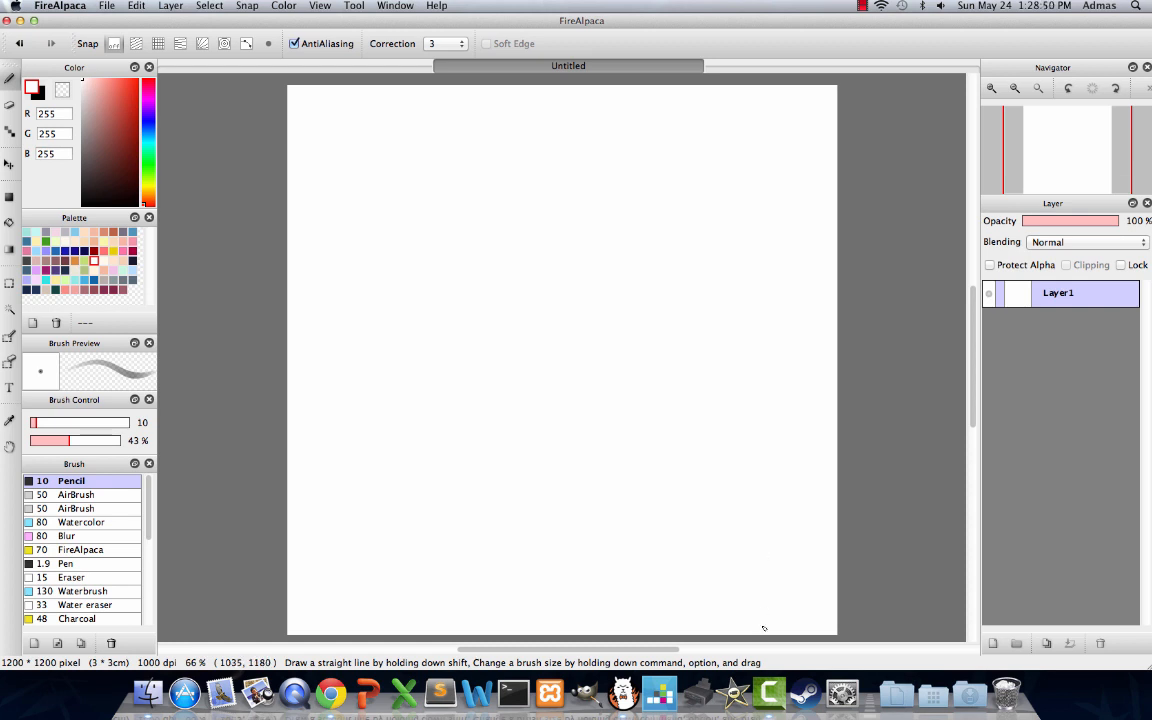
mouse_move(807, 692)
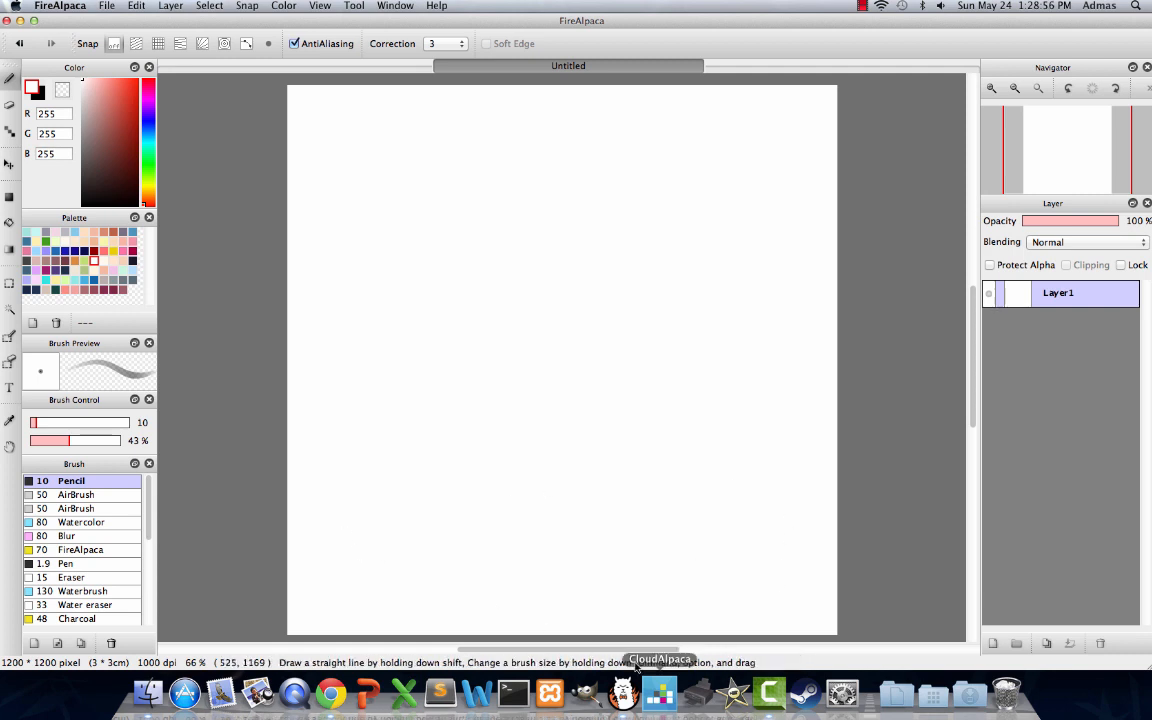
mouse_move(665, 677)
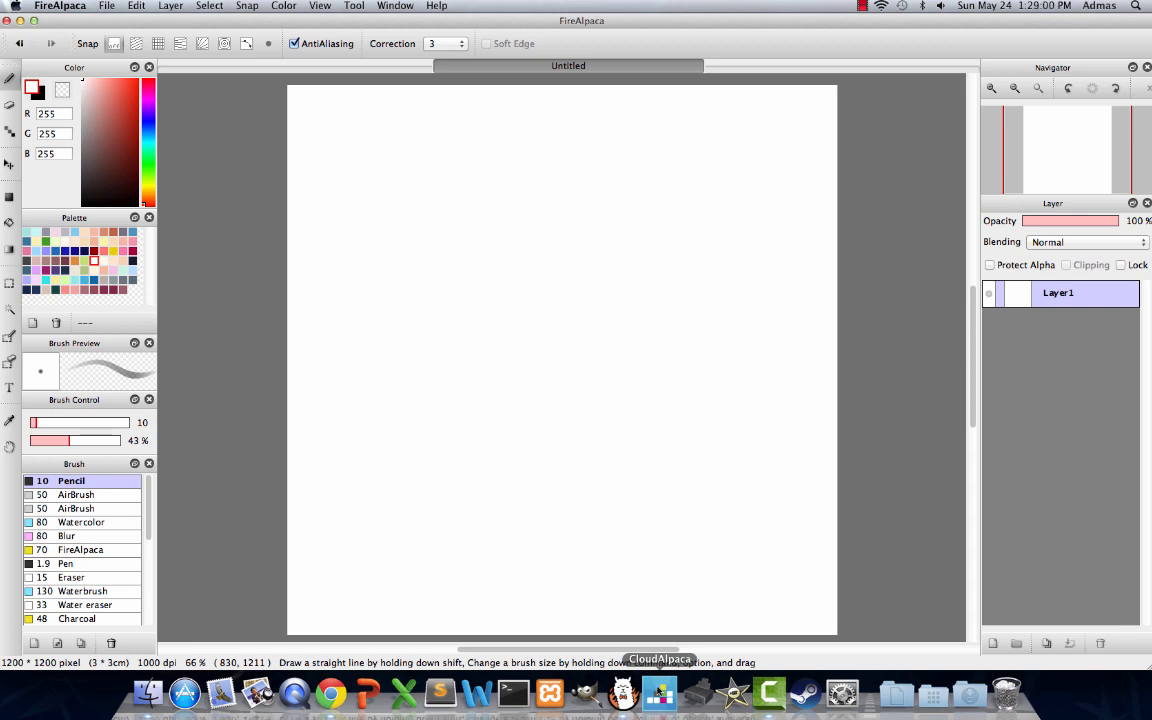
mouse_move(585, 692)
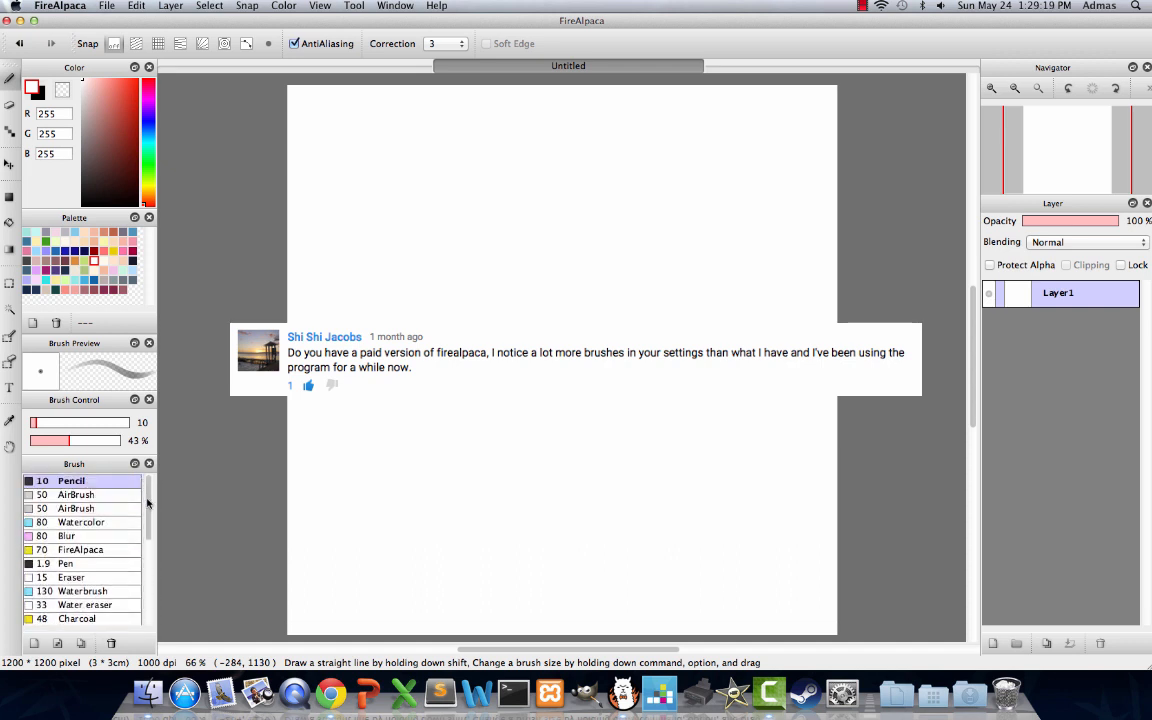
Create a new Watercolor-type brush with soft edges left off.
scroll(down, 3)
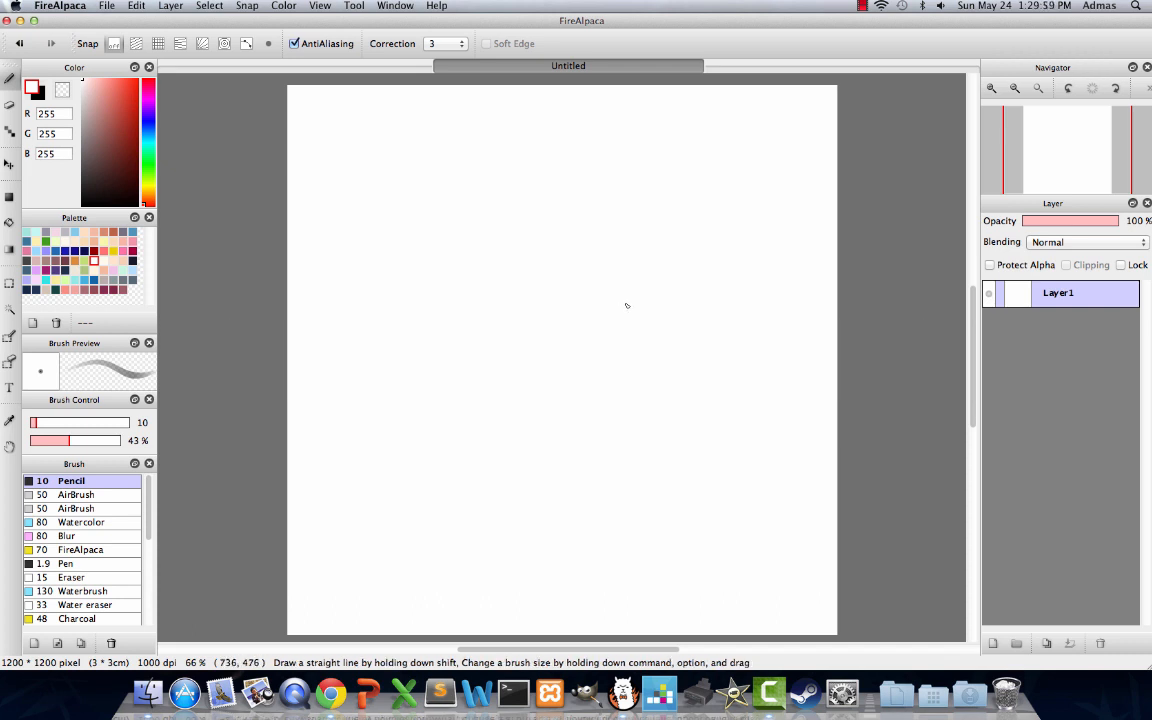
mouse_move(371, 558)
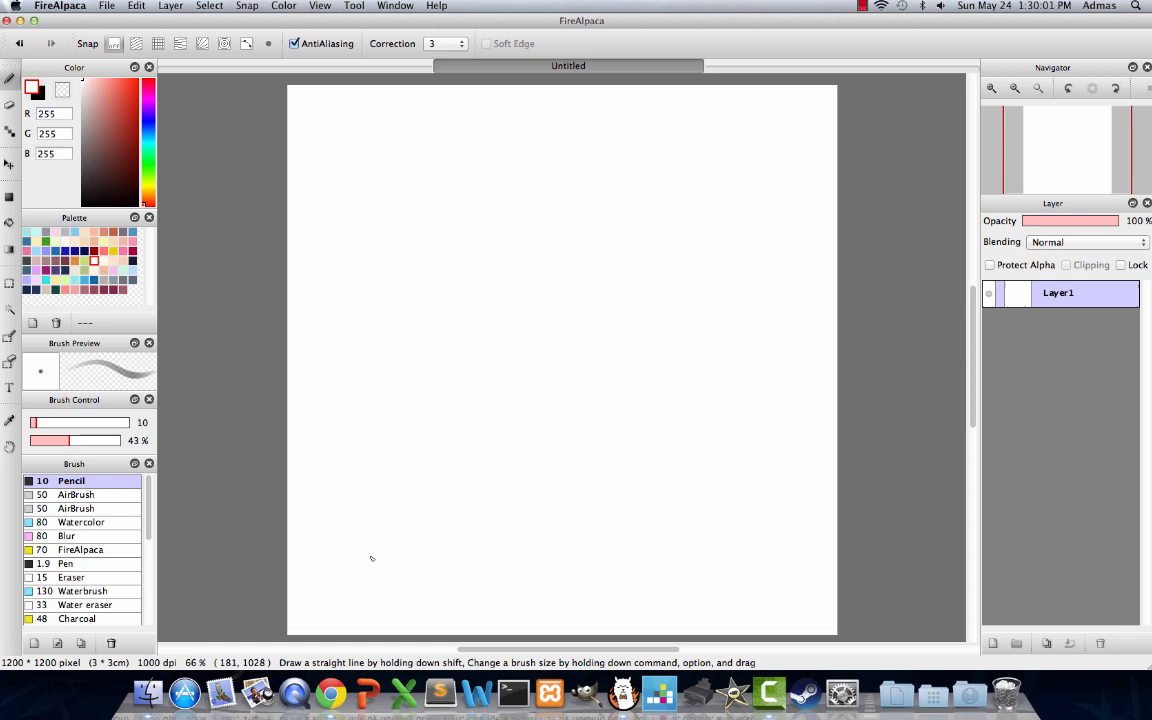
mouse_move(502, 528)
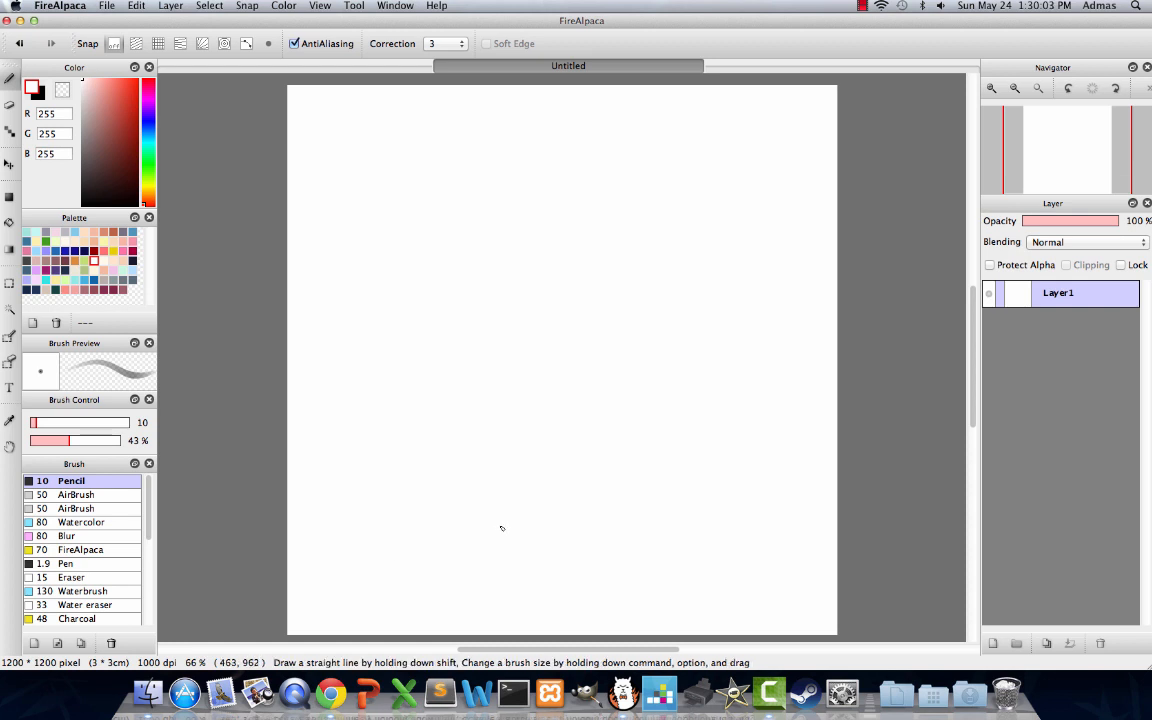
mouse_move(786, 558)
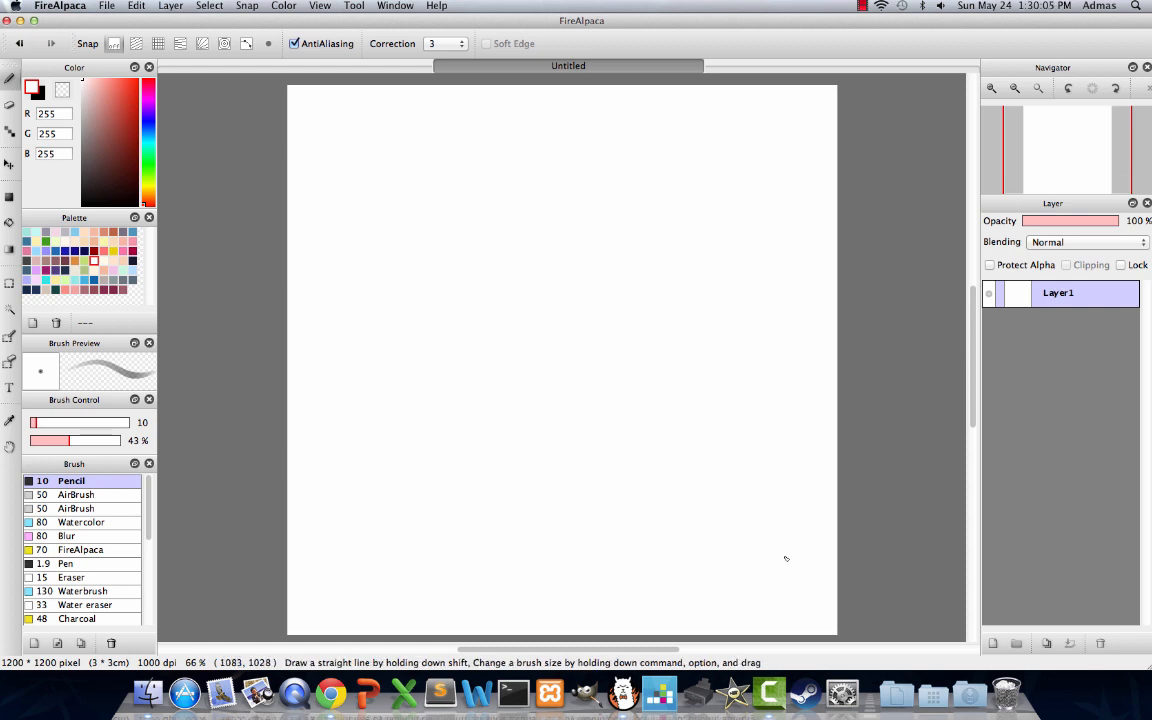
mouse_move(809, 542)
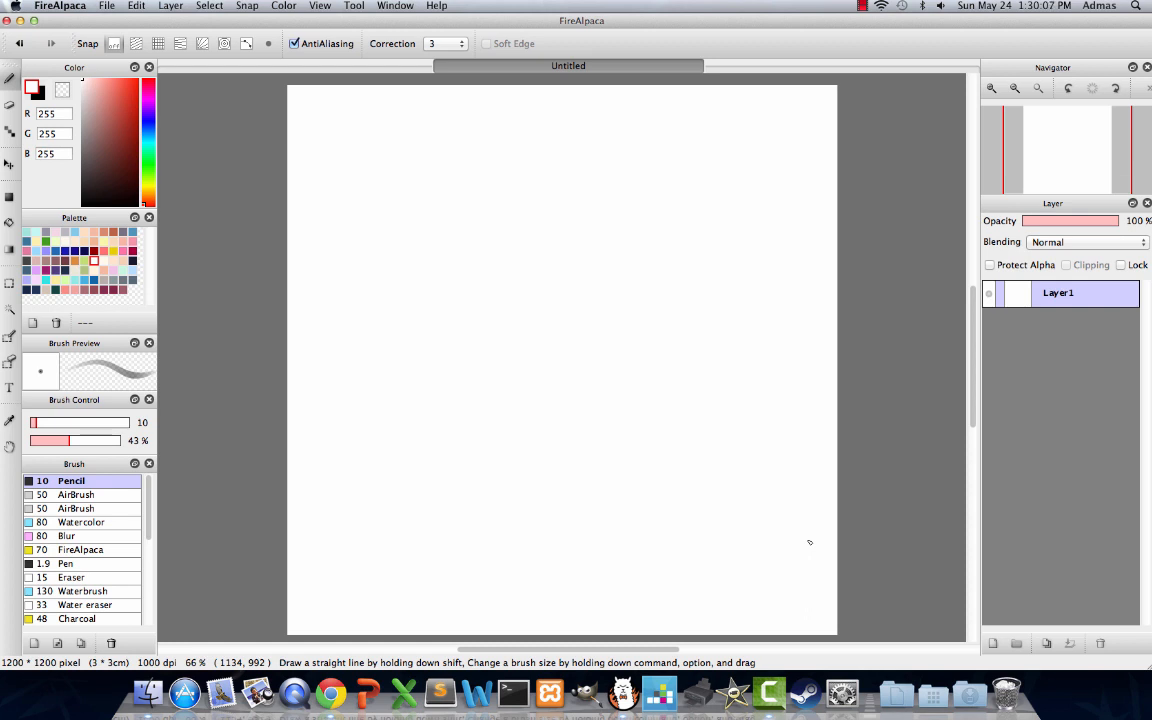
mouse_move(388, 502)
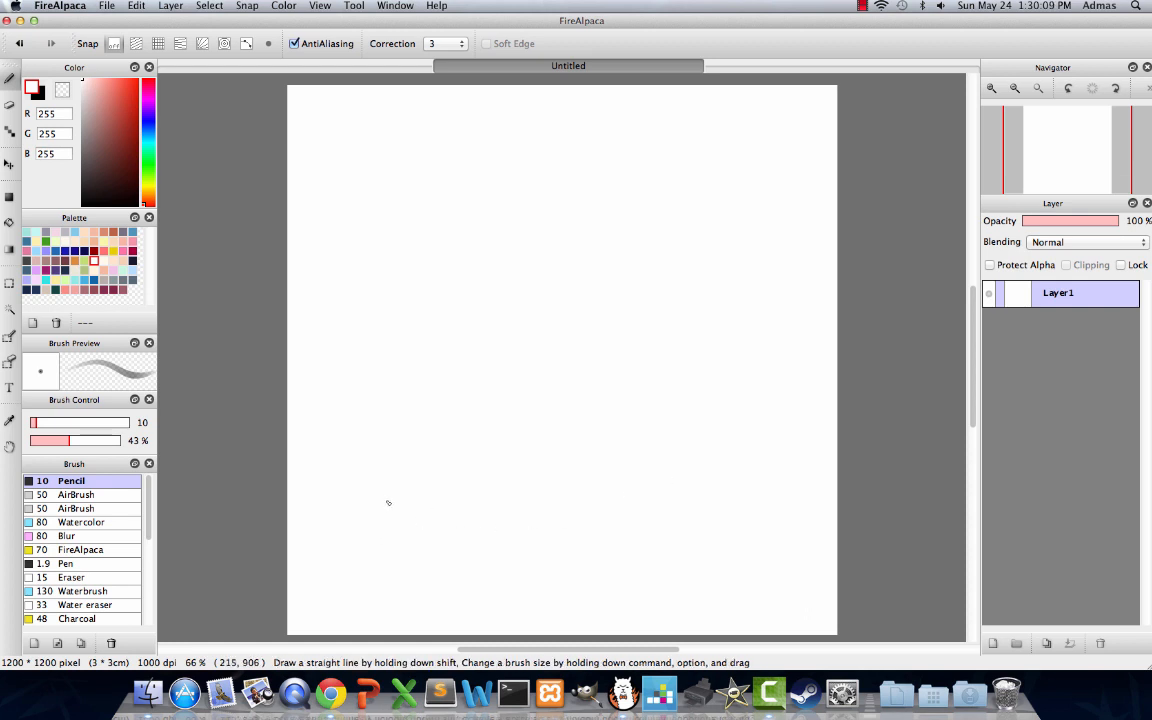
mouse_move(377, 471)
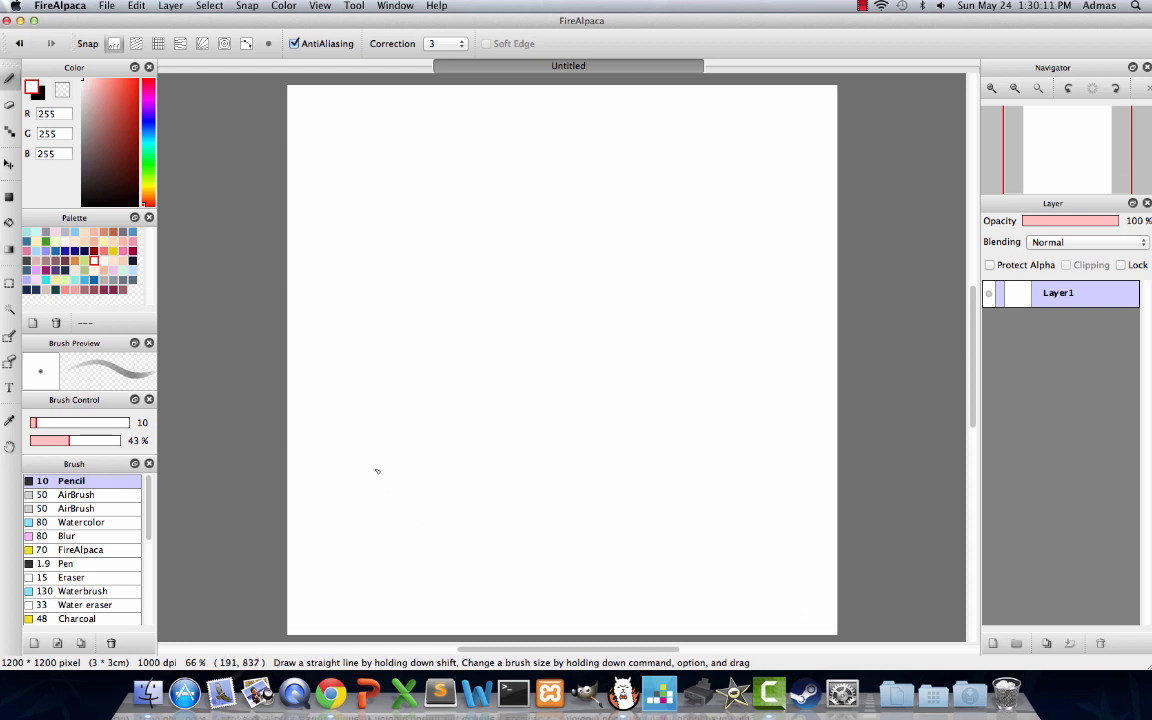
mouse_move(377, 476)
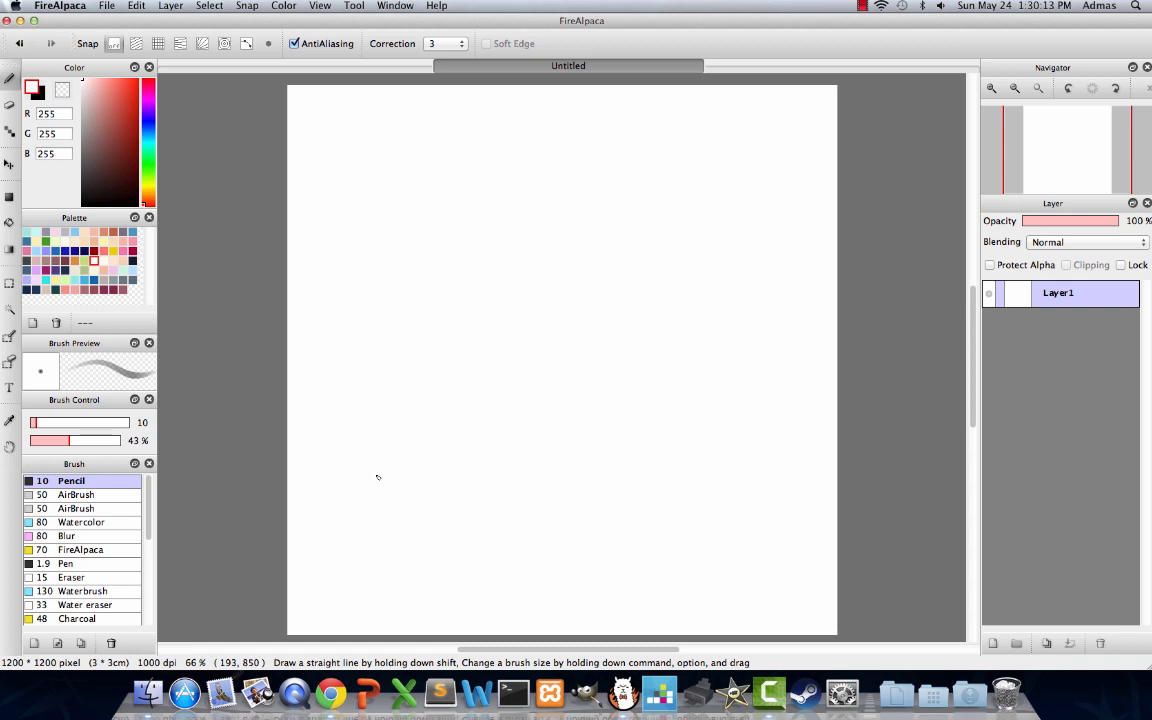
mouse_move(381, 477)
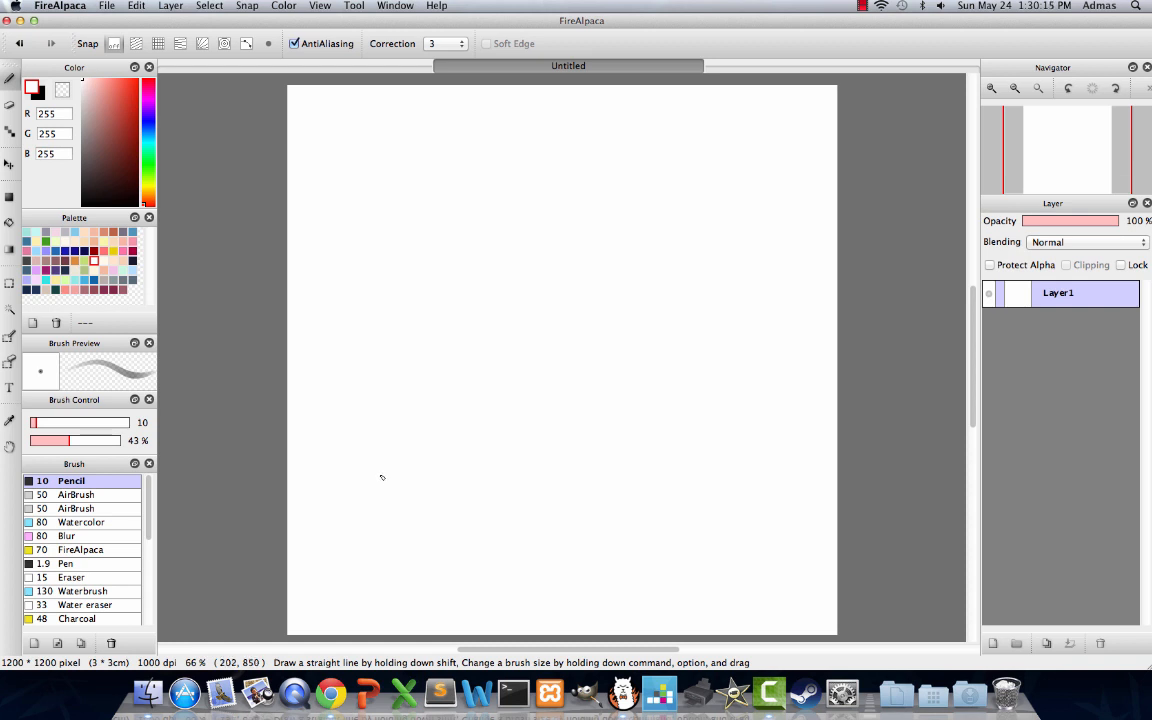
mouse_move(299, 347)
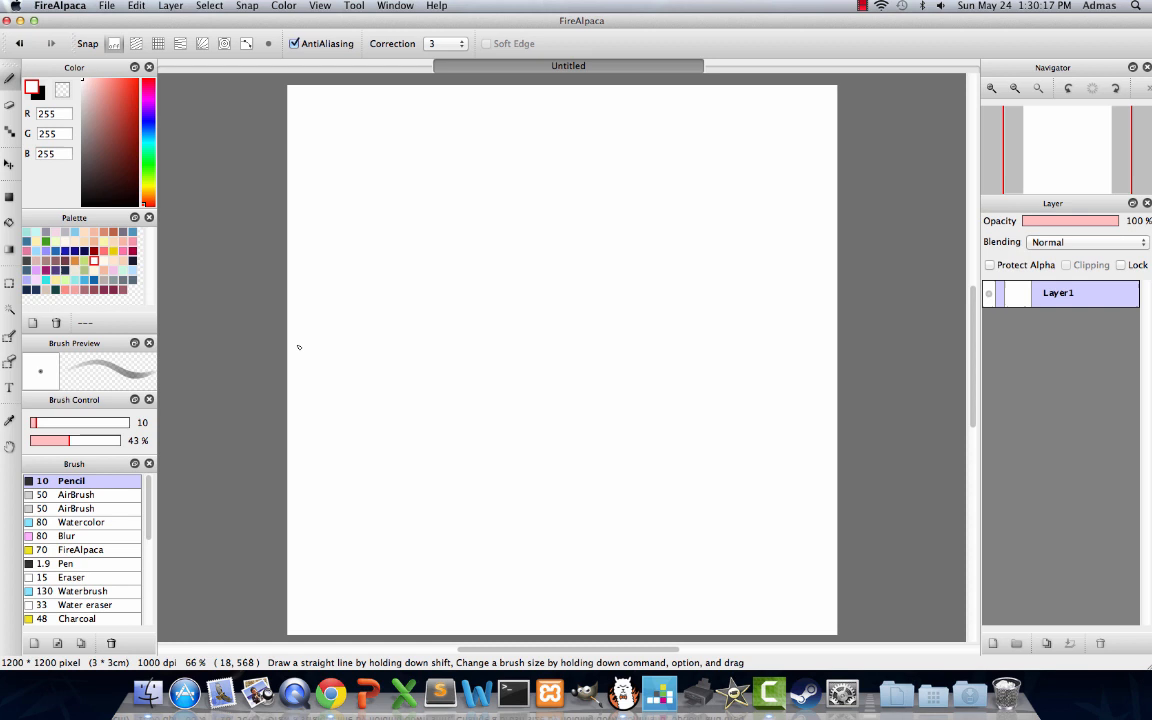
mouse_move(278, 444)
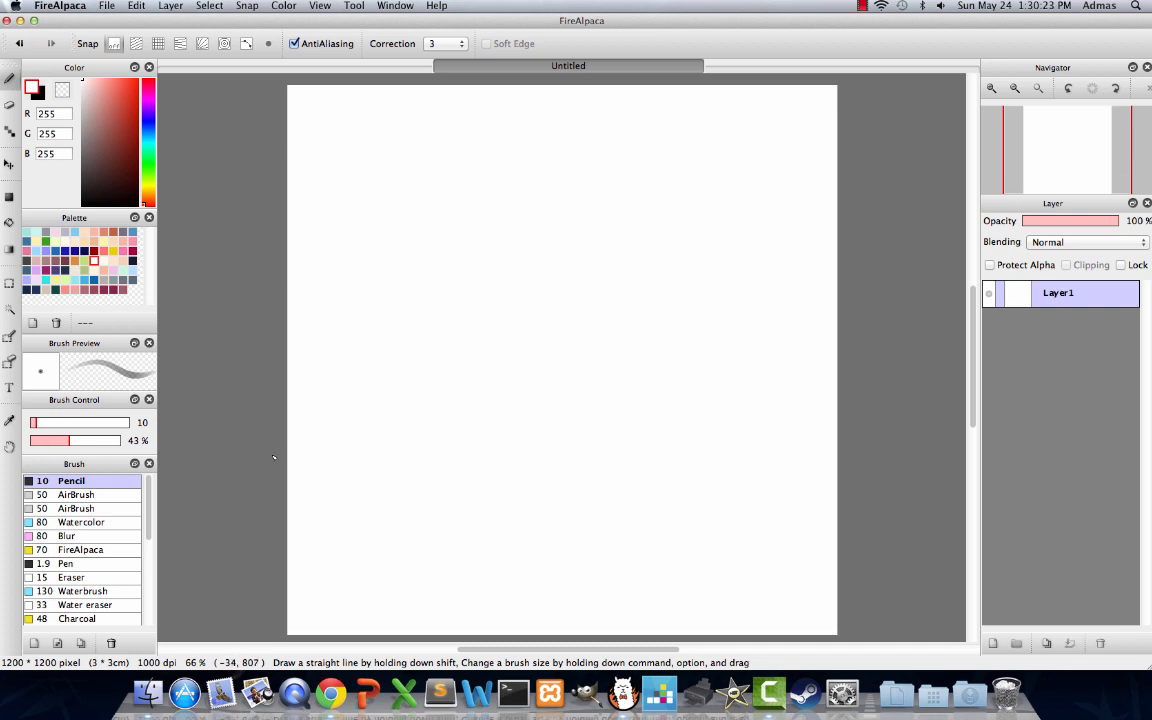
scroll(down, 3)
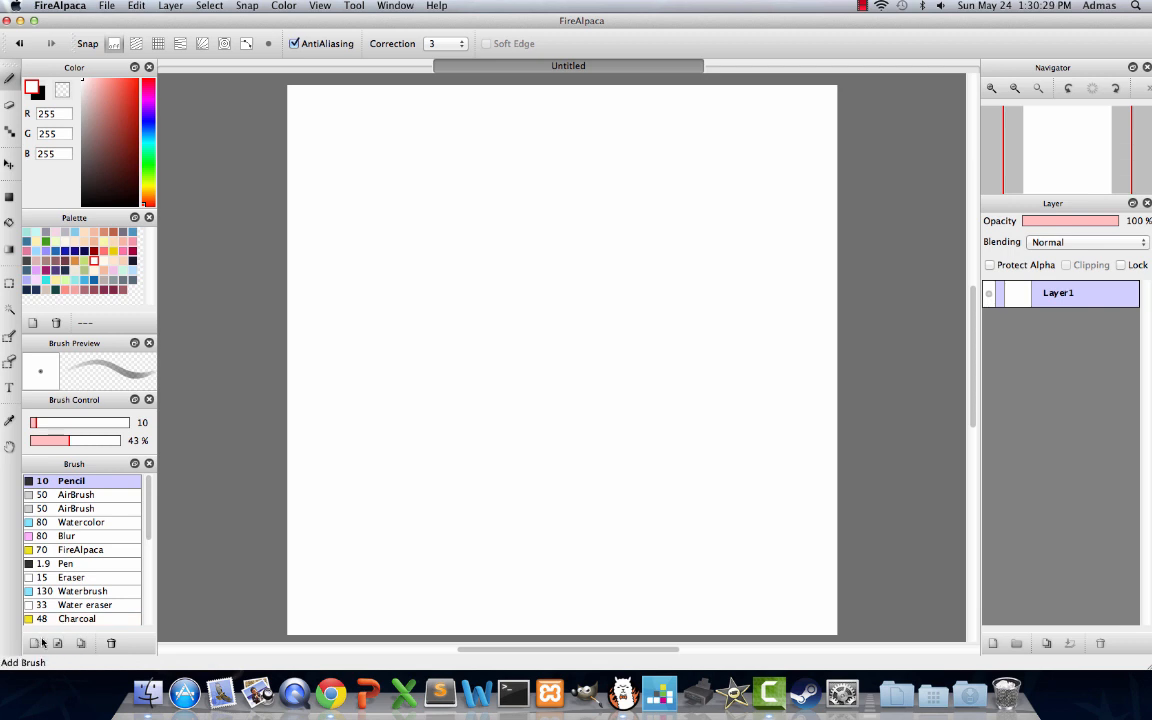
mouse_move(33, 643)
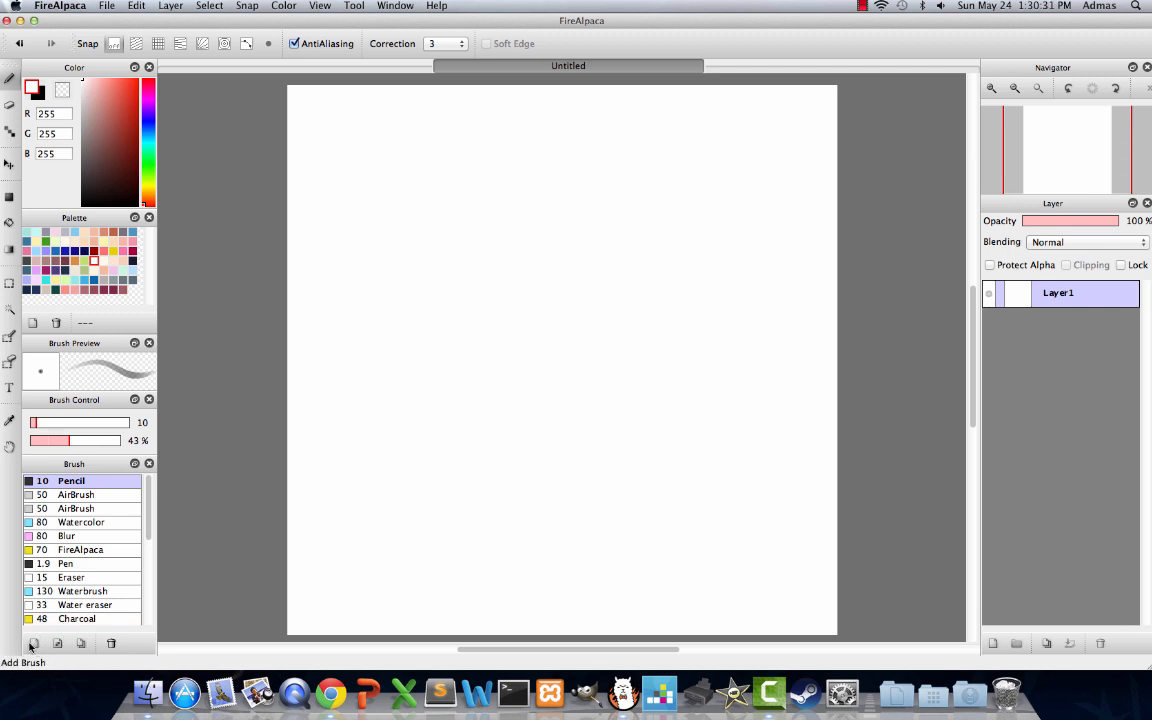
click(33, 643)
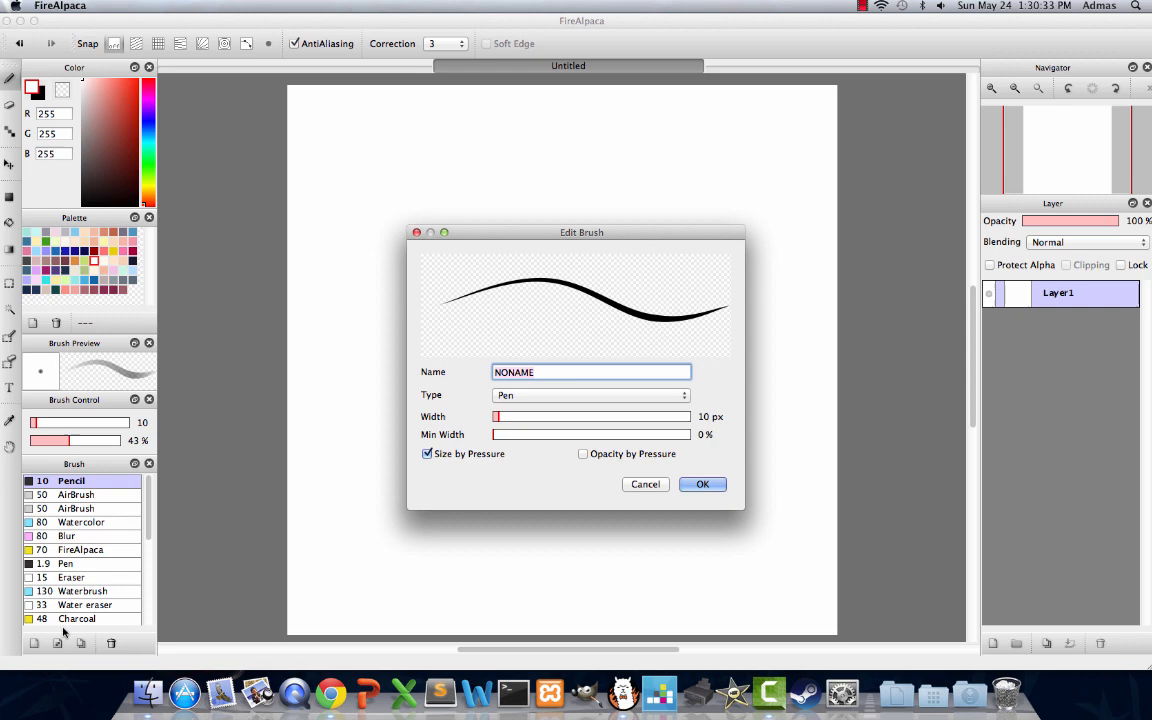
mouse_move(325, 493)
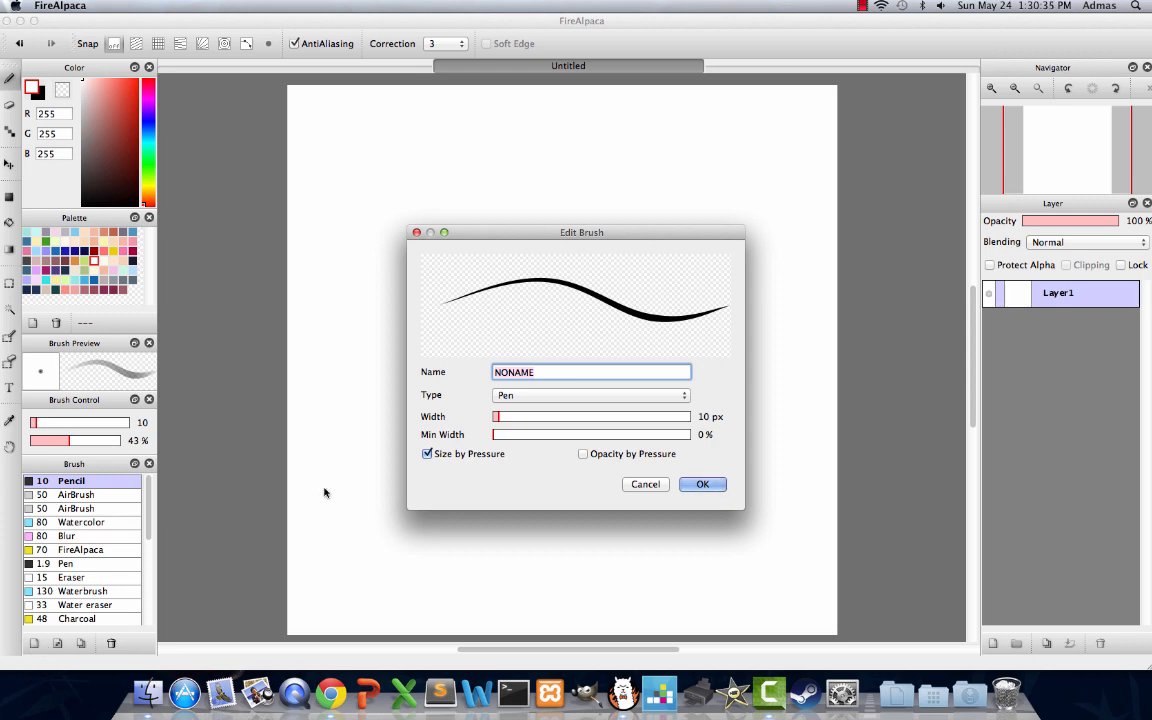
click(588, 395)
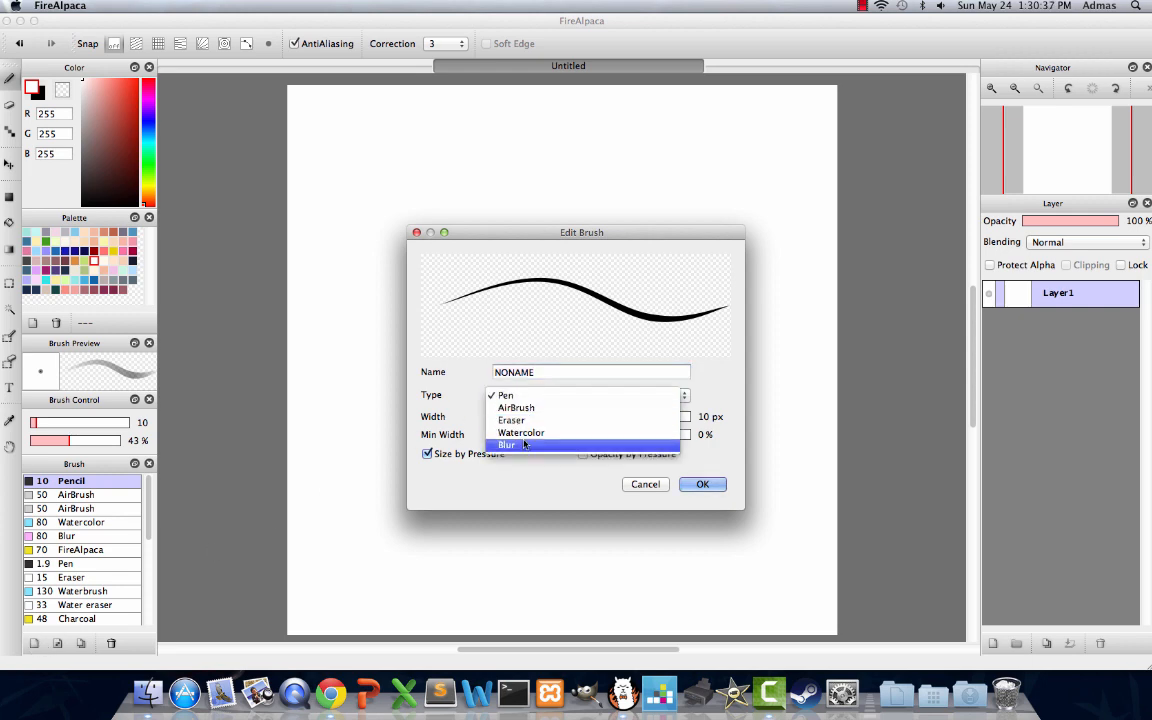
click(521, 432)
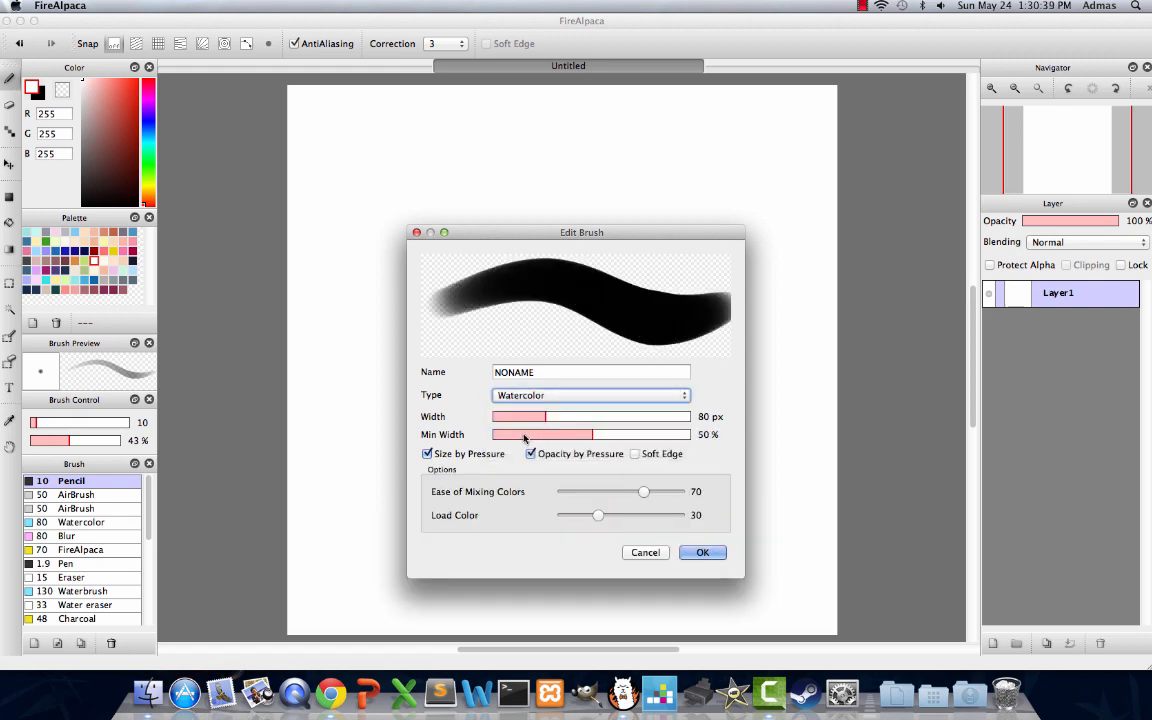
click(635, 453)
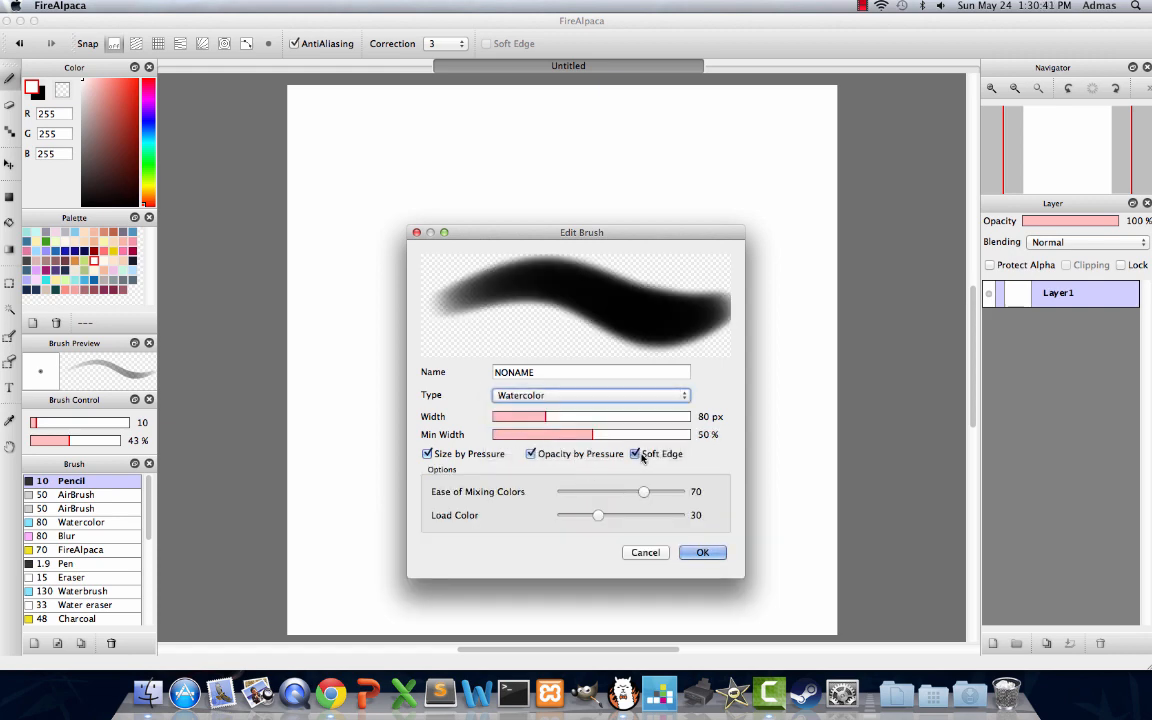
click(636, 453)
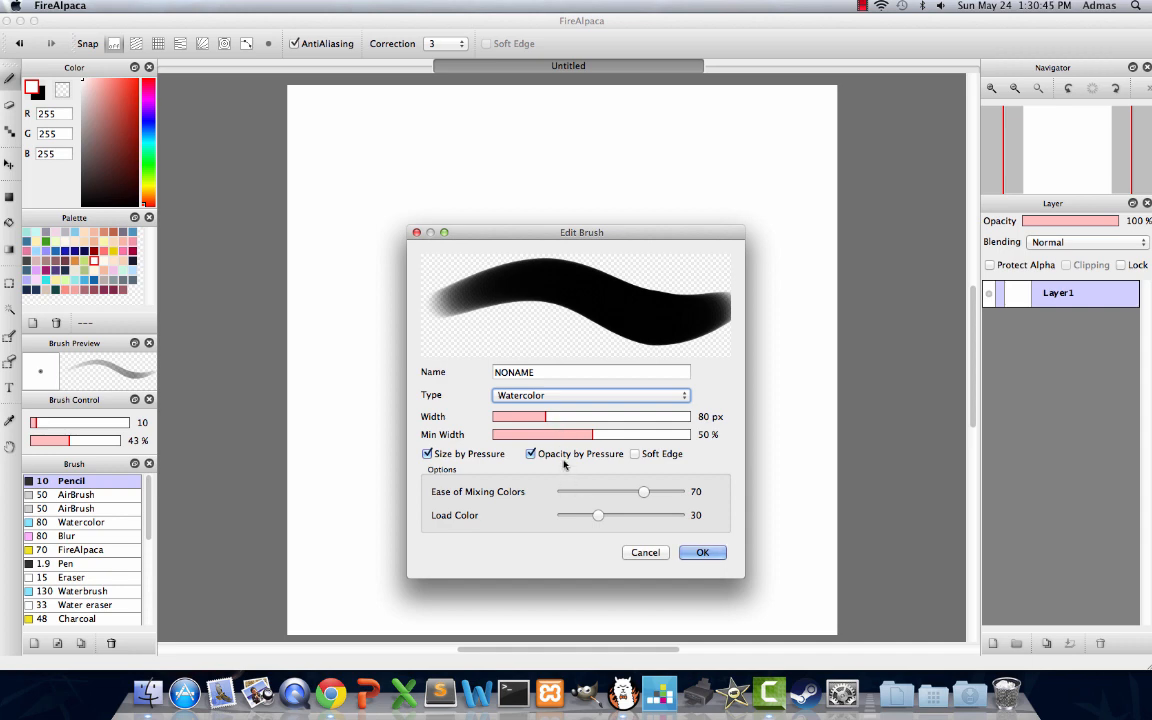
Set the brush to 107 px width, 35% min width, mixing 69 and load color 3.
drag(518, 416, 600, 416)
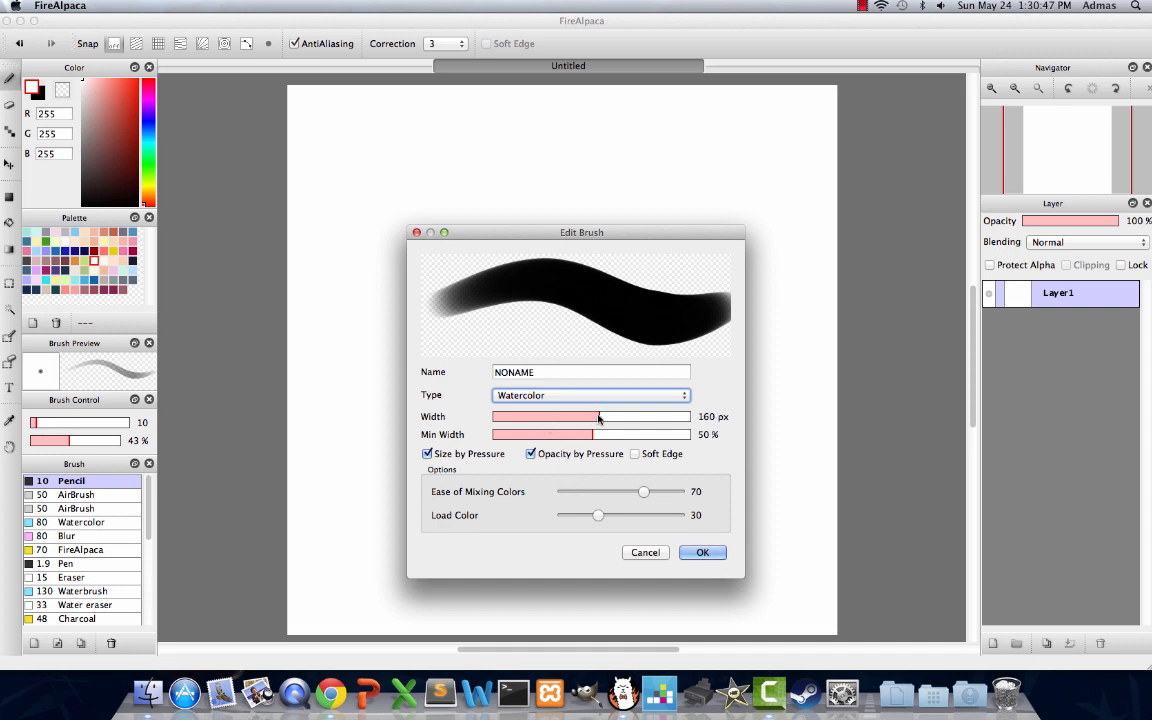
drag(598, 416, 548, 416)
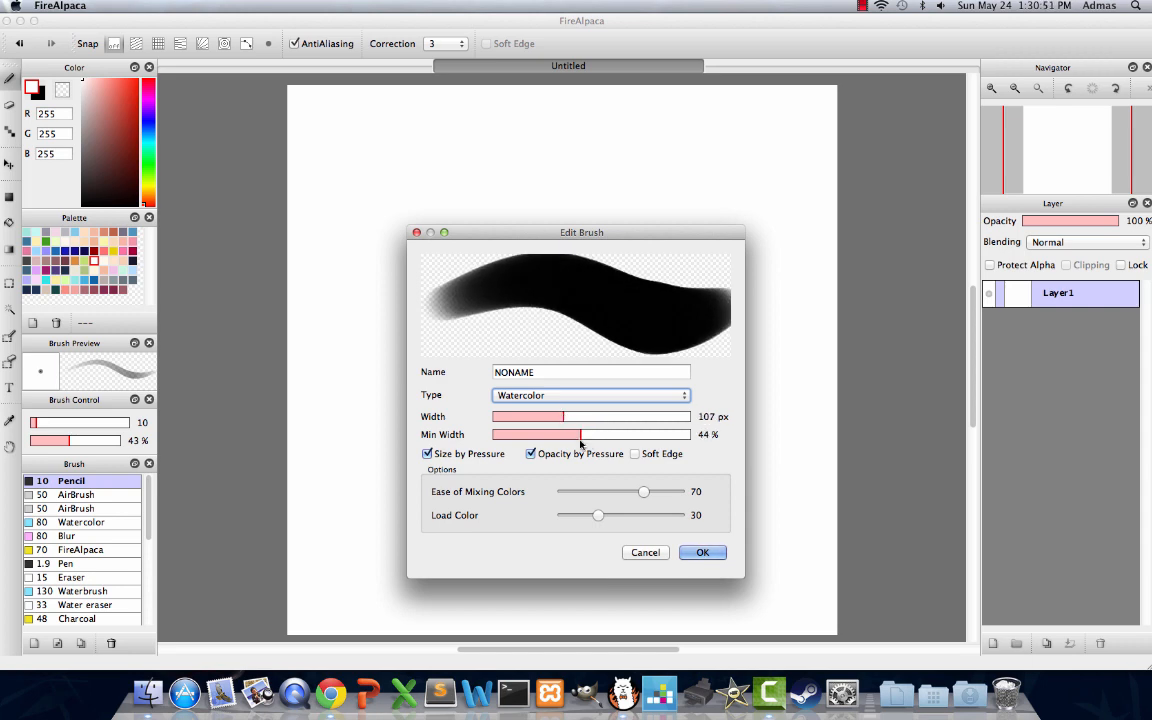
drag(580, 434, 567, 434)
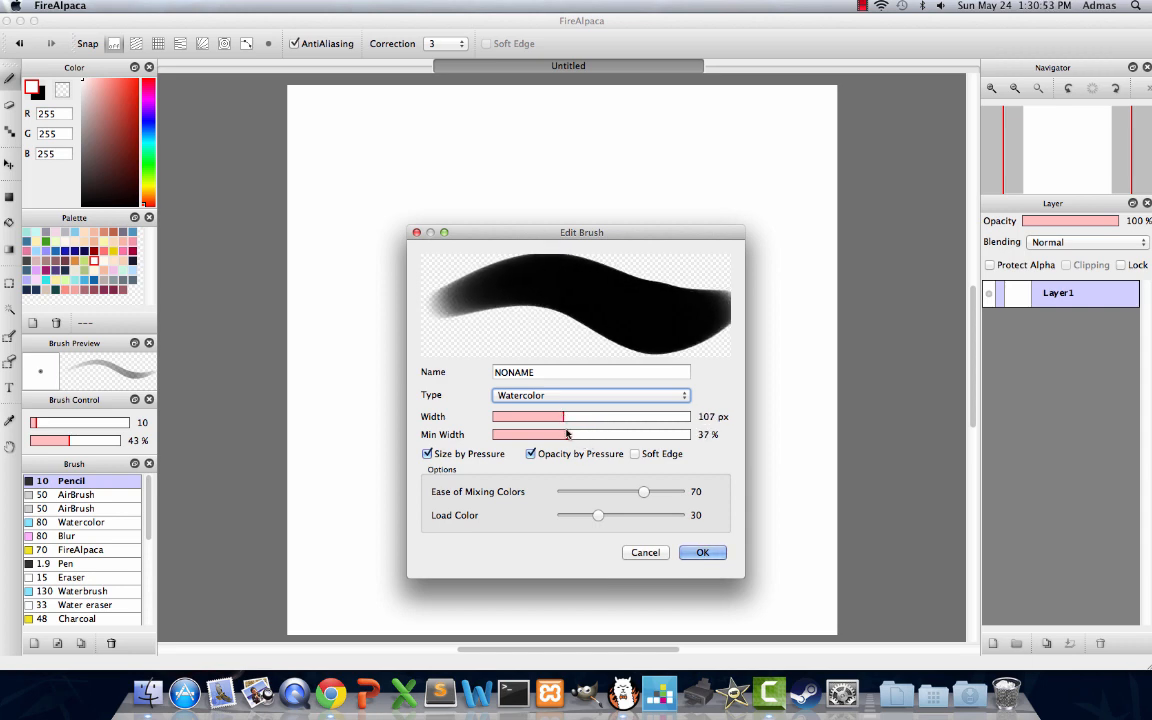
drag(567, 434, 560, 434)
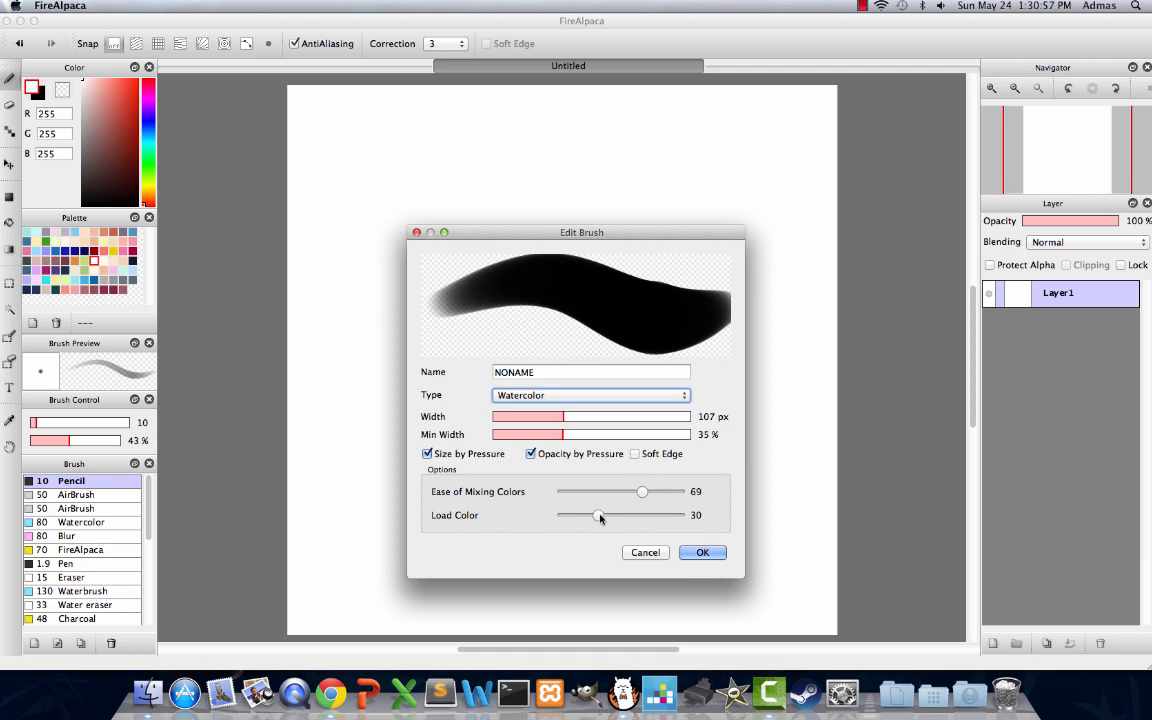
drag(600, 514, 583, 514)
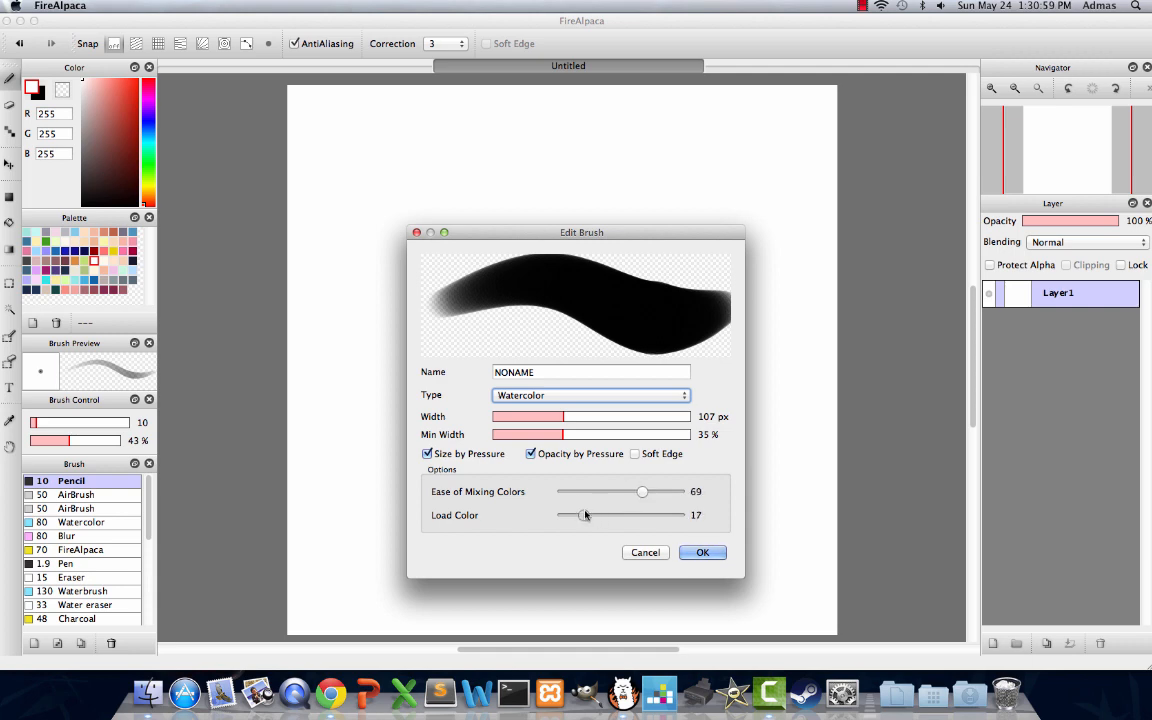
drag(583, 514, 567, 514)
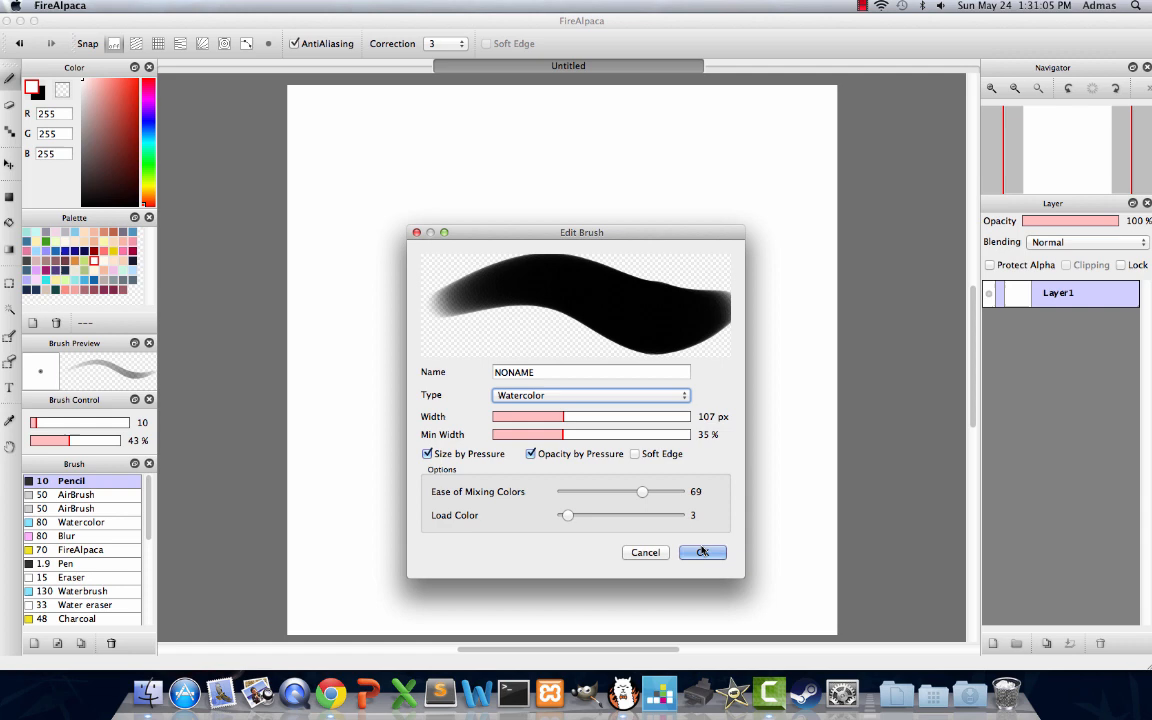
Confirm the watercolor brush and scroll the Brush panel to find Smdge.
click(703, 552)
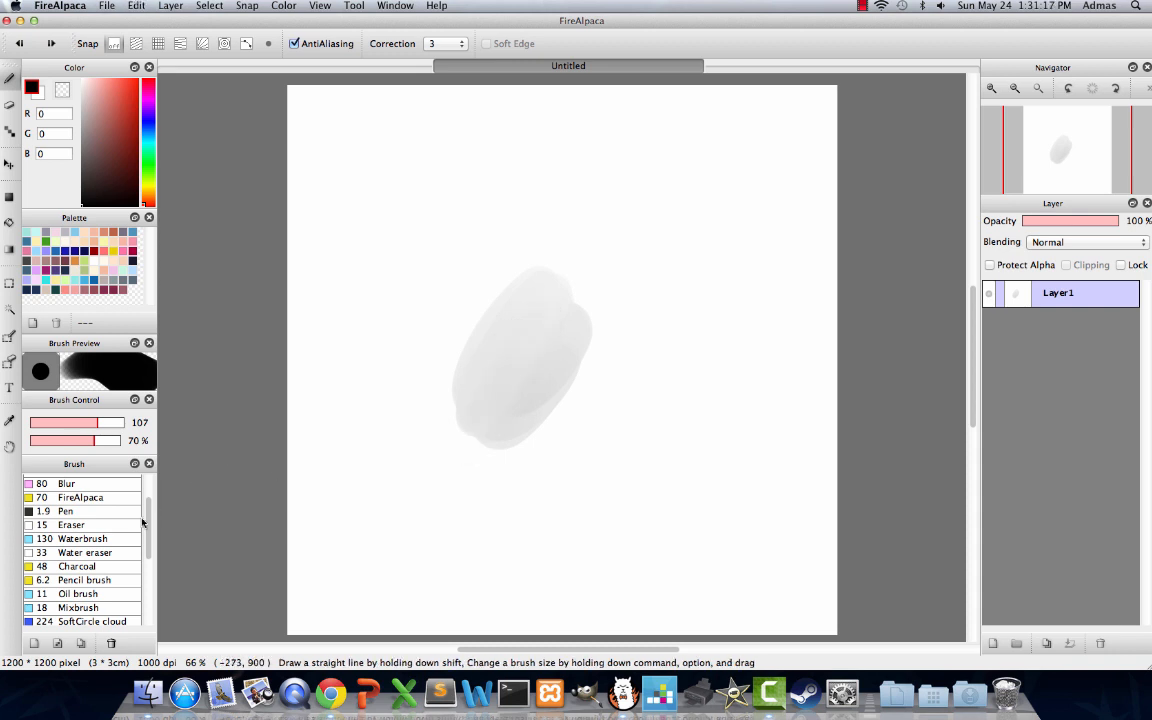
scroll(down, 3)
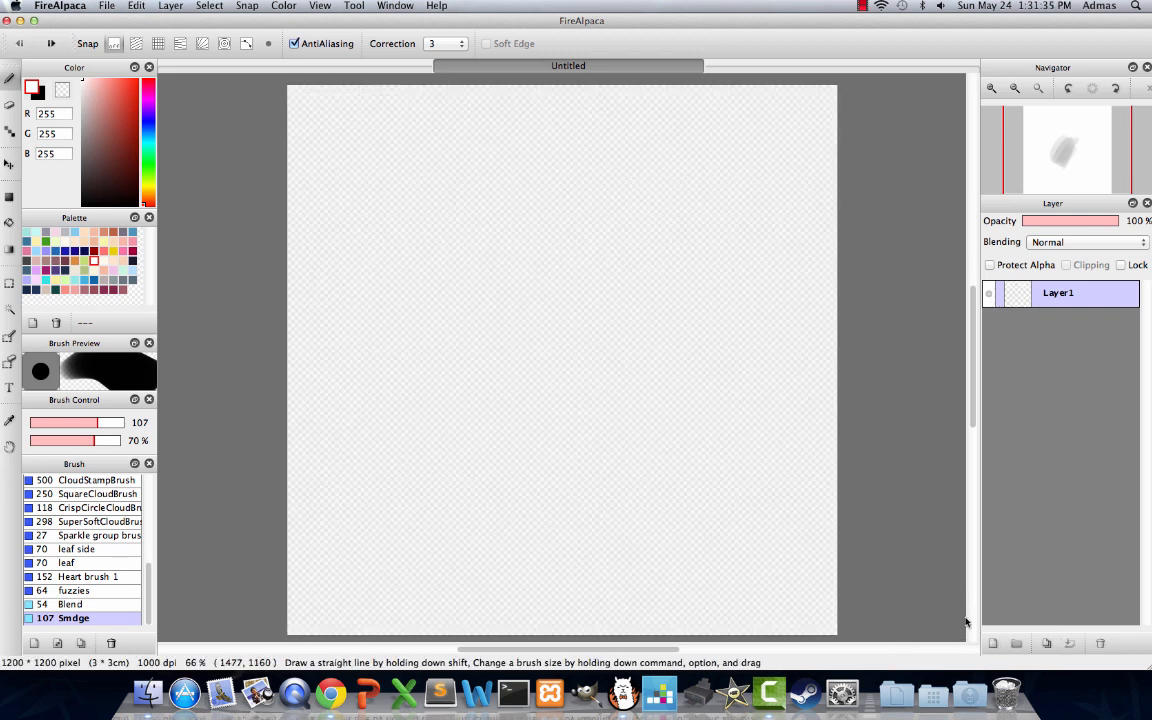
Load 8-murica.png from the Desktop as a new bitmap brush shape.
click(993, 643)
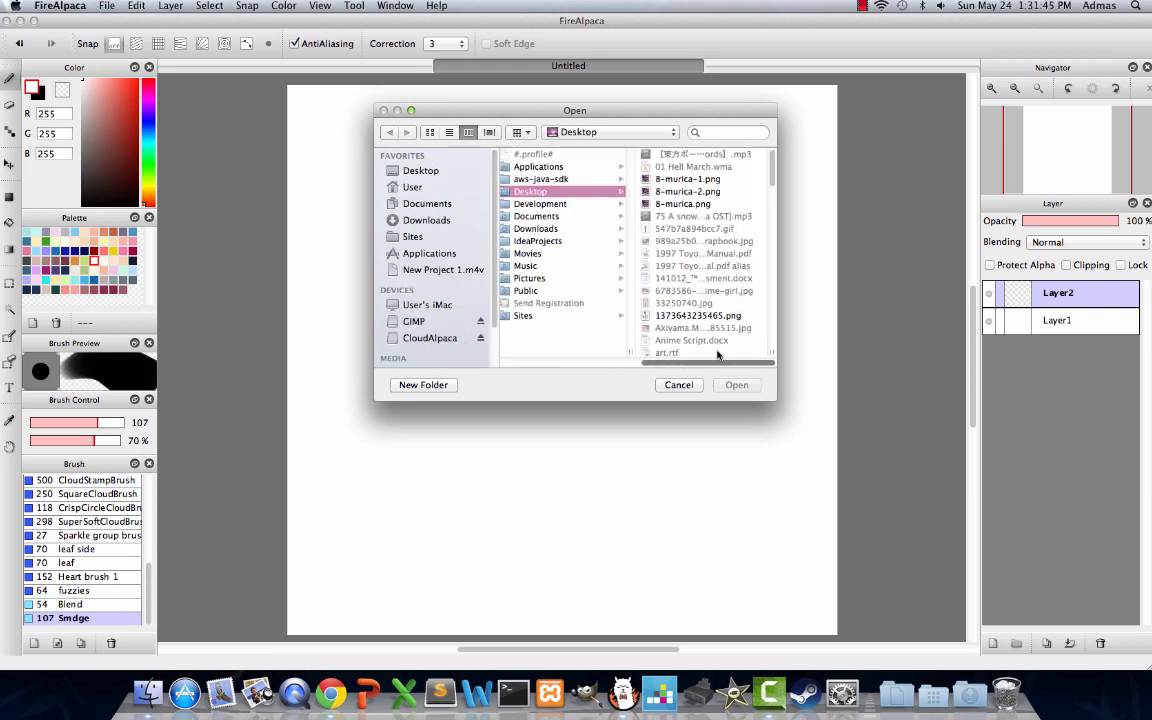
click(683, 204)
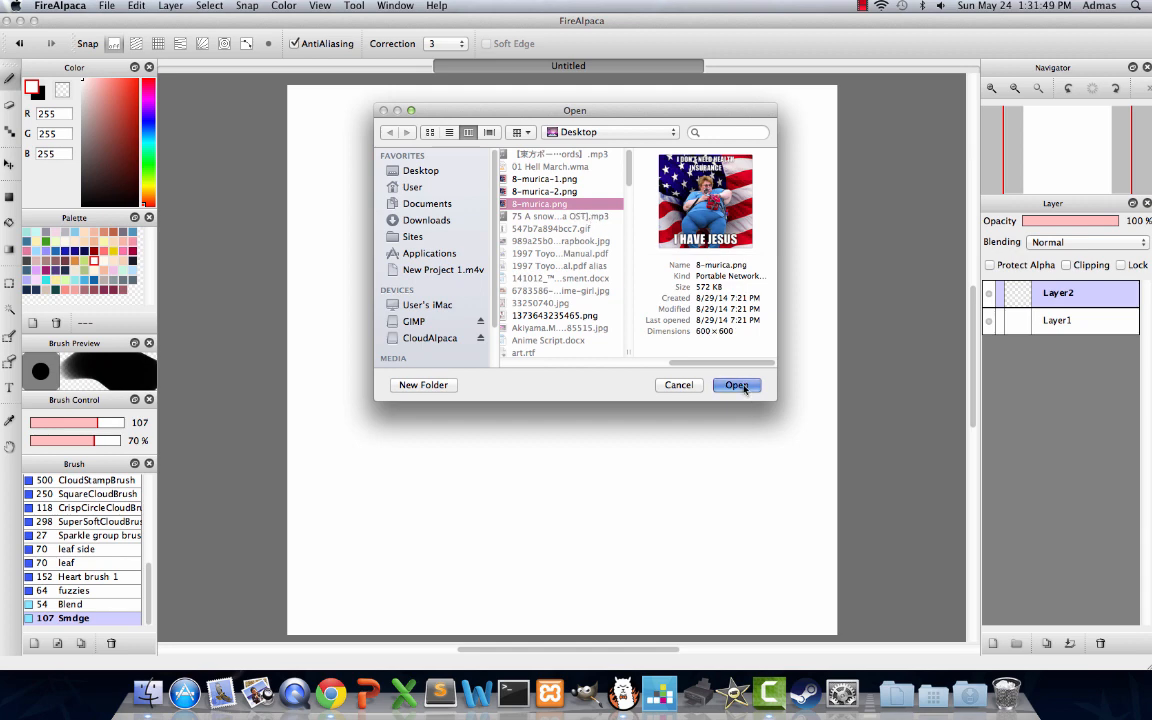
click(737, 385)
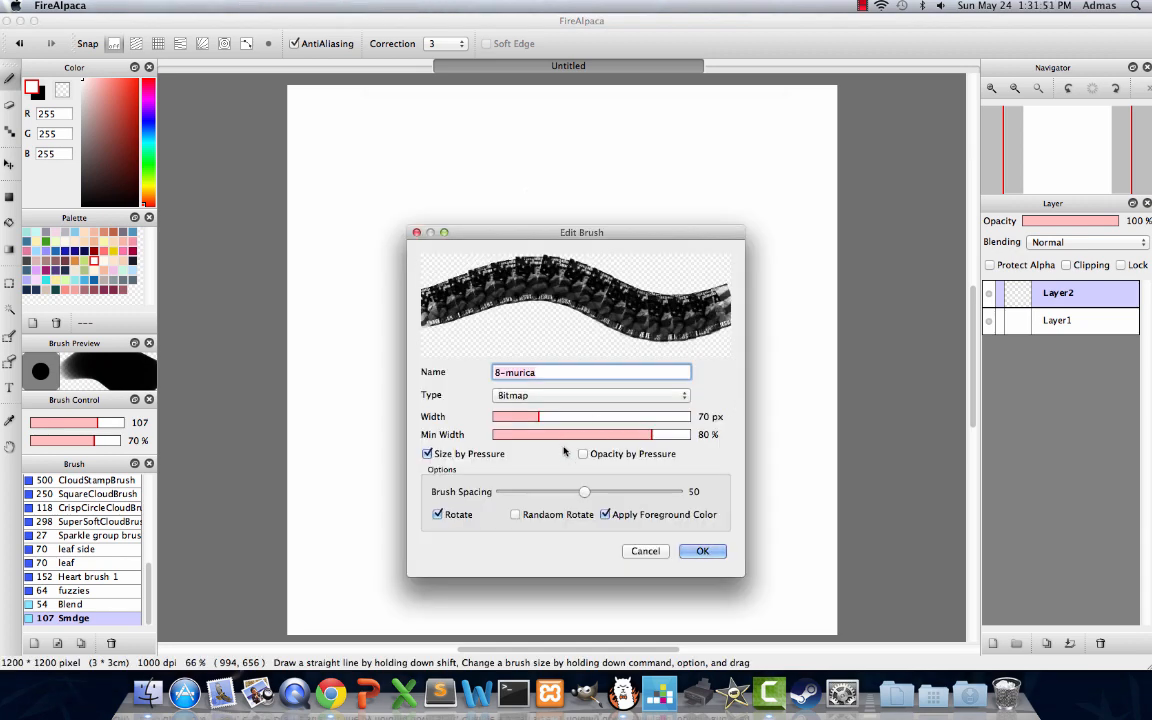
Give 8-murica opacity by pressure, random rotation, 63 px width and spacing 7, then save.
click(582, 453)
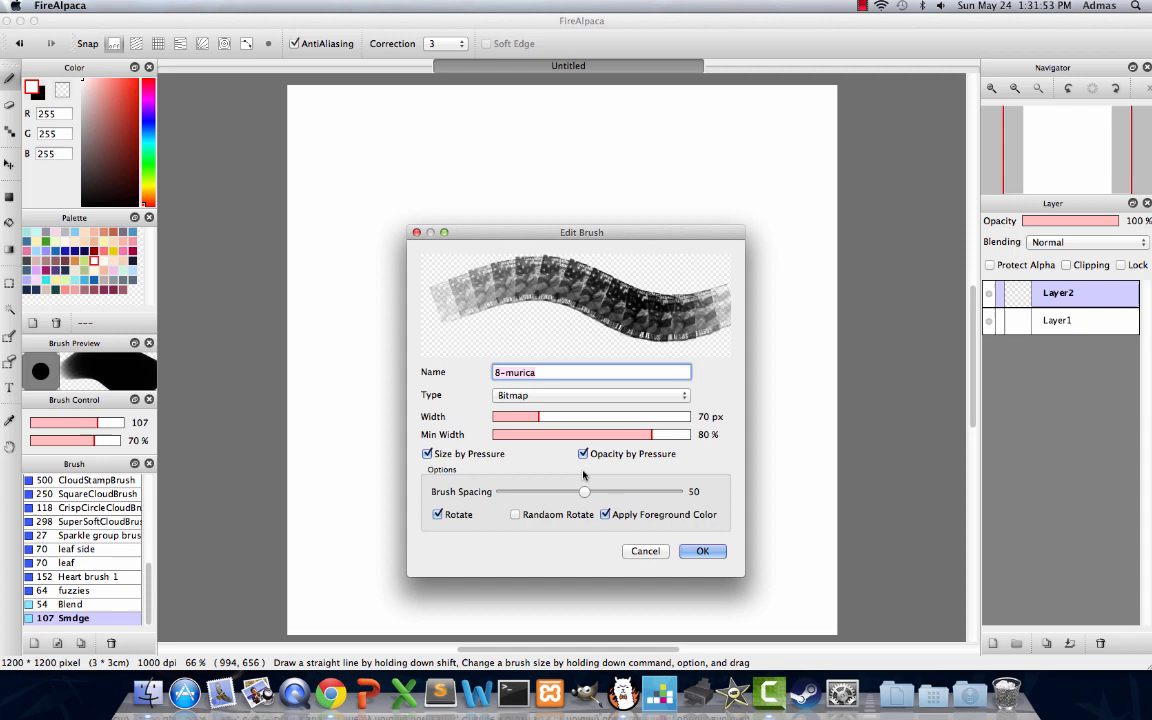
click(515, 514)
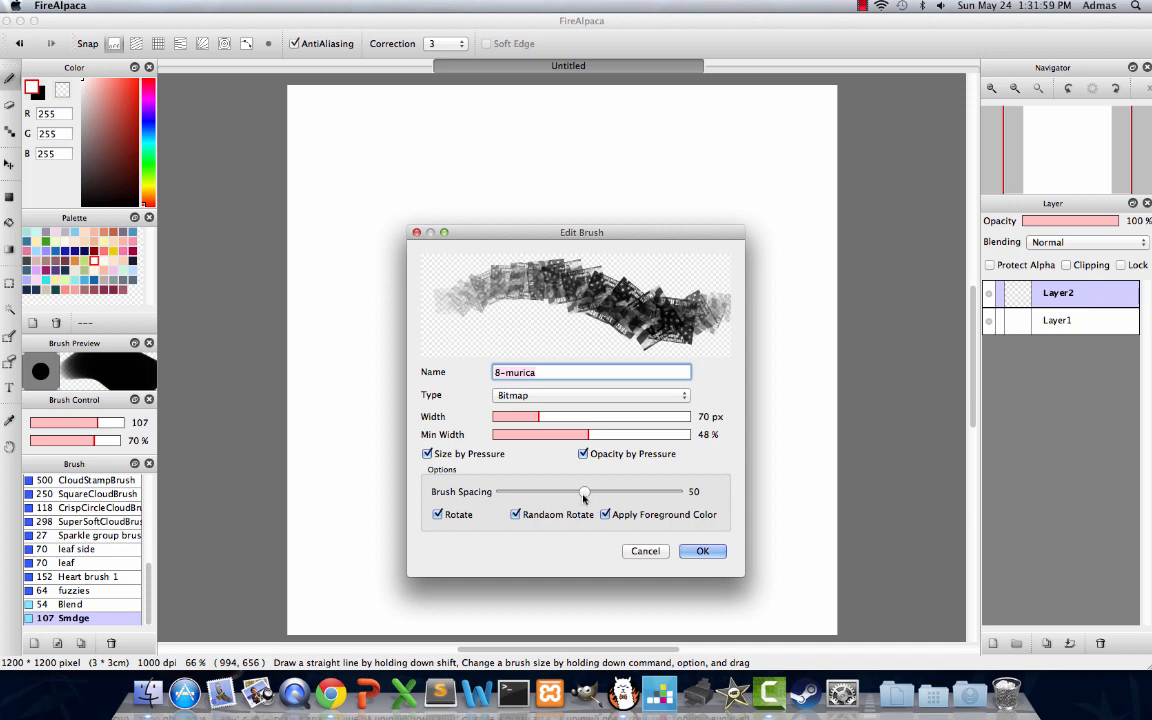
drag(584, 491, 551, 491)
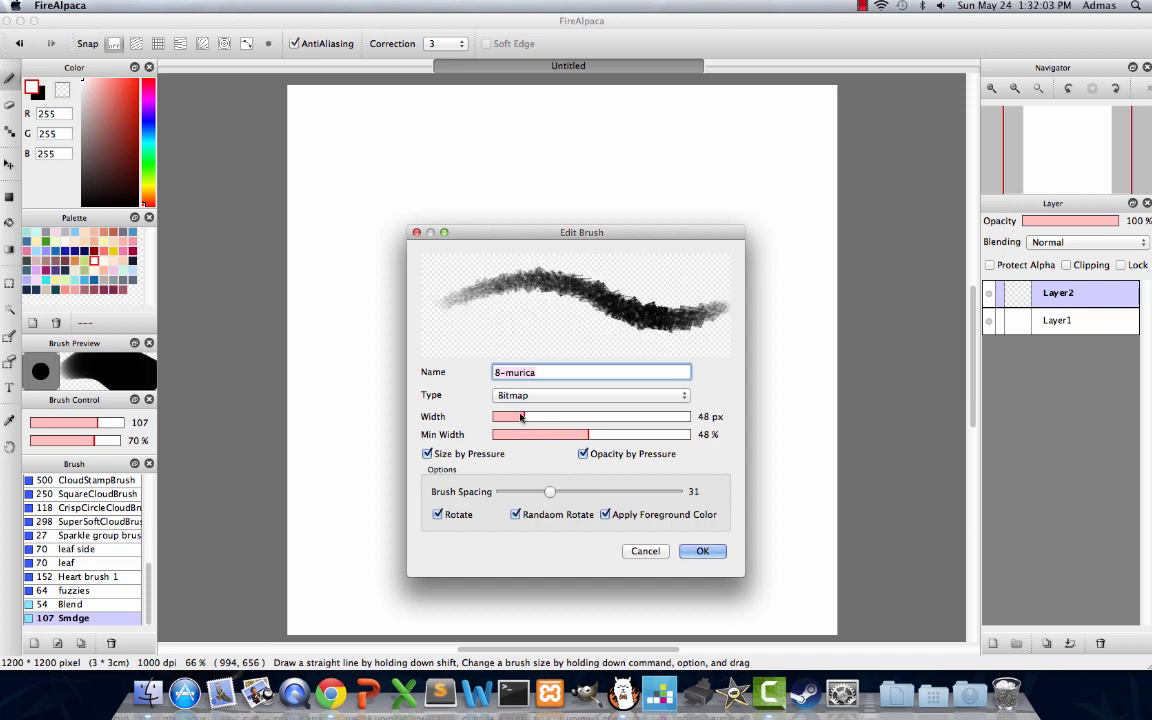
drag(520, 417, 535, 417)
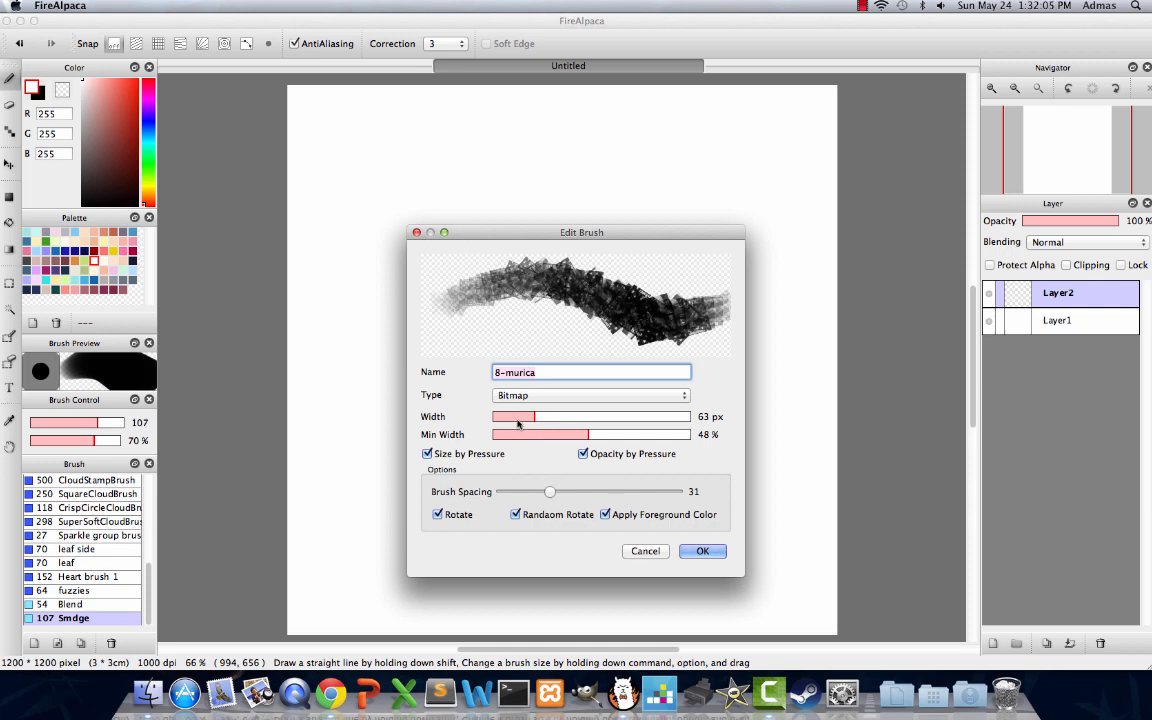
mouse_move(534, 410)
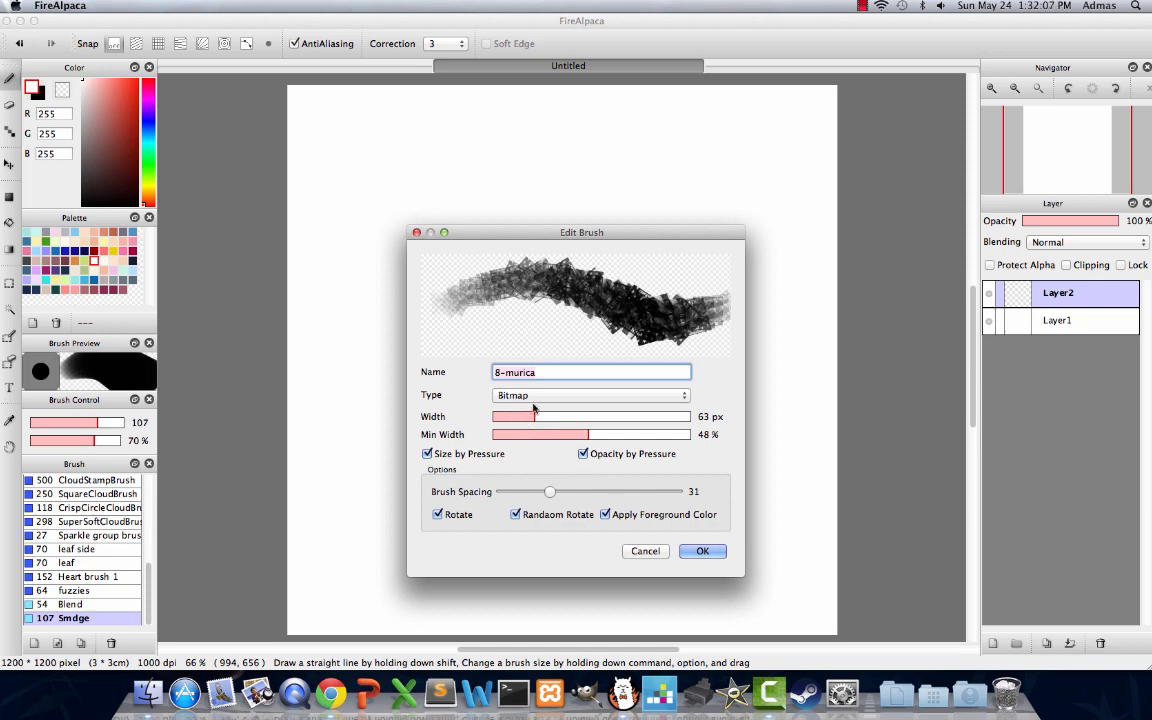
drag(549, 491, 615, 491)
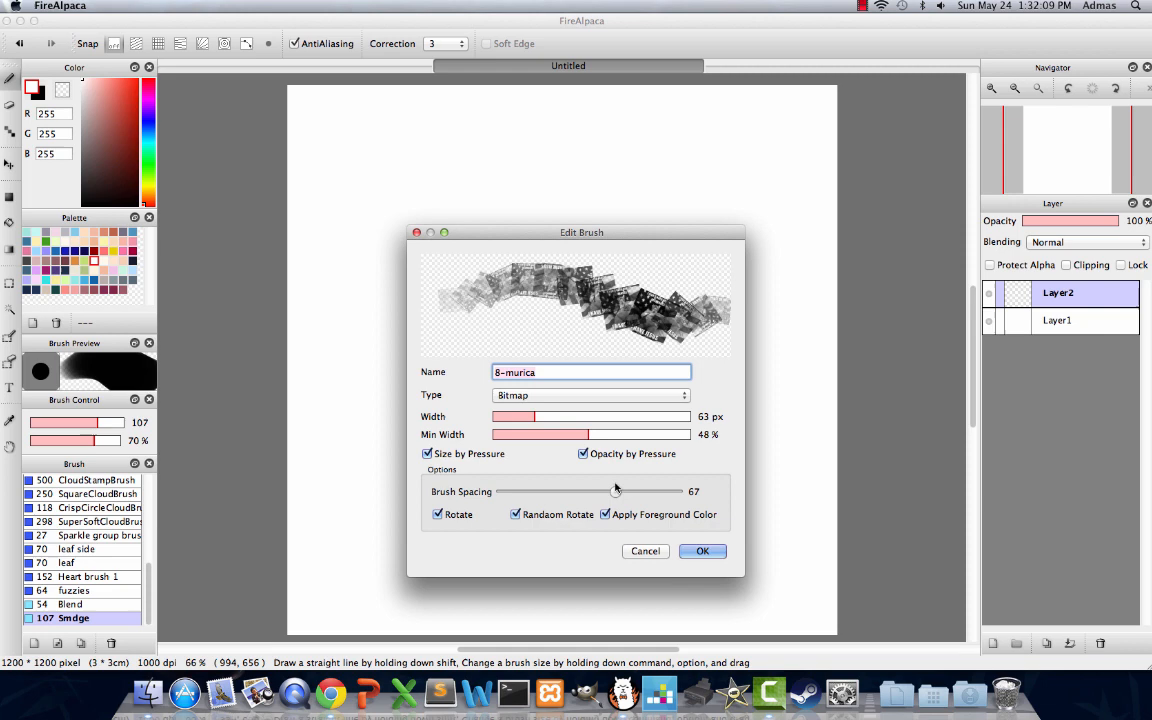
drag(615, 491, 525, 491)
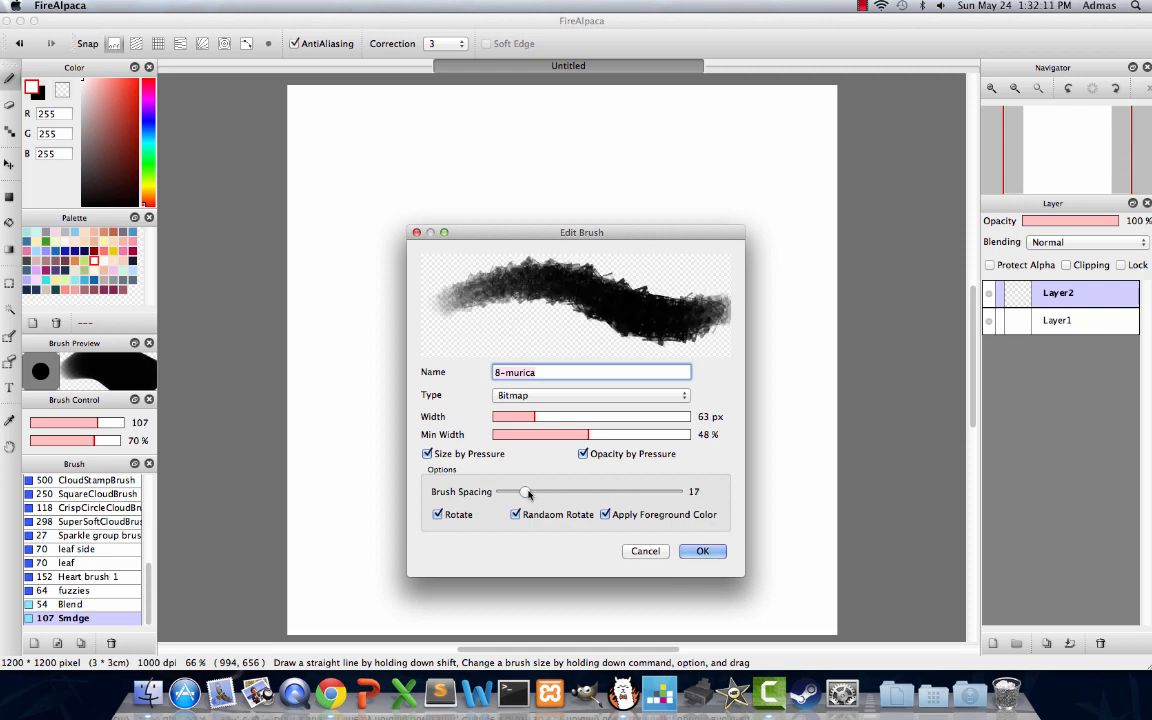
drag(528, 491, 520, 491)
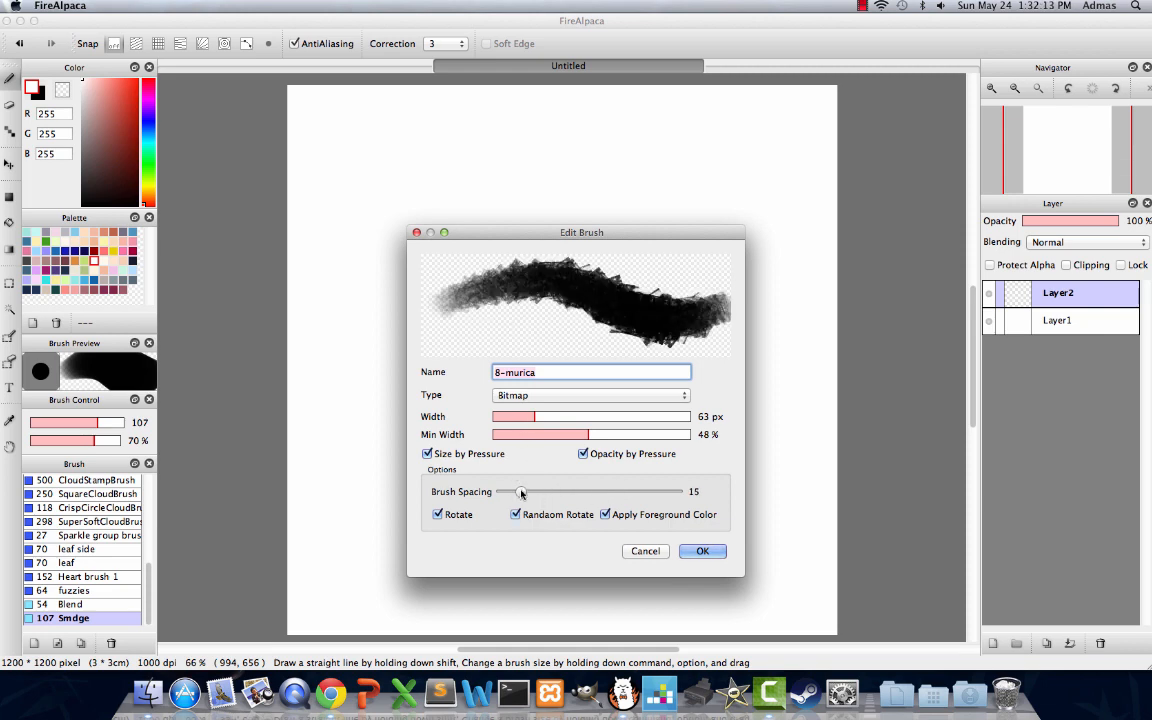
drag(520, 491, 506, 491)
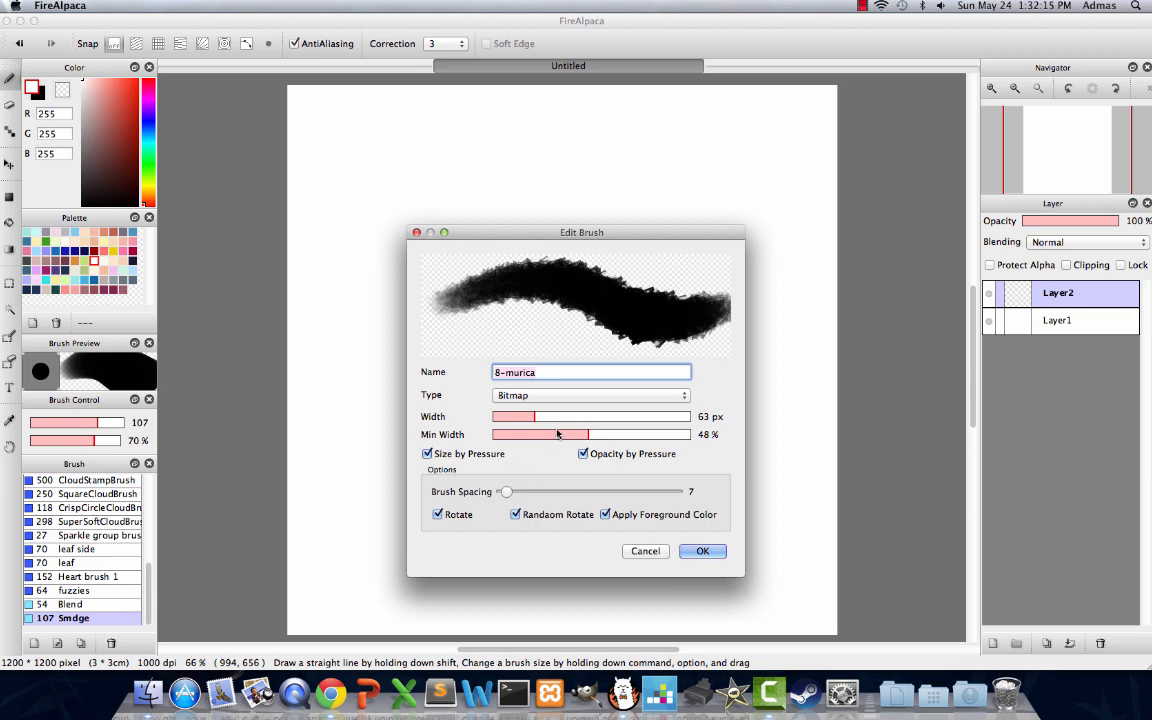
click(702, 551)
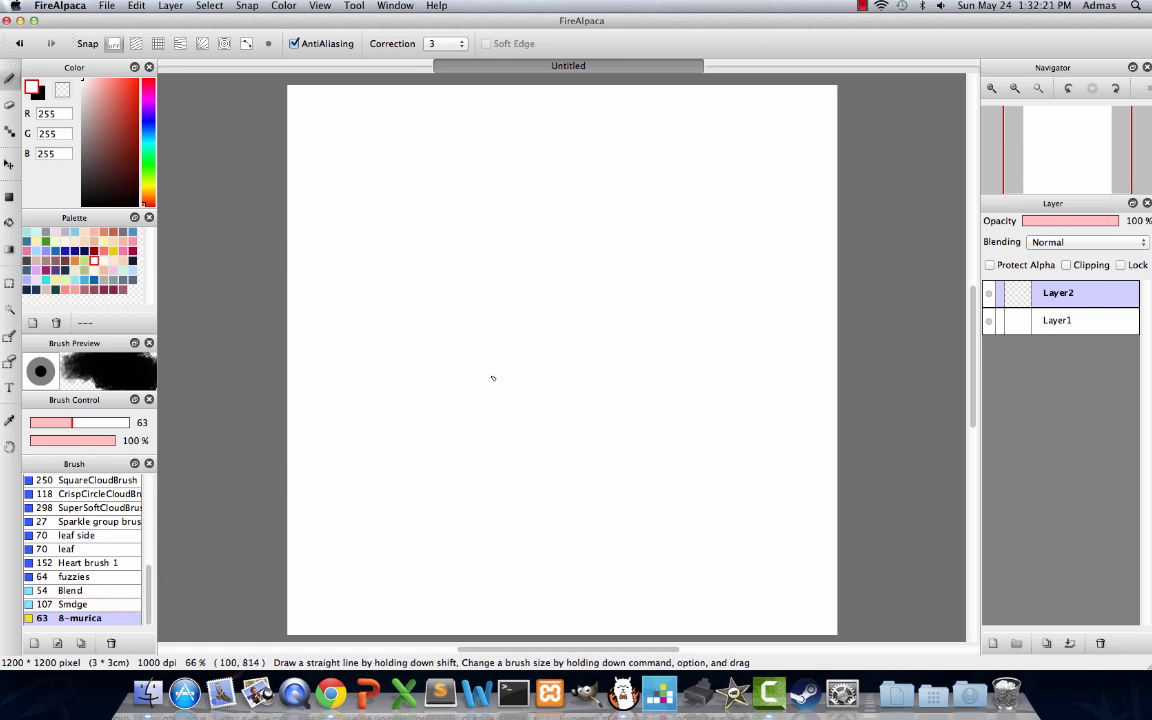
mouse_move(498, 395)
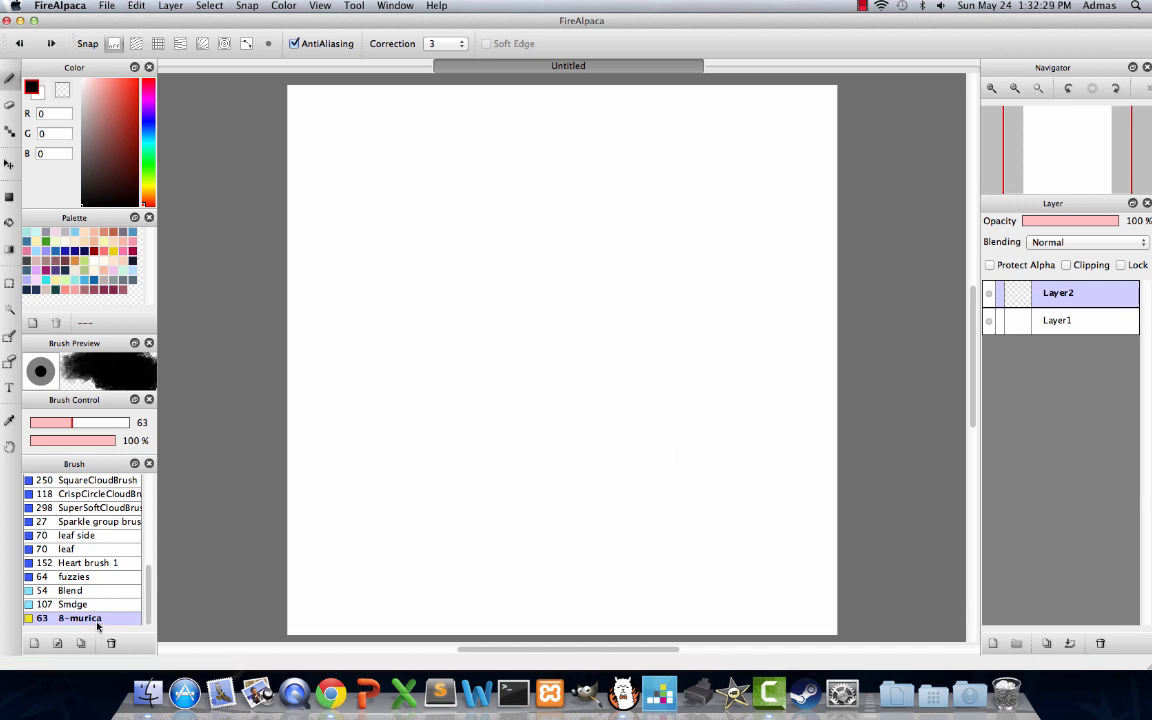
Toggle the 8-murica brush's size and opacity pressure options and apply the settings.
double_click(80, 617)
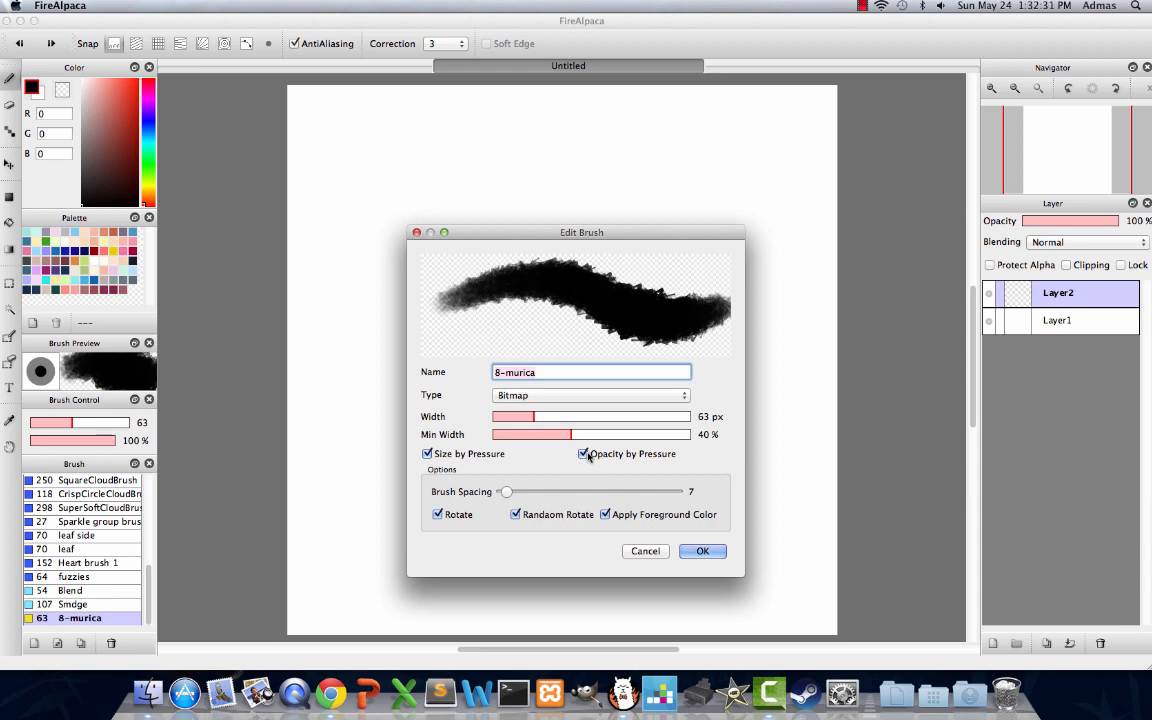
click(583, 453)
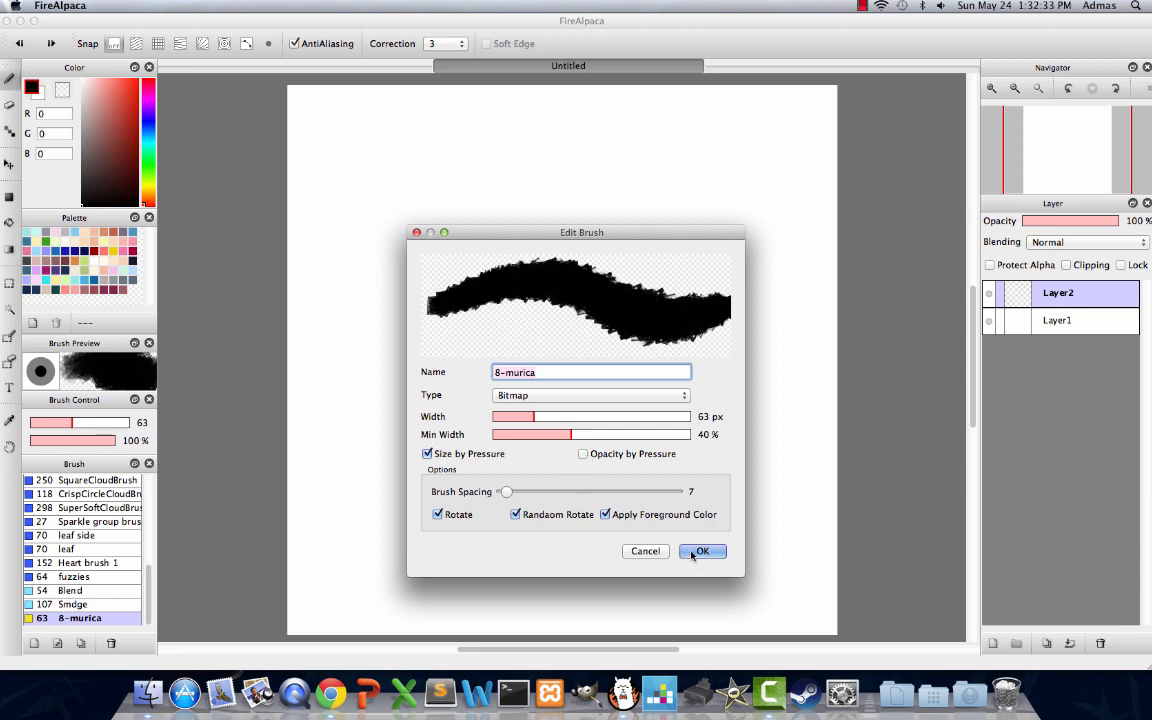
click(428, 453)
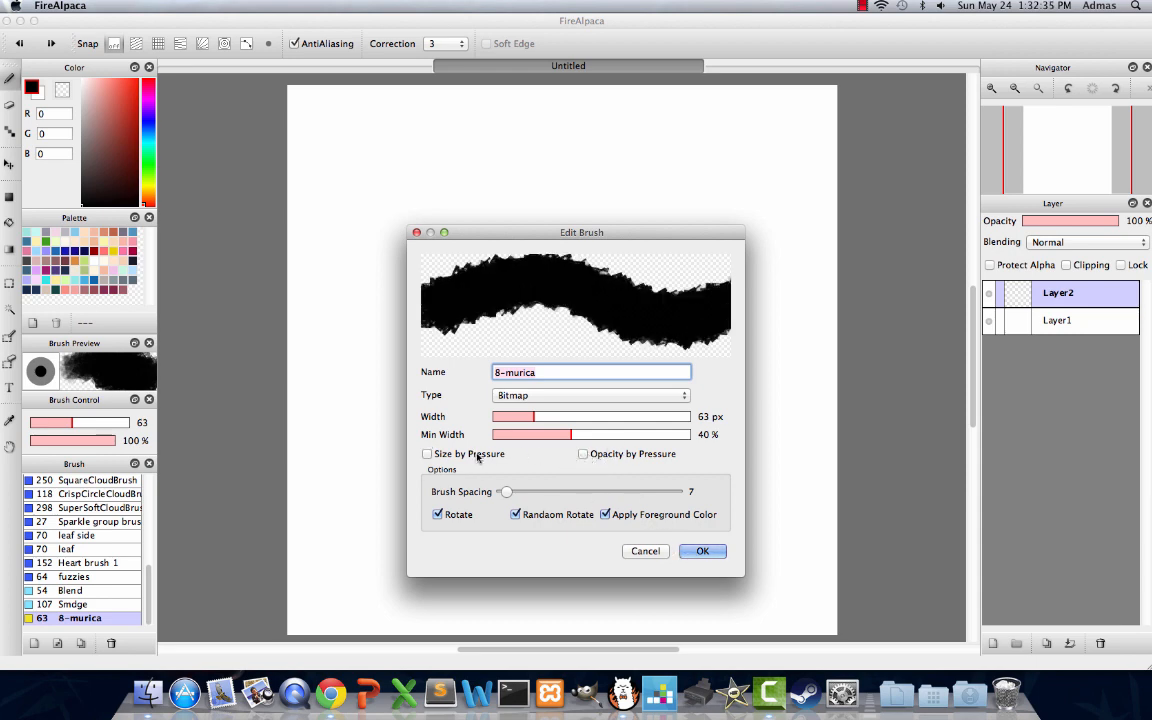
click(428, 453)
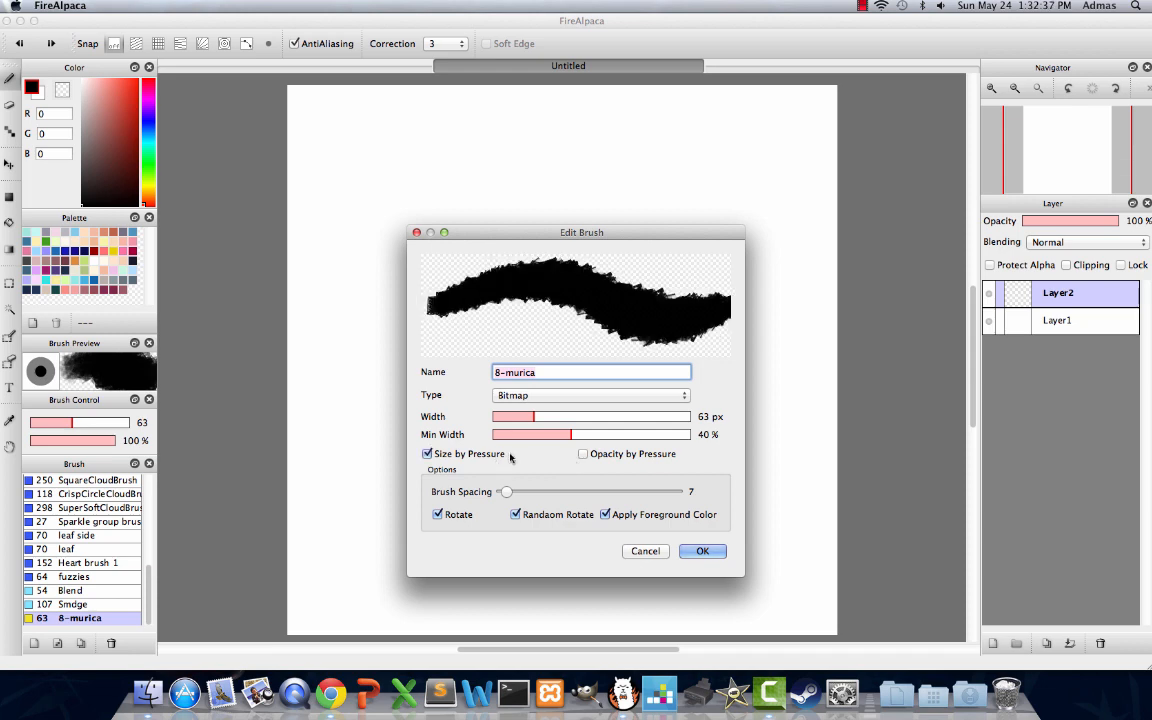
click(583, 453)
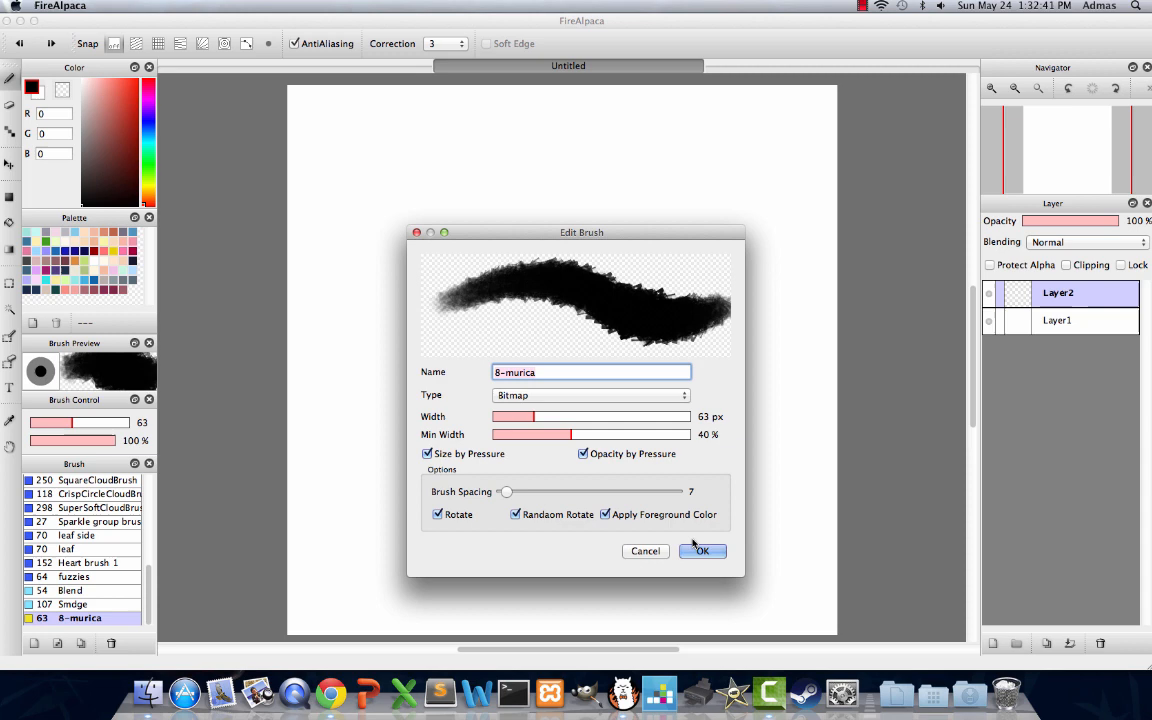
click(701, 551)
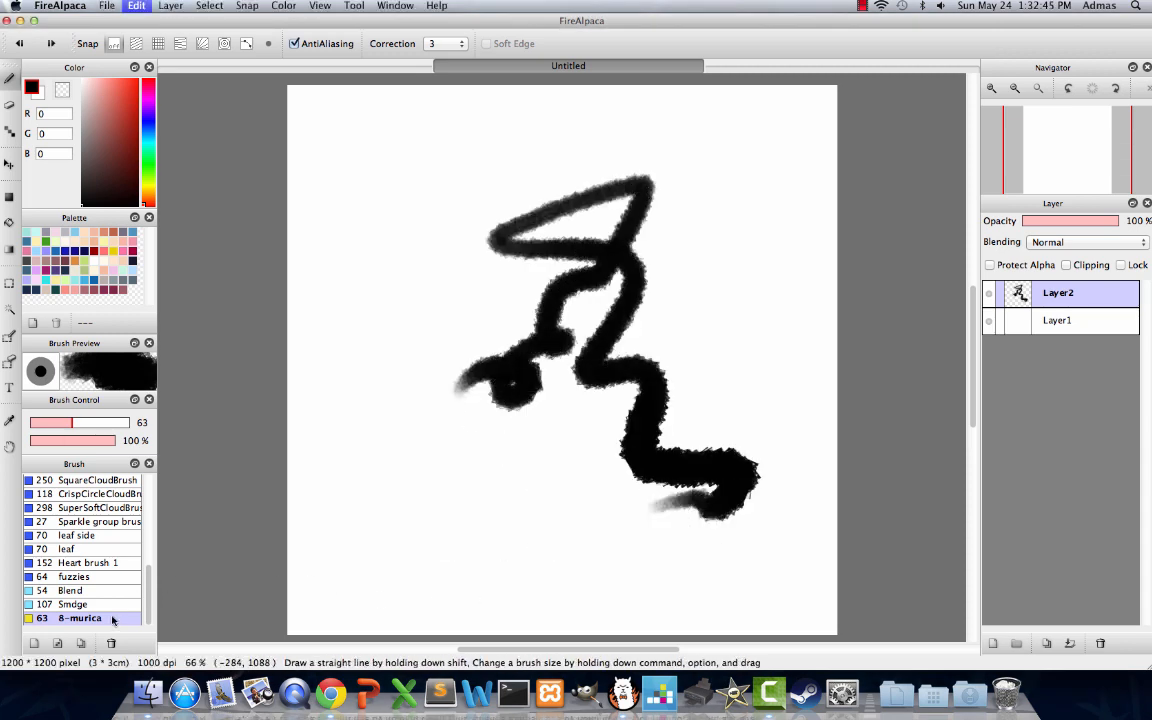
Reopen and confirm the 8-murica brush settings twice.
double_click(80, 617)
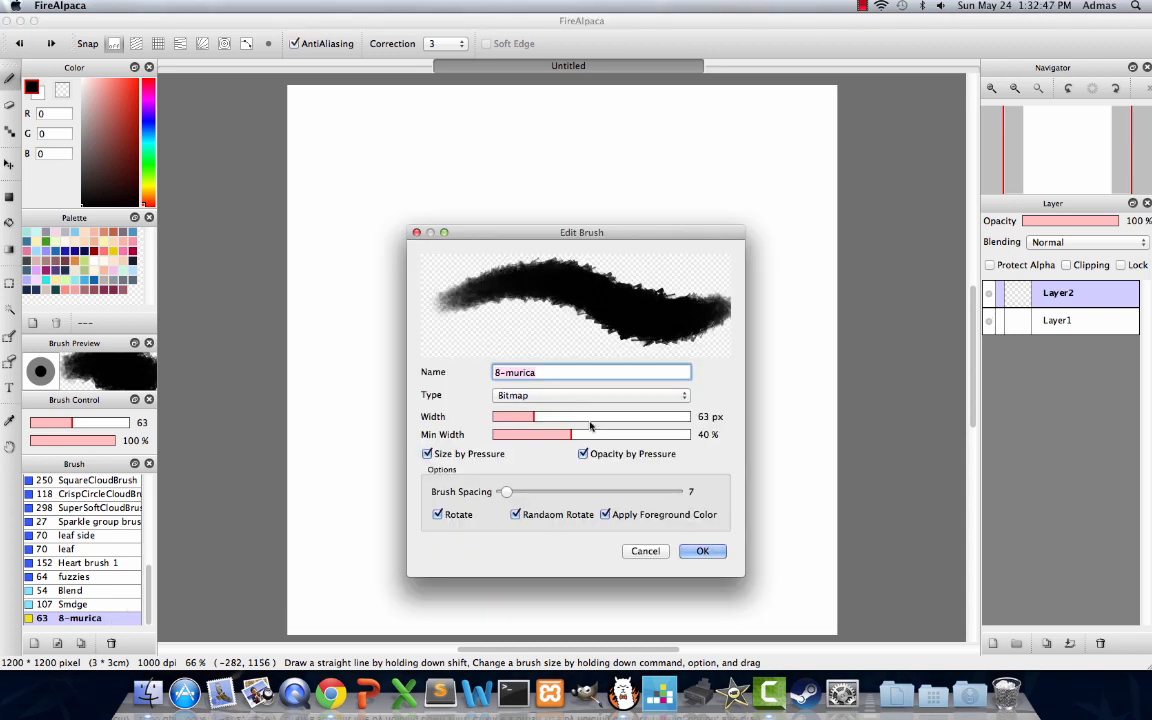
click(702, 551)
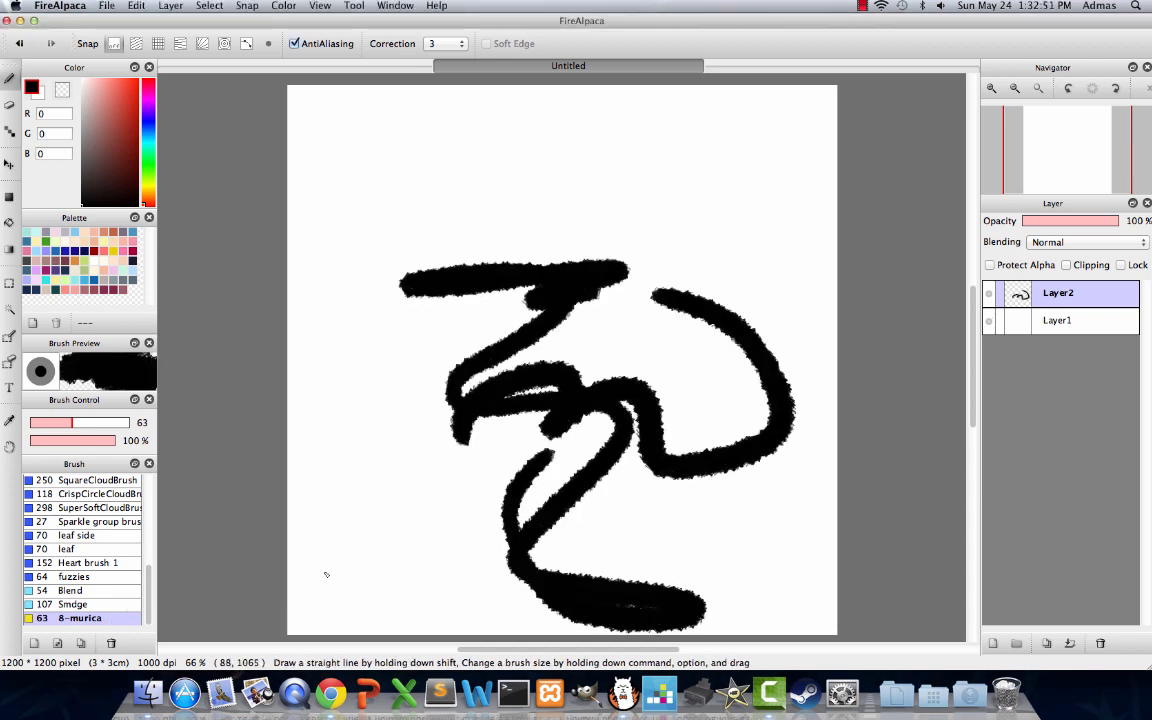
double_click(80, 617)
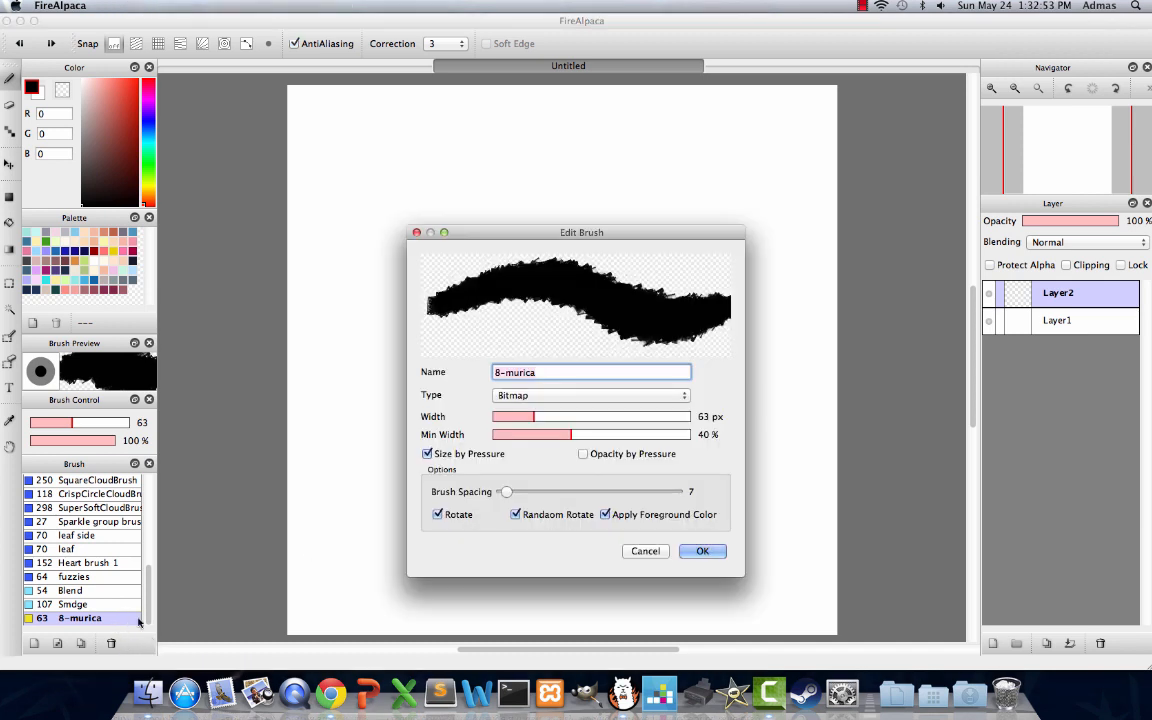
click(702, 551)
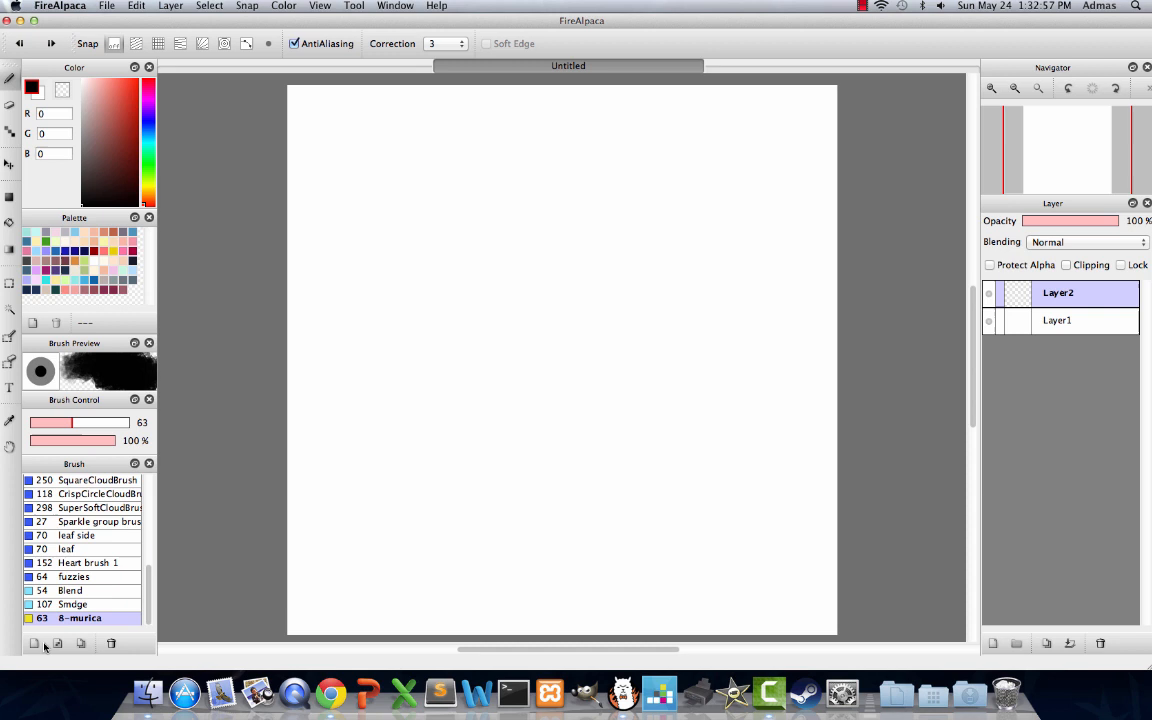
Cancel adding another bitmap brush image and select the Pen brush.
click(106, 6)
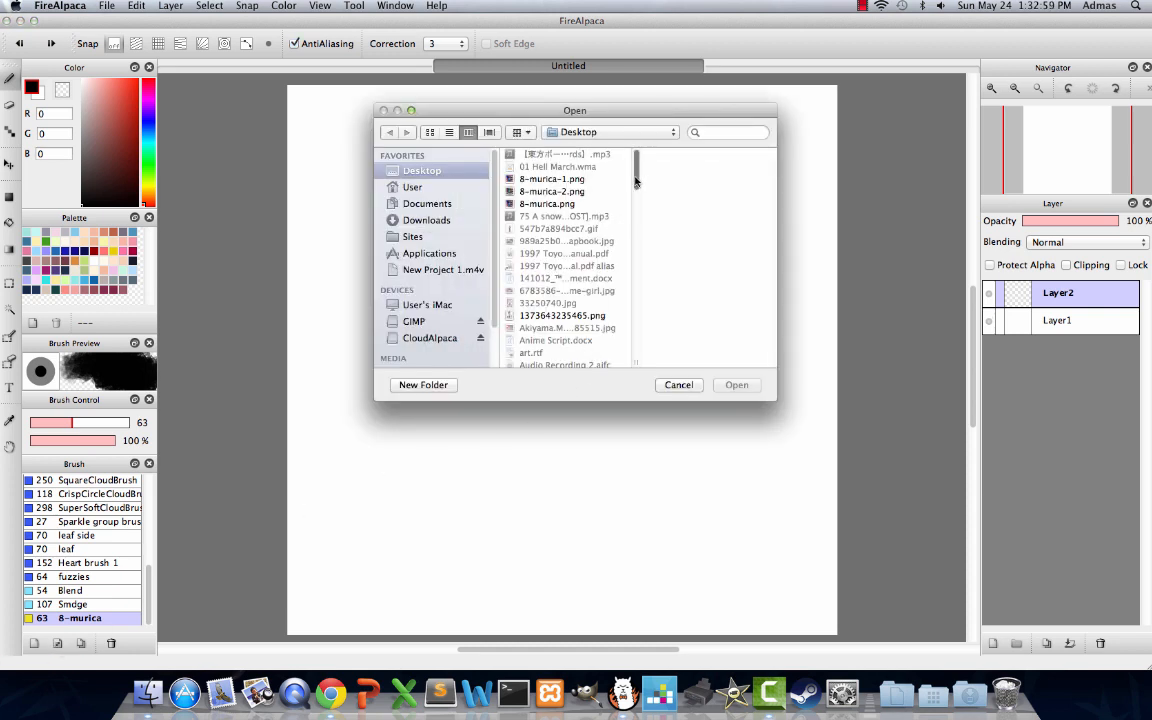
scroll(down, 3)
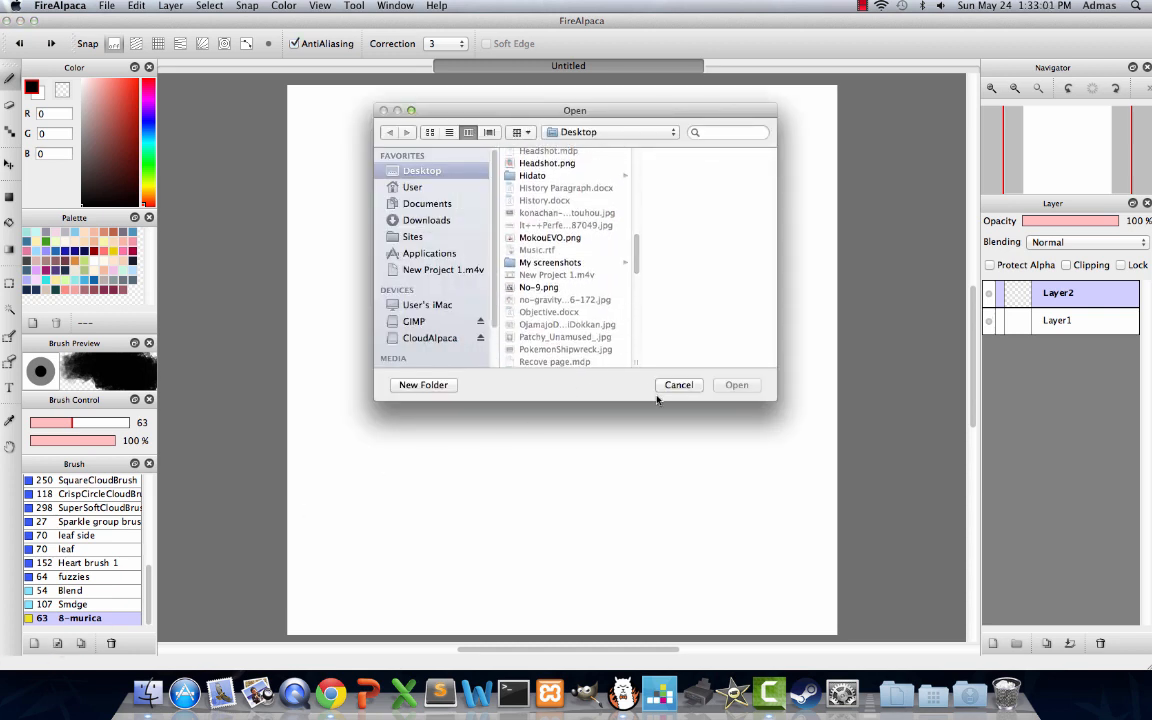
click(678, 385)
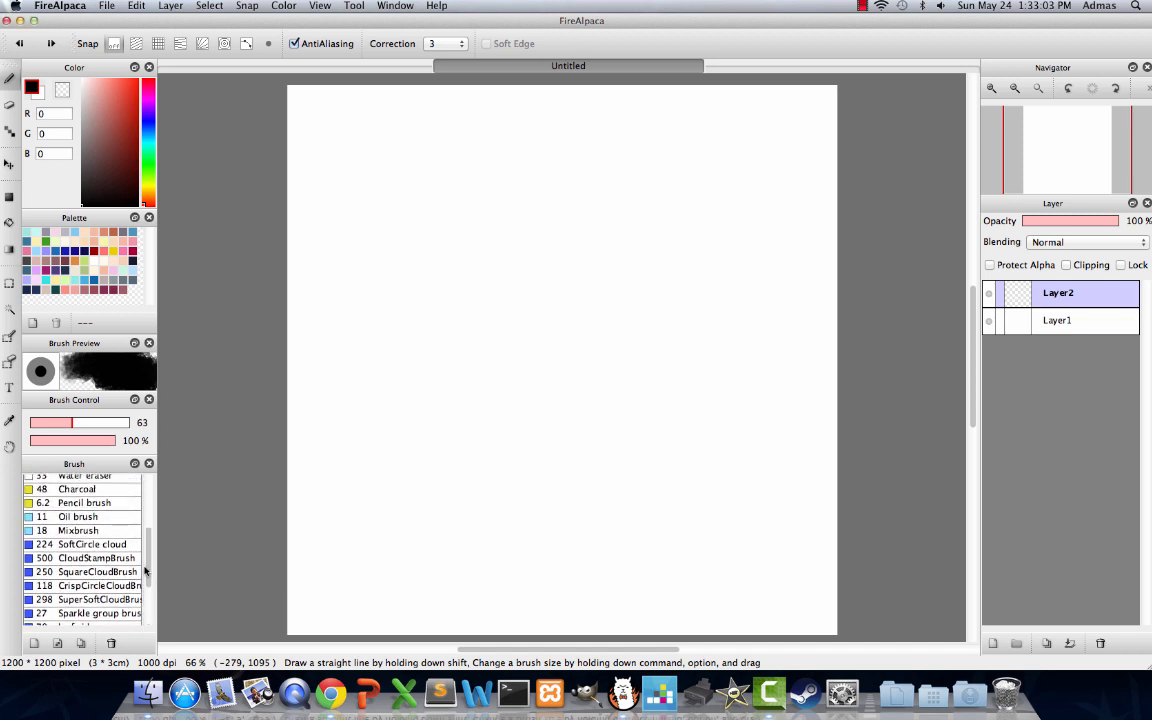
click(66, 529)
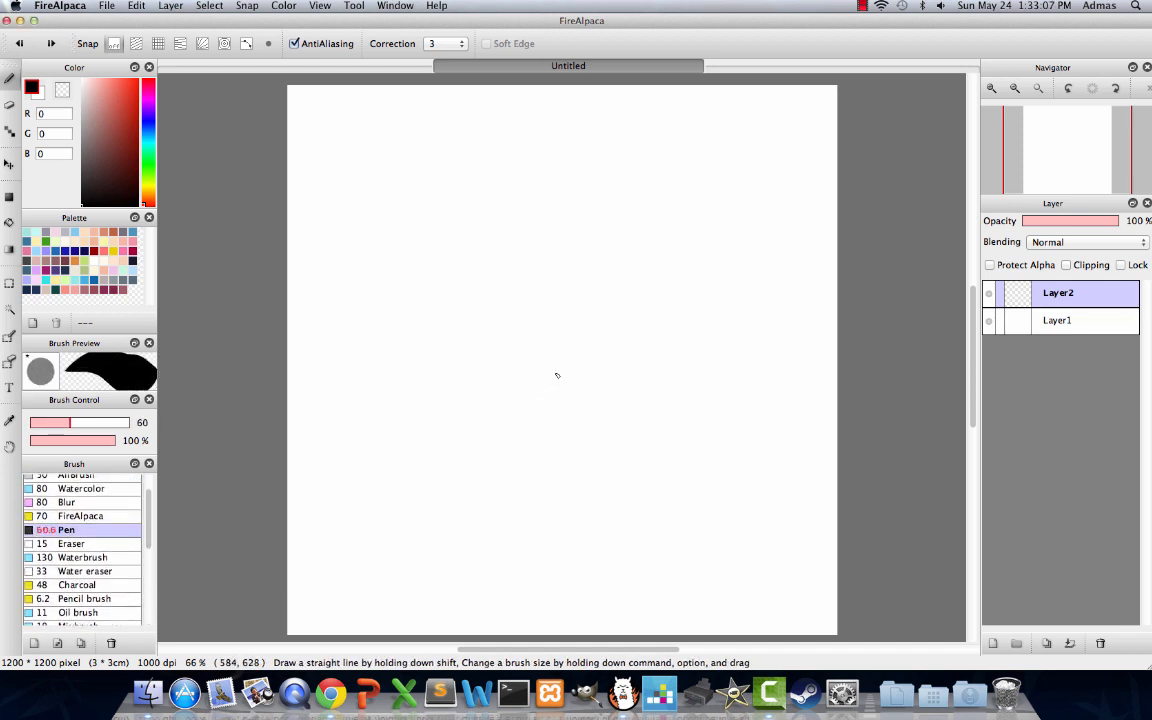
mouse_move(522, 407)
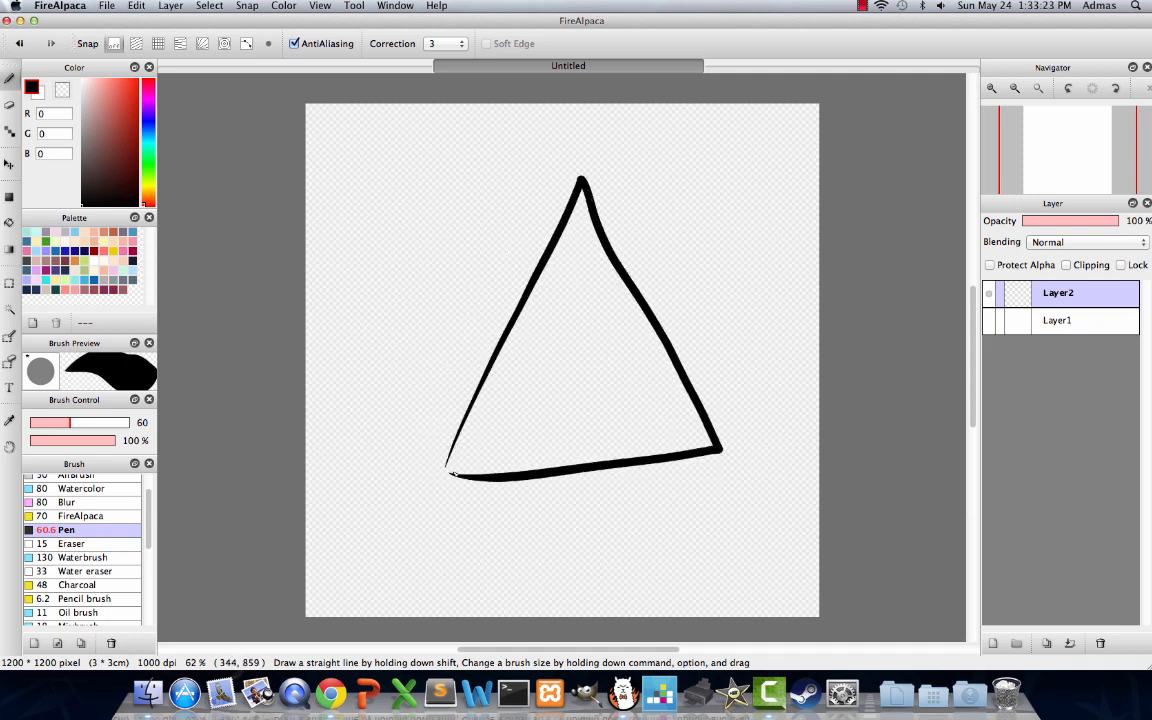
Sketch the triangle's eye, bow tie, brick lines, arms, hat and legs.
drag(510, 345, 560, 305)
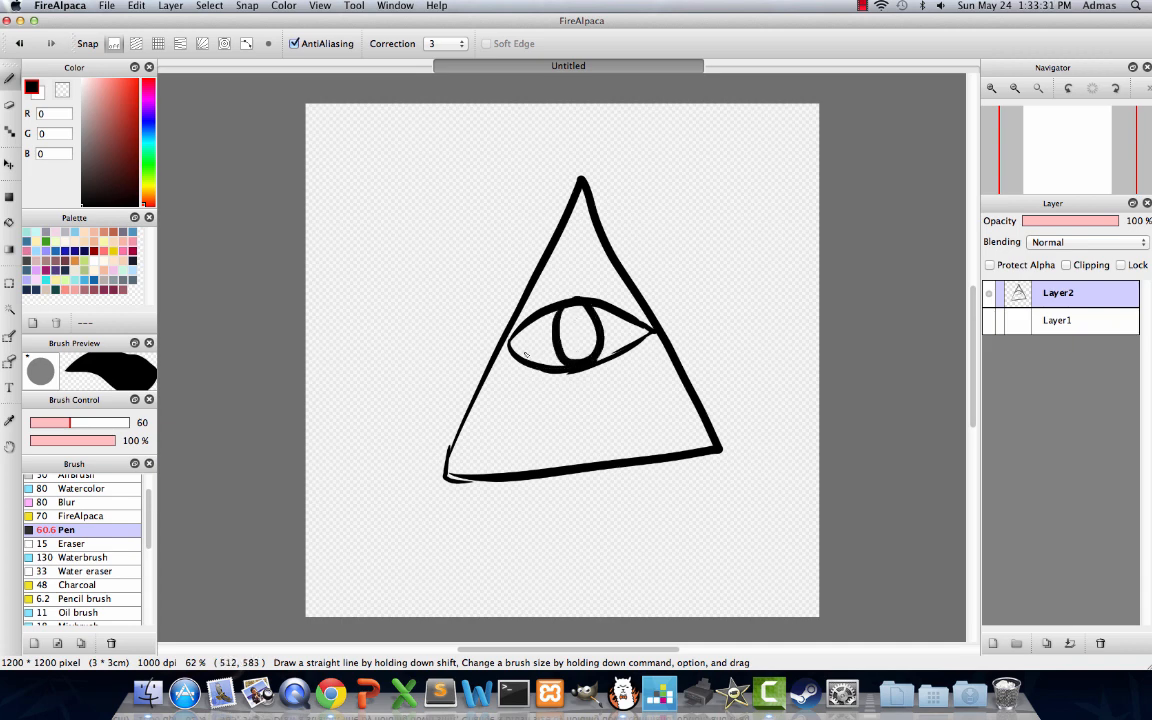
drag(558, 408, 548, 445)
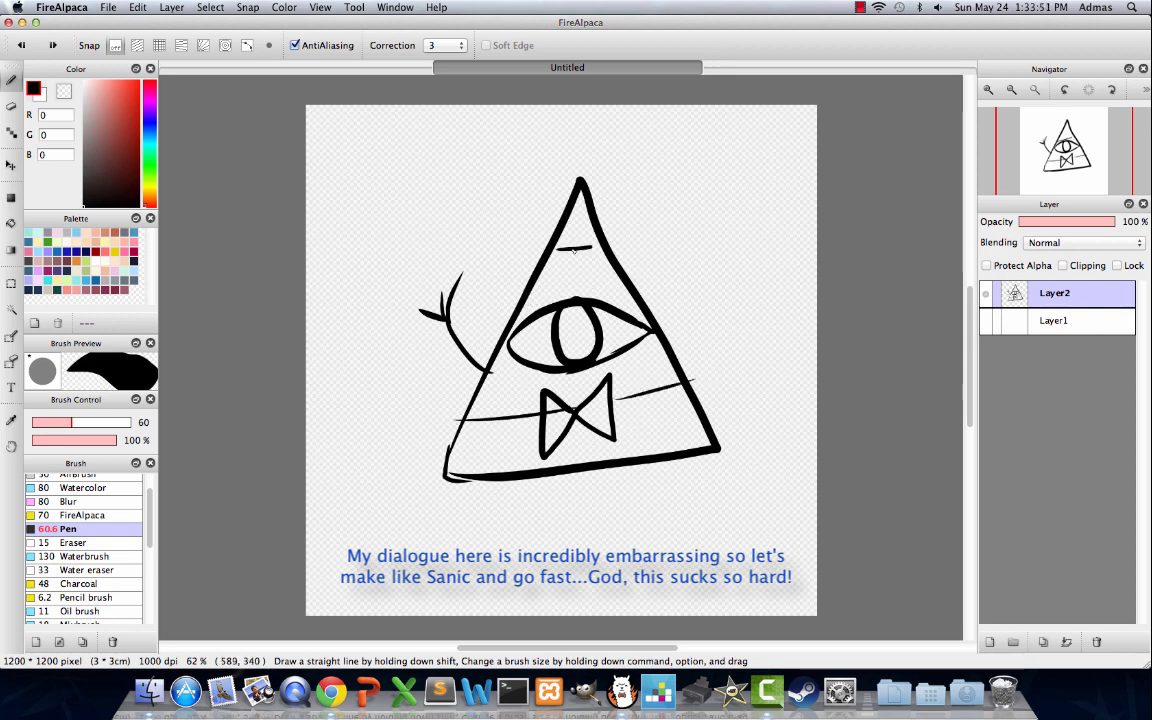
drag(578, 210, 578, 490)
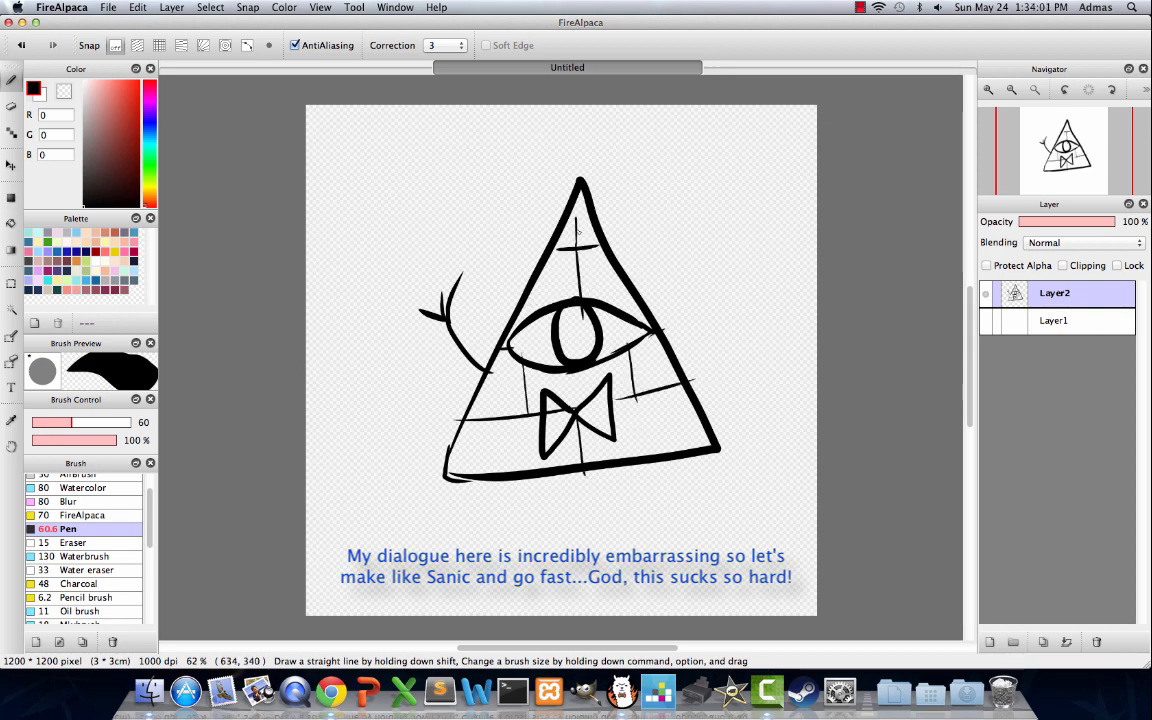
drag(578, 215, 580, 310)
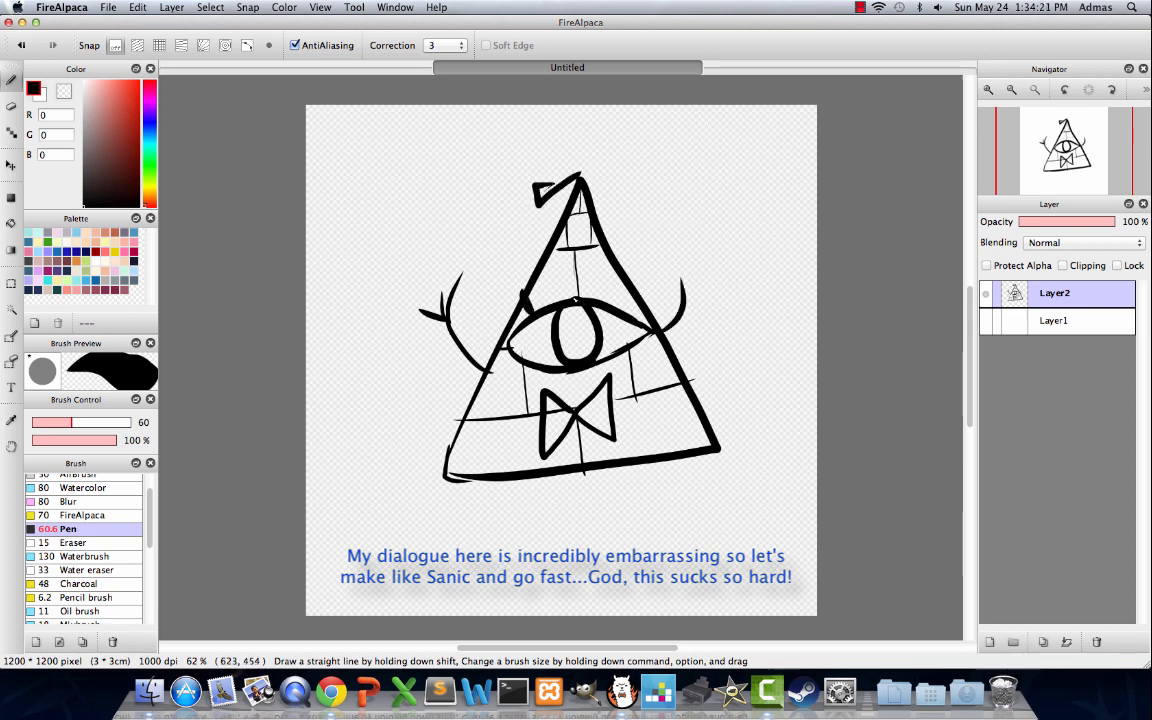
drag(518, 475, 518, 530)
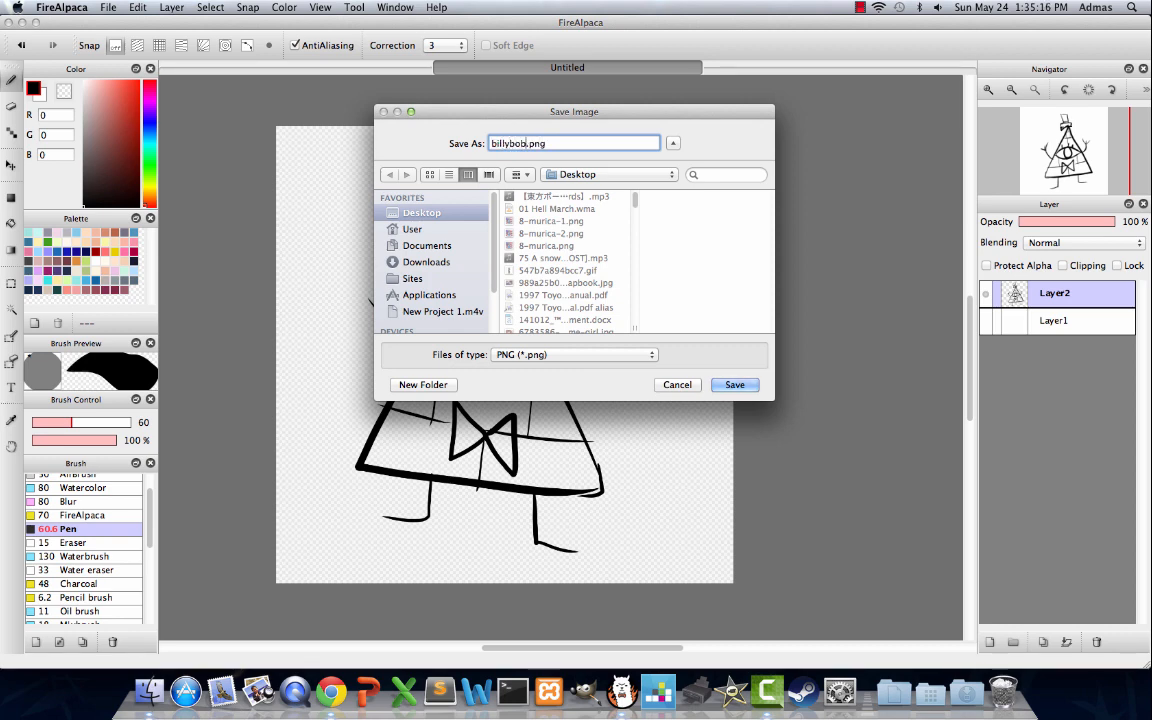
Save the drawing as billybob.png on the Desktop and confirm the billybob bitmap brush.
click(610, 174)
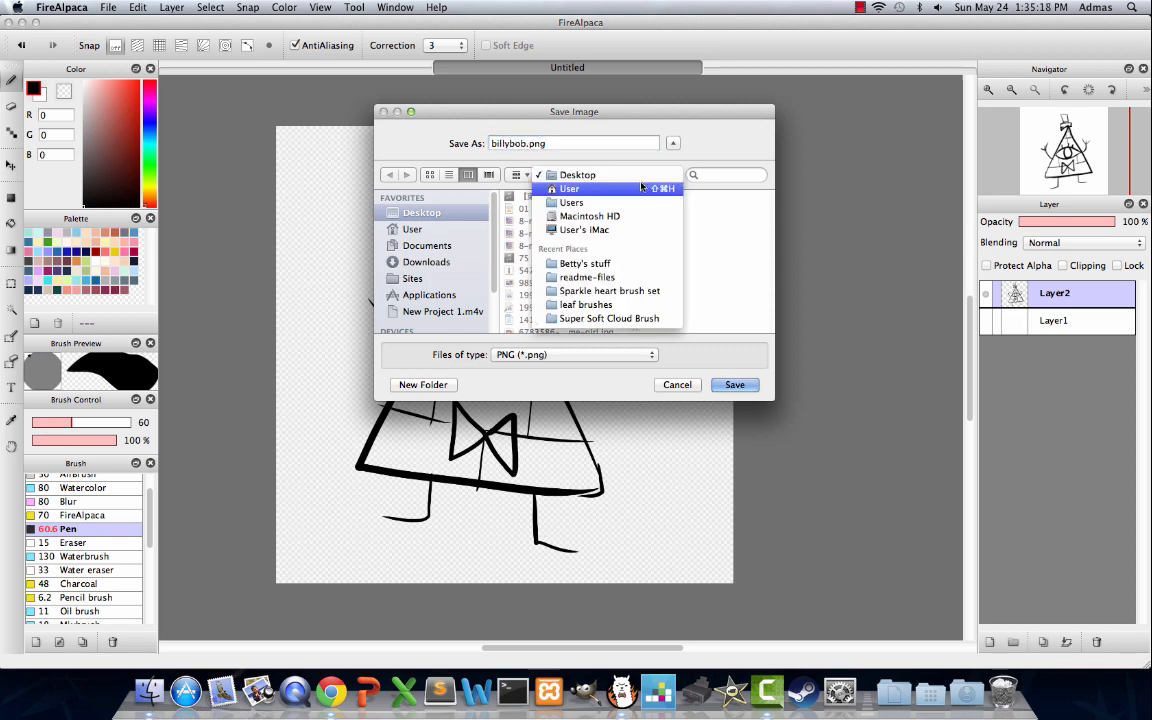
click(577, 174)
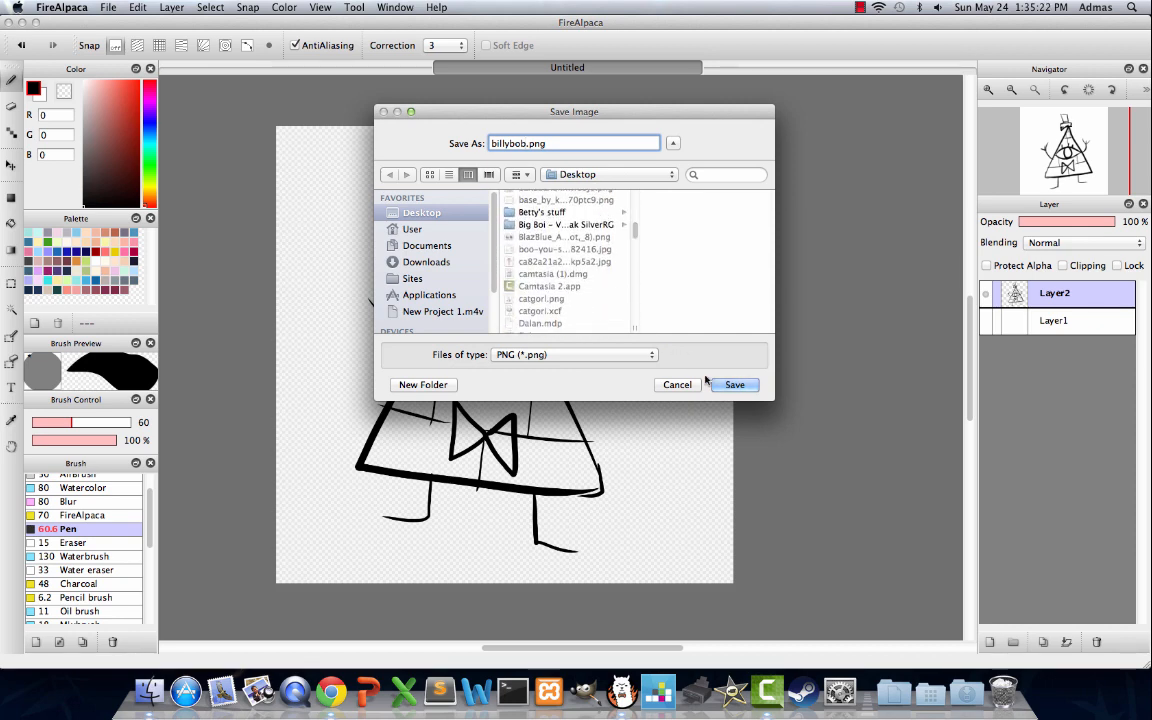
click(734, 384)
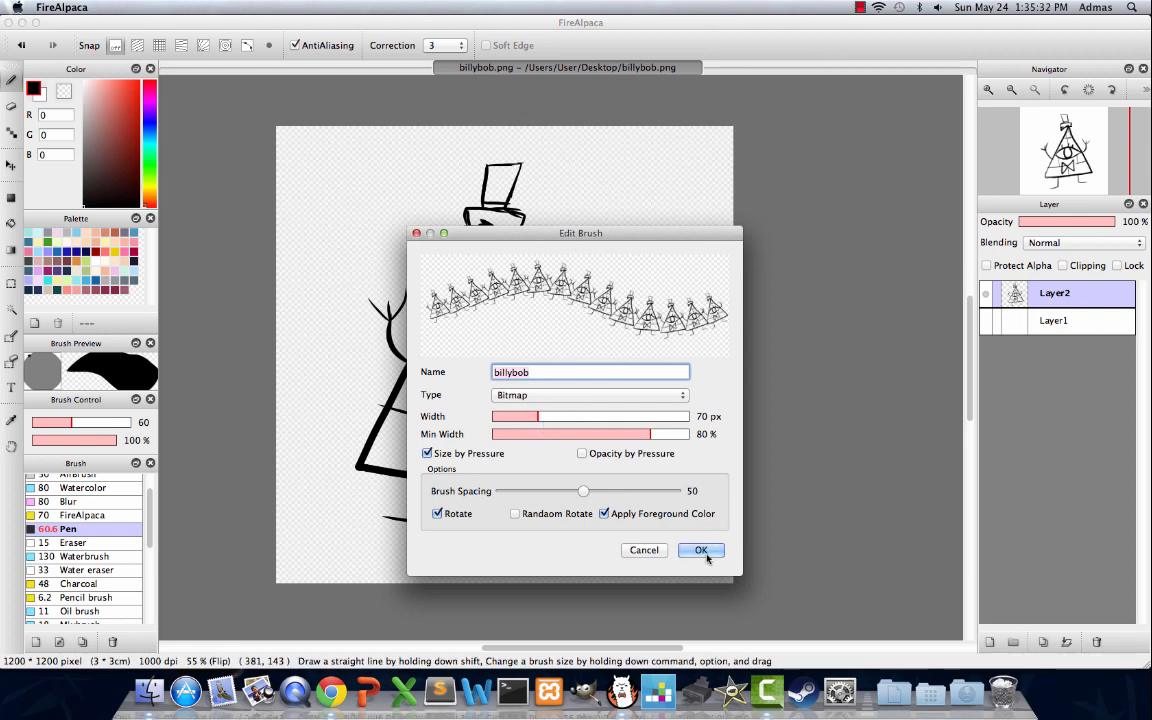
click(700, 550)
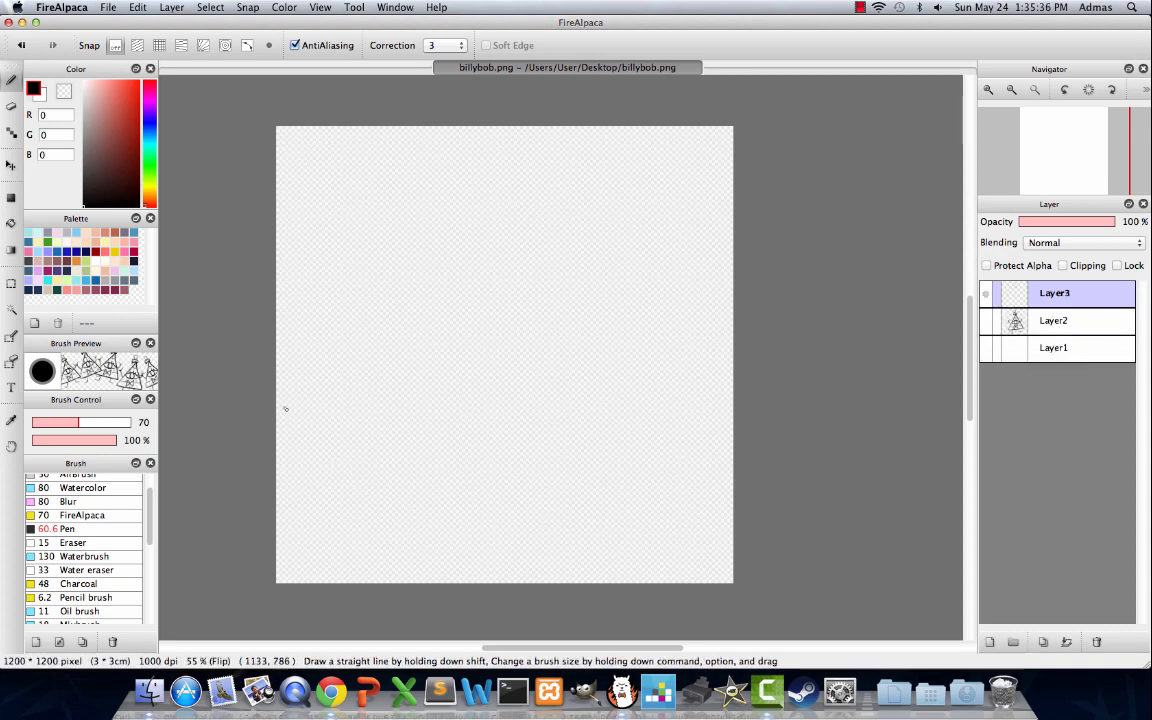
Zoom into the canvas, select the billybob brush and reopen its Edit Brush settings.
drag(283, 408, 660, 250)
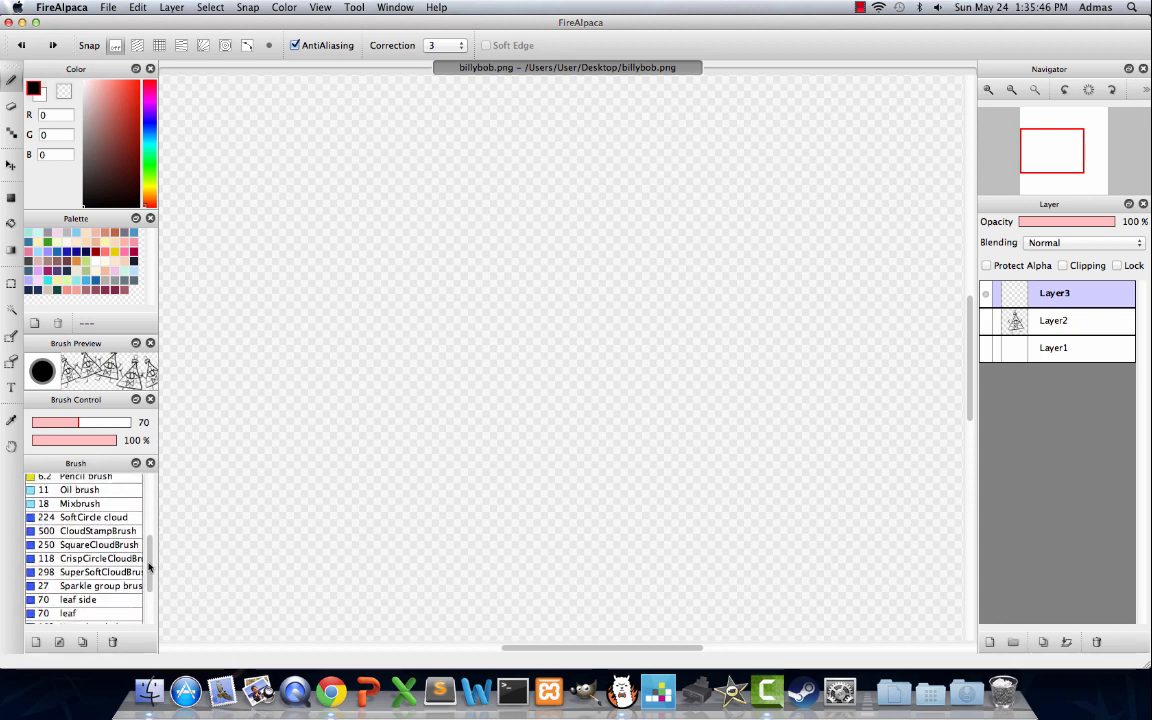
click(59, 642)
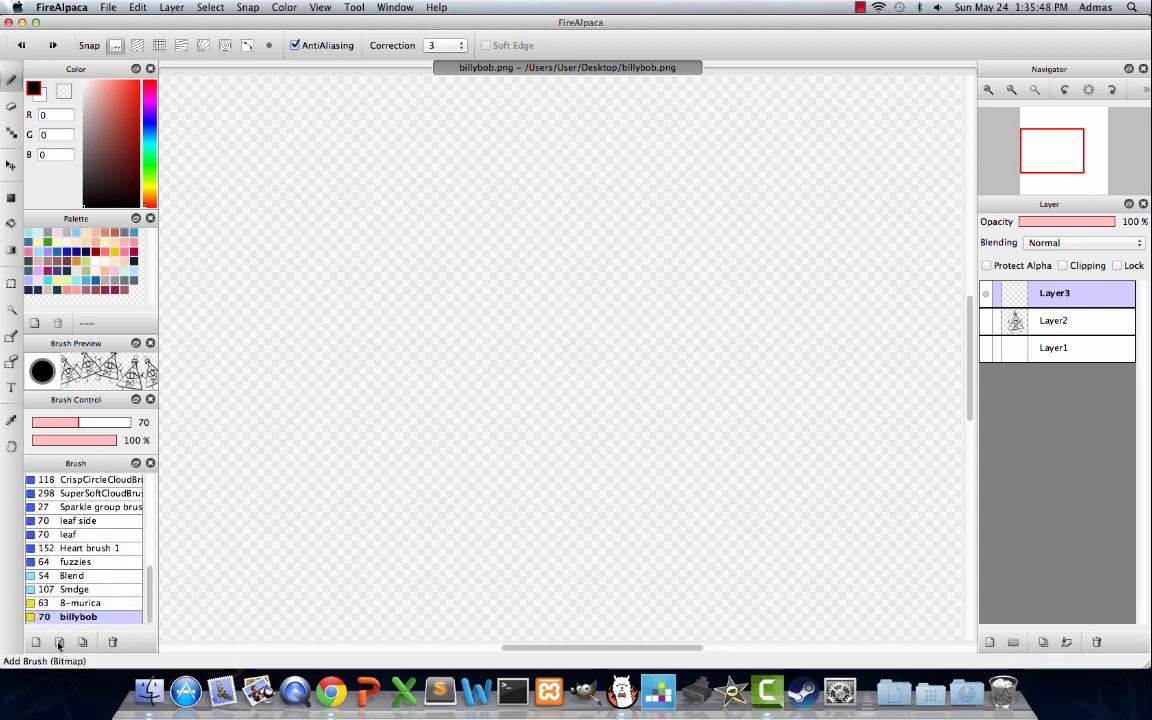
double_click(78, 616)
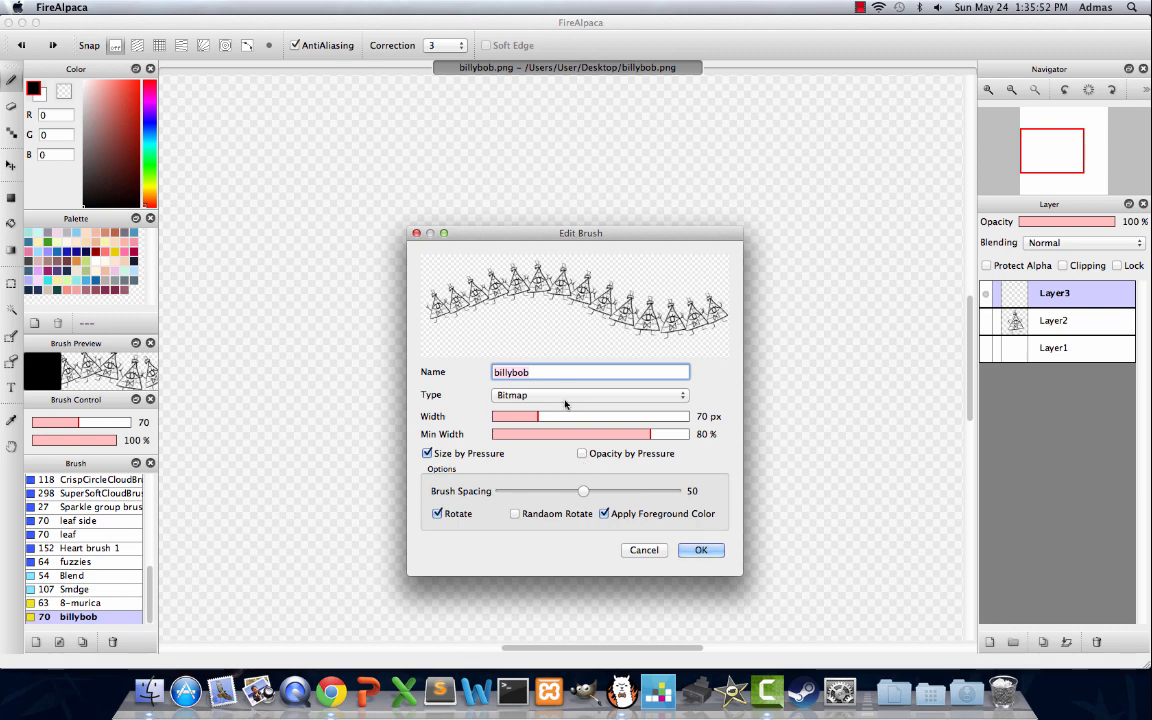
click(588, 394)
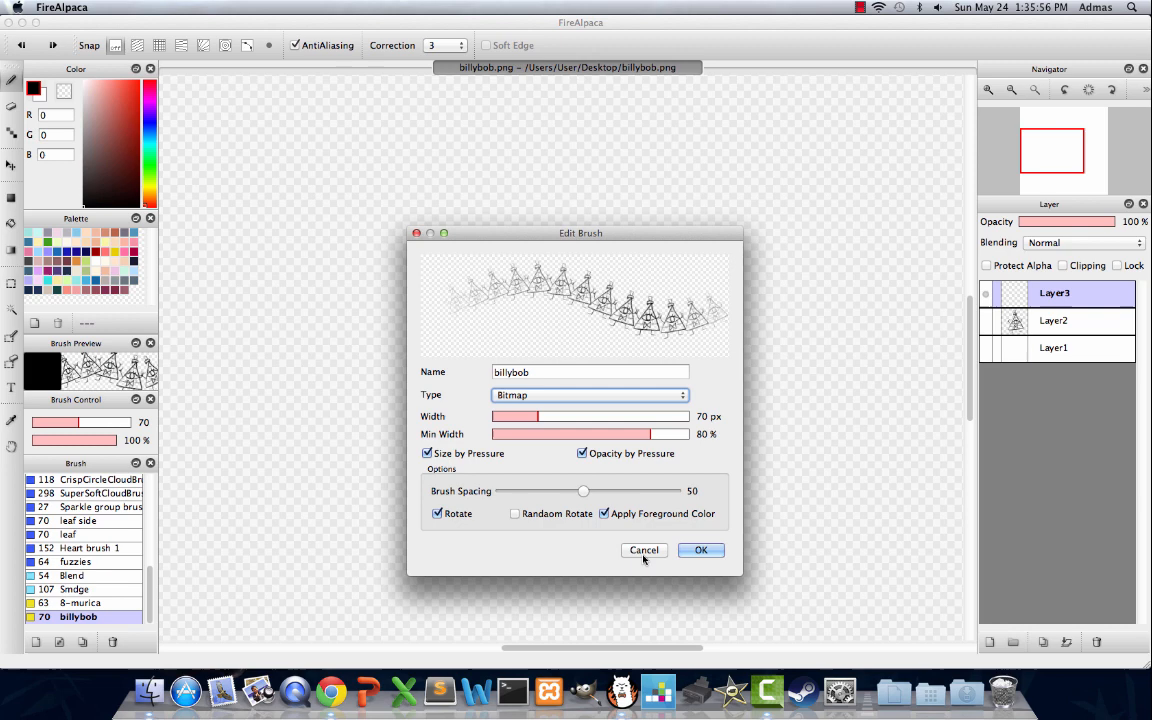
click(701, 550)
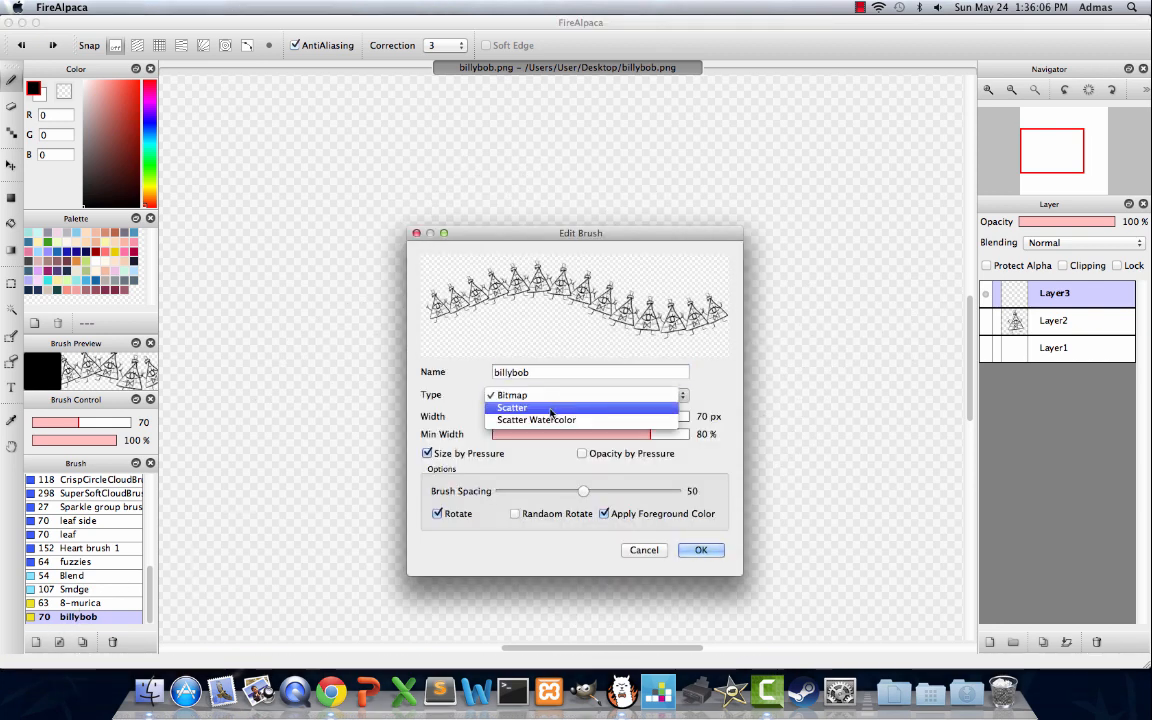
Make billybob a 237 px Scatter brush: strength 31, particle size 44, randomness 8.
click(511, 407)
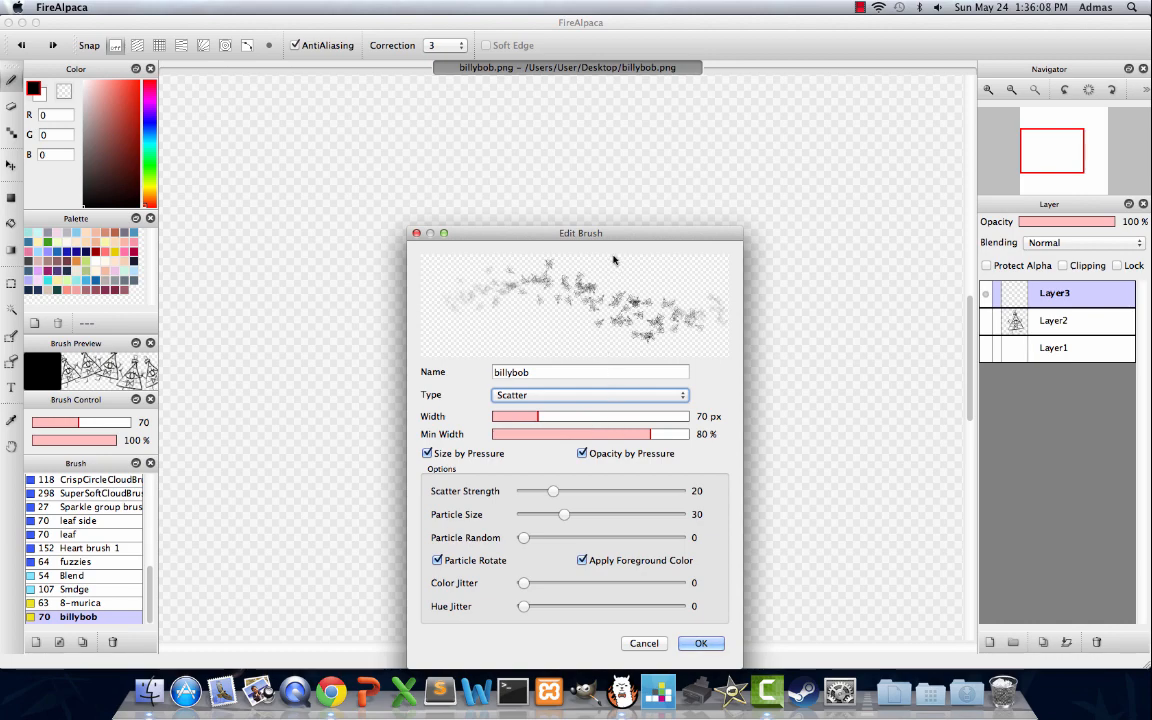
drag(580, 233, 469, 113)
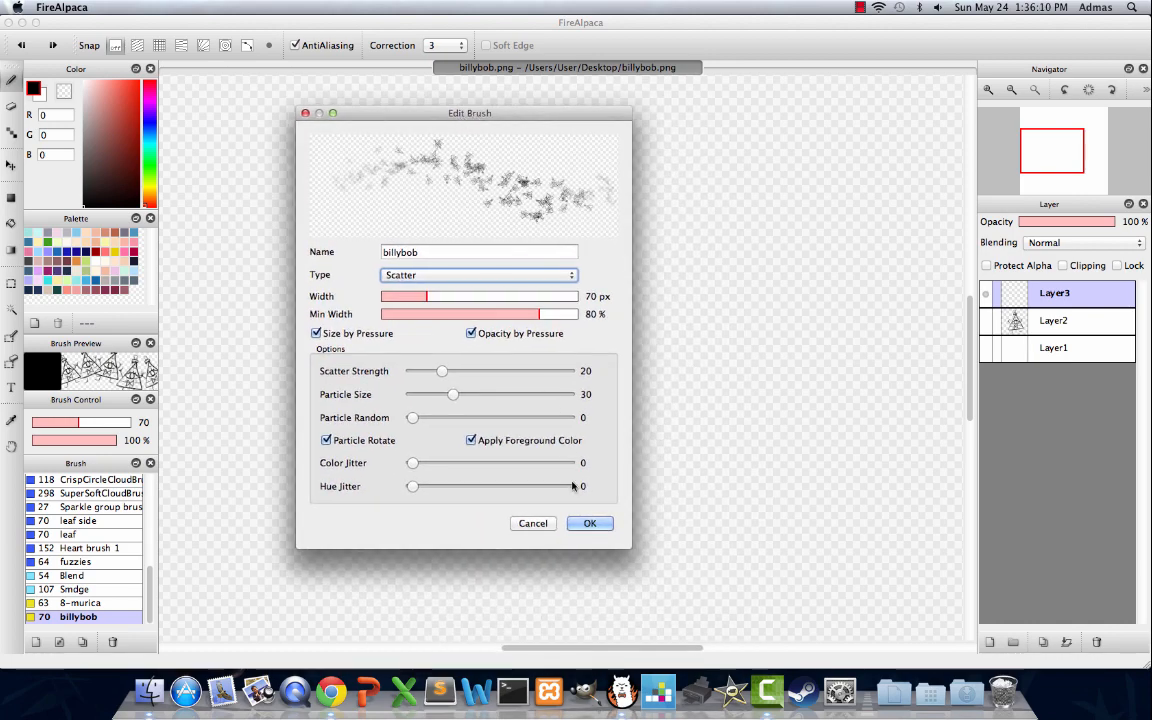
drag(411, 417, 434, 417)
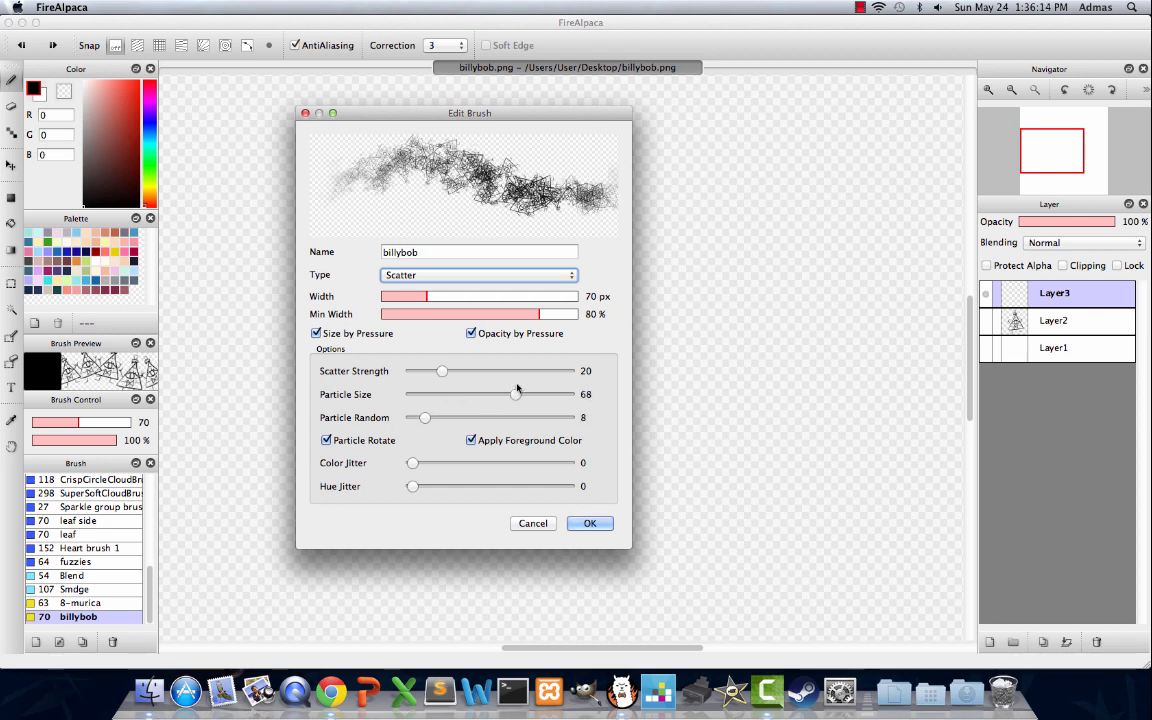
drag(516, 394, 440, 394)
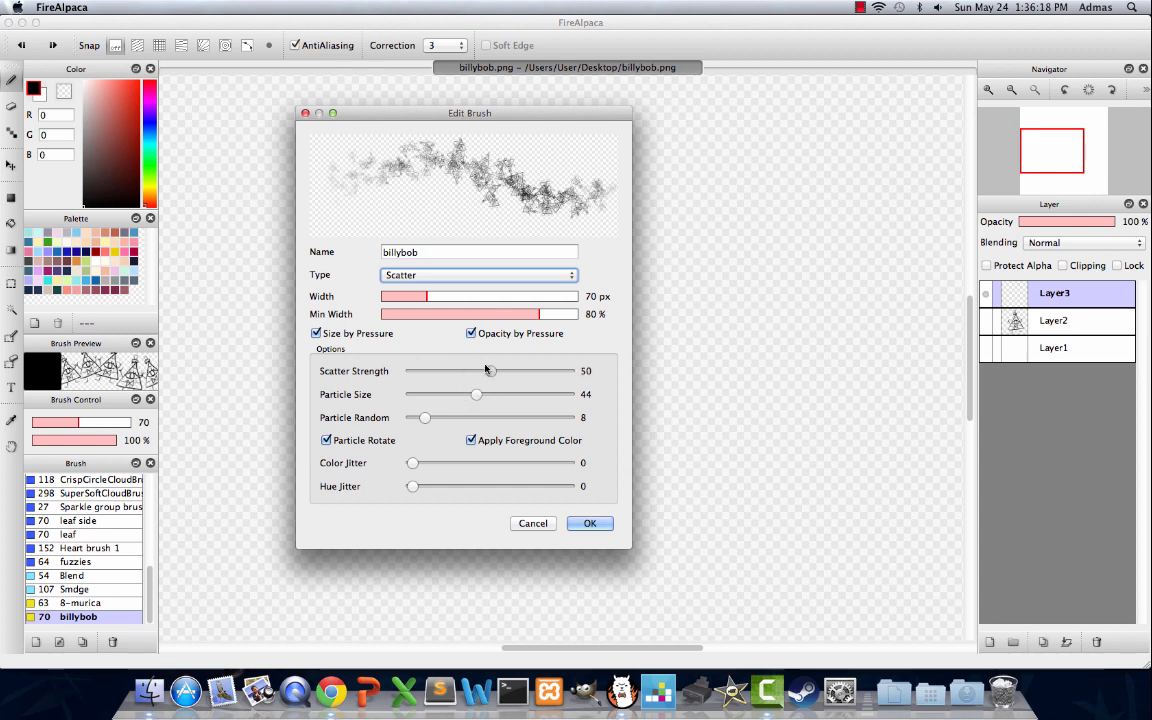
drag(490, 371, 505, 371)
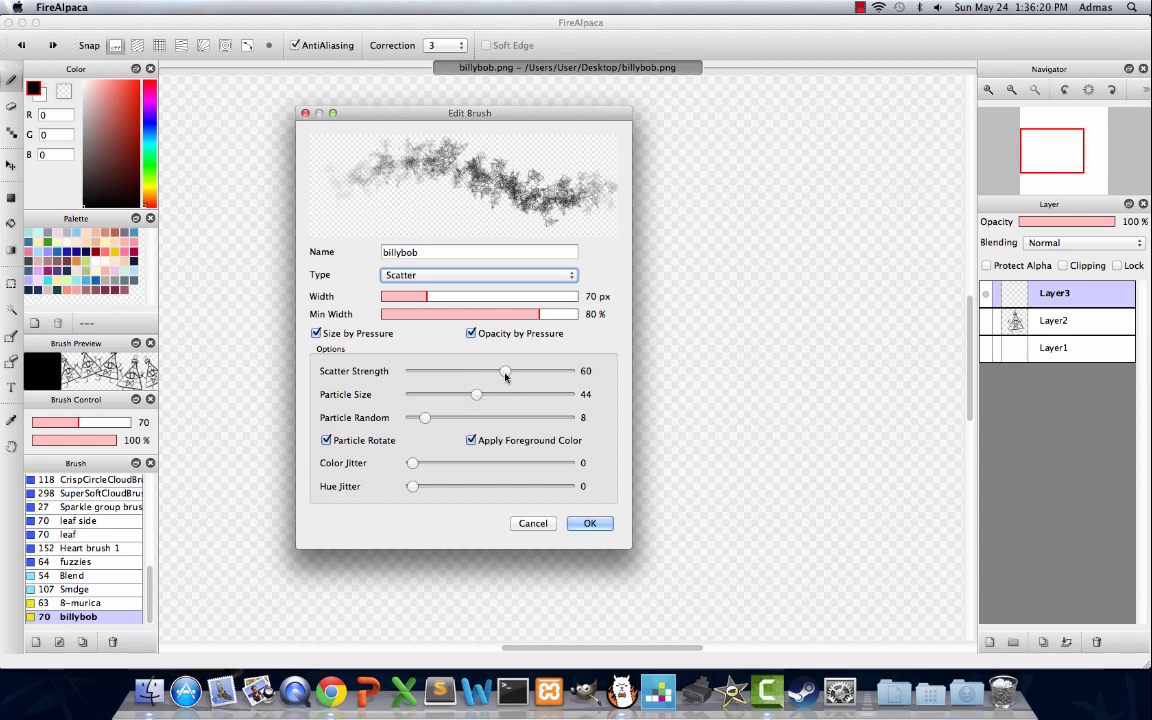
mouse_move(512, 378)
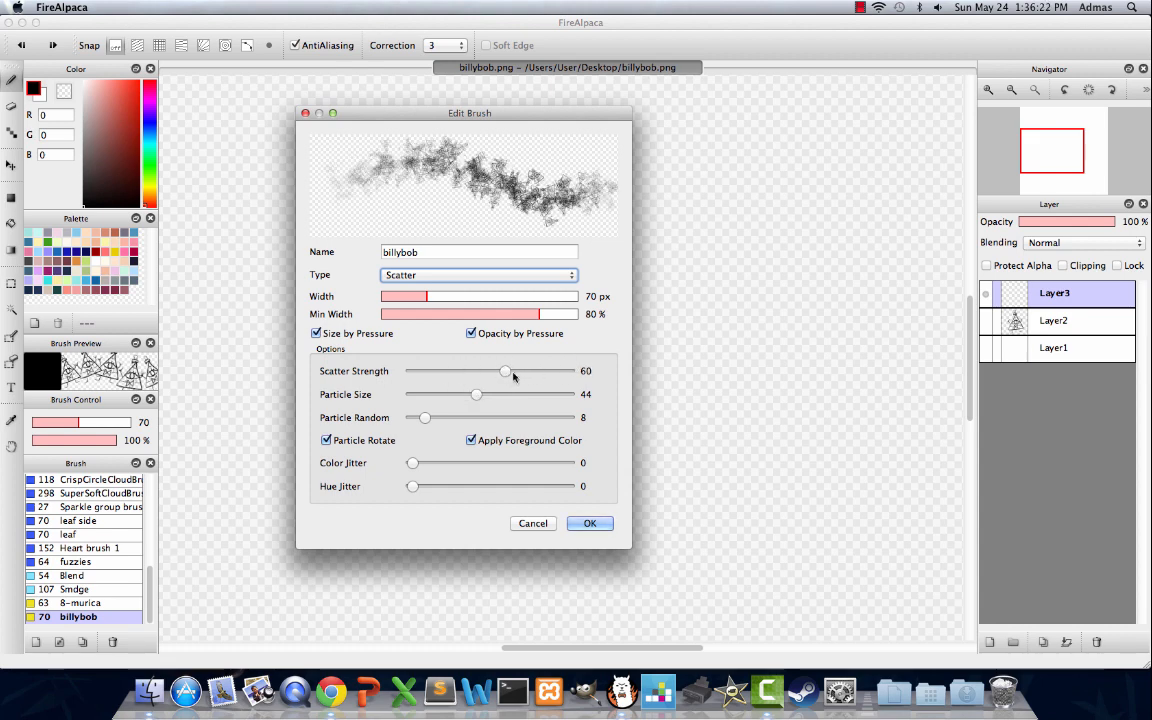
drag(505, 371, 459, 371)
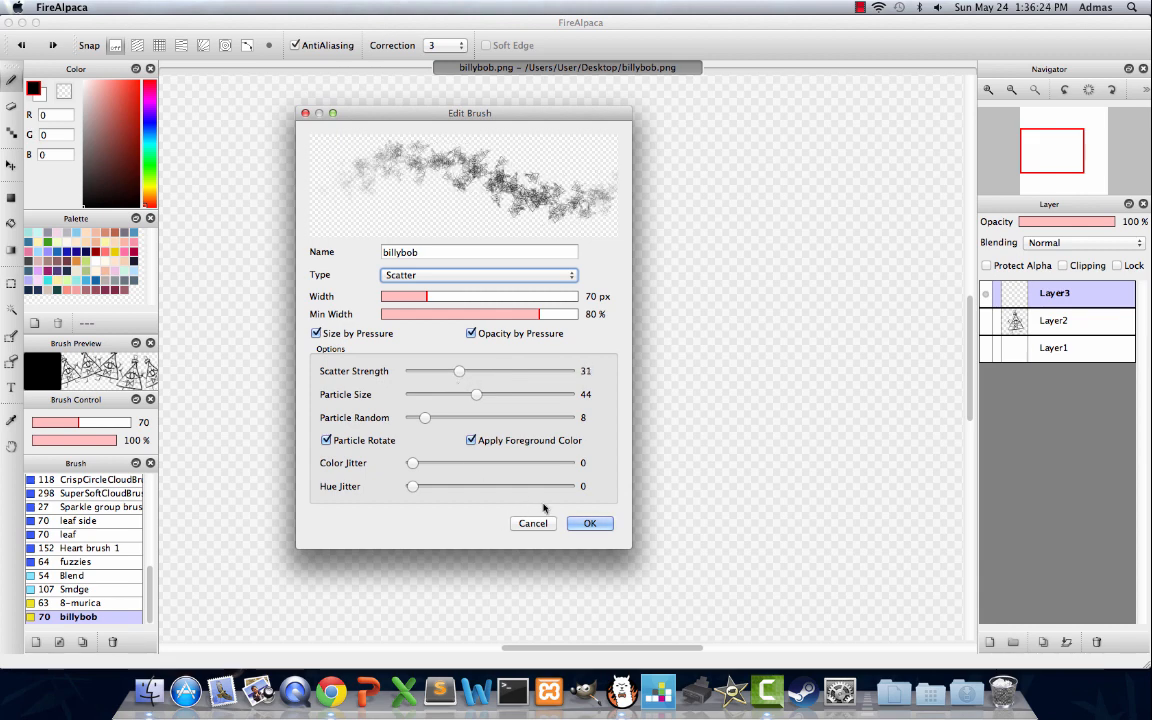
click(590, 523)
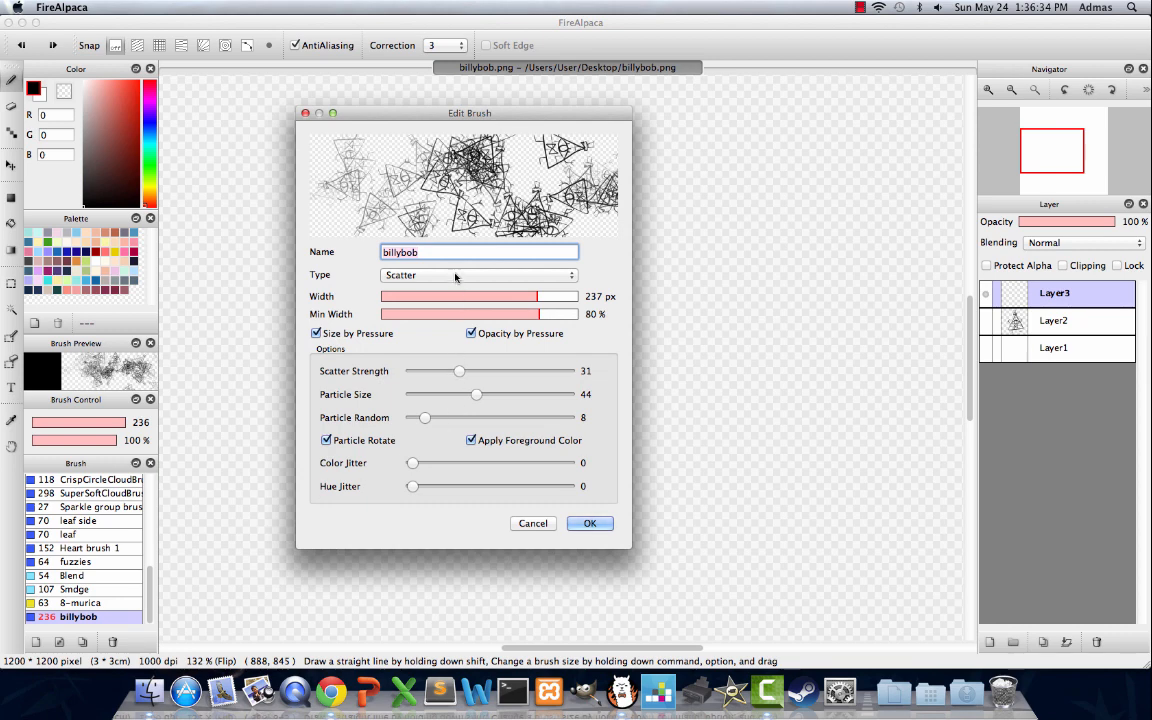
Switch billybob to Scatter Watercolor with zero colour loading and apply it.
click(478, 275)
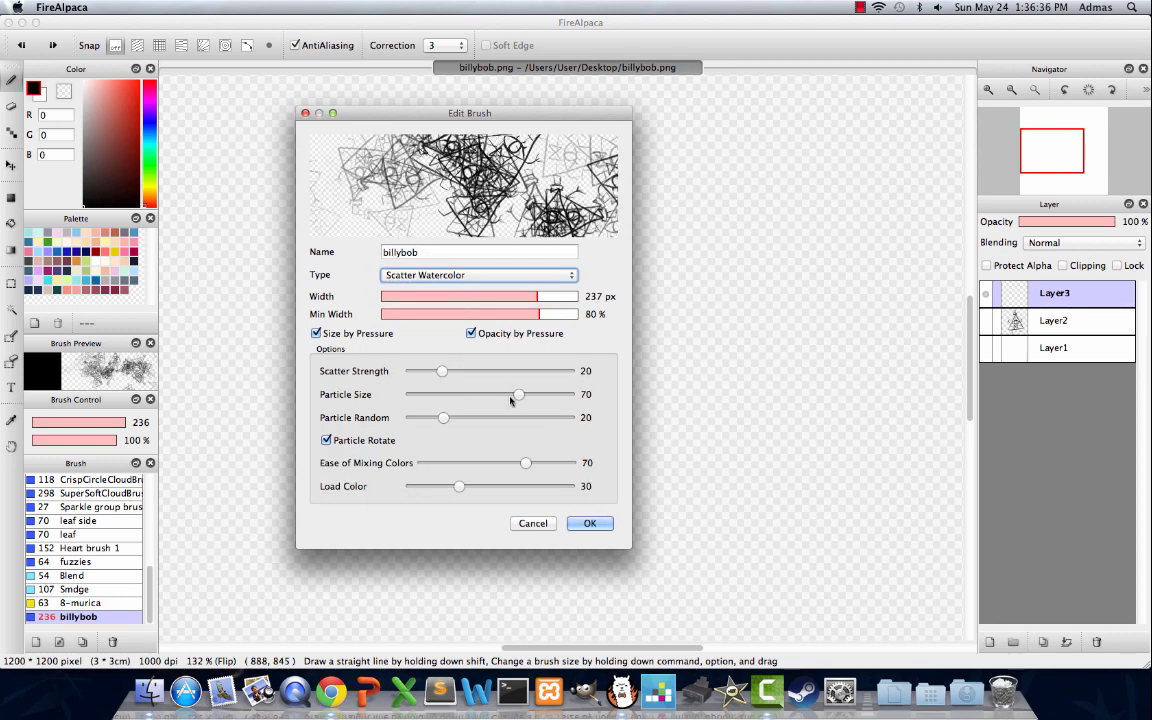
drag(459, 486, 494, 486)
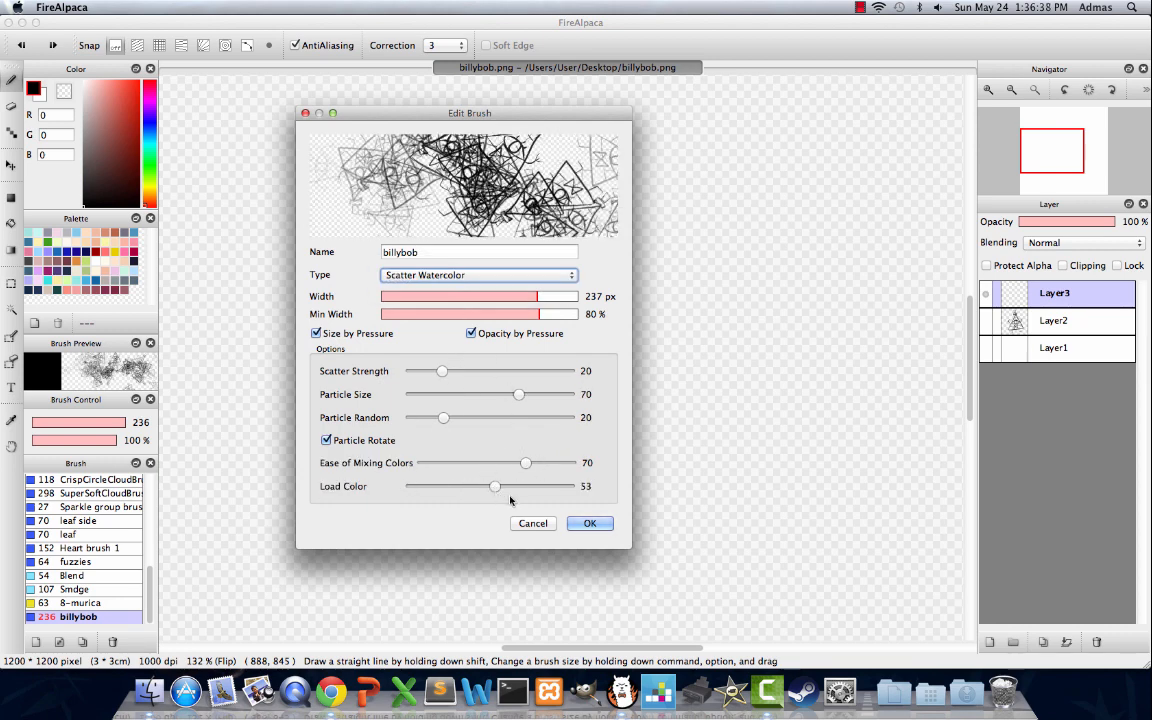
drag(493, 486, 411, 486)
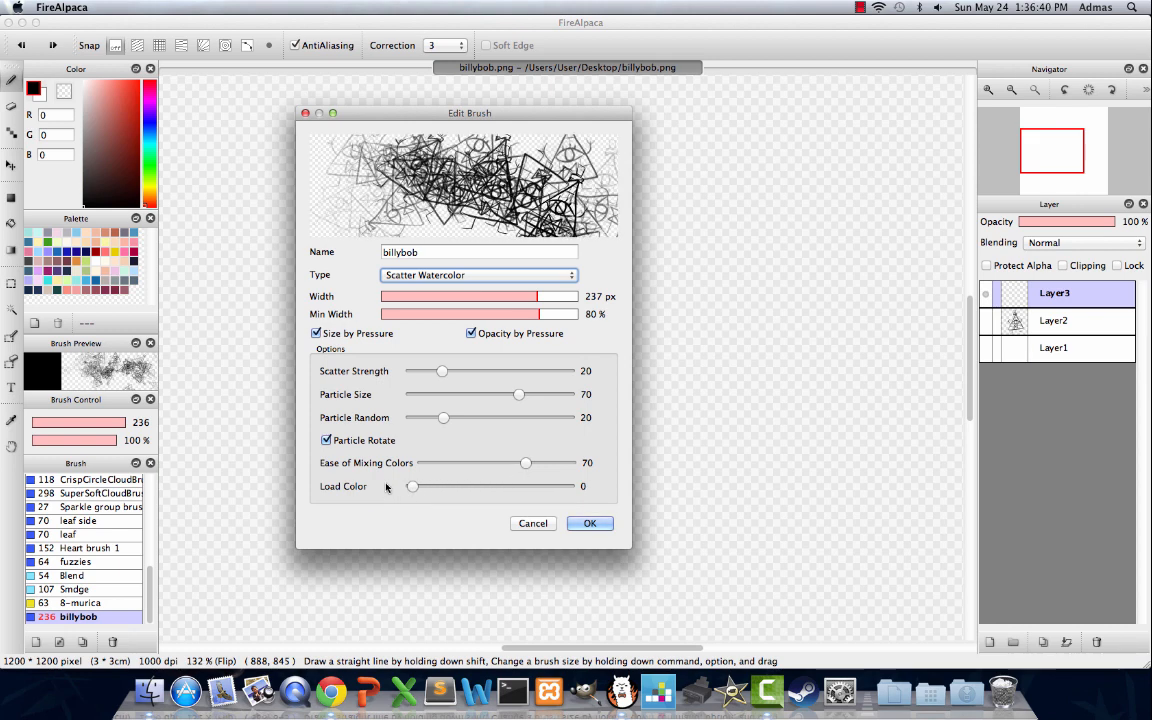
click(590, 523)
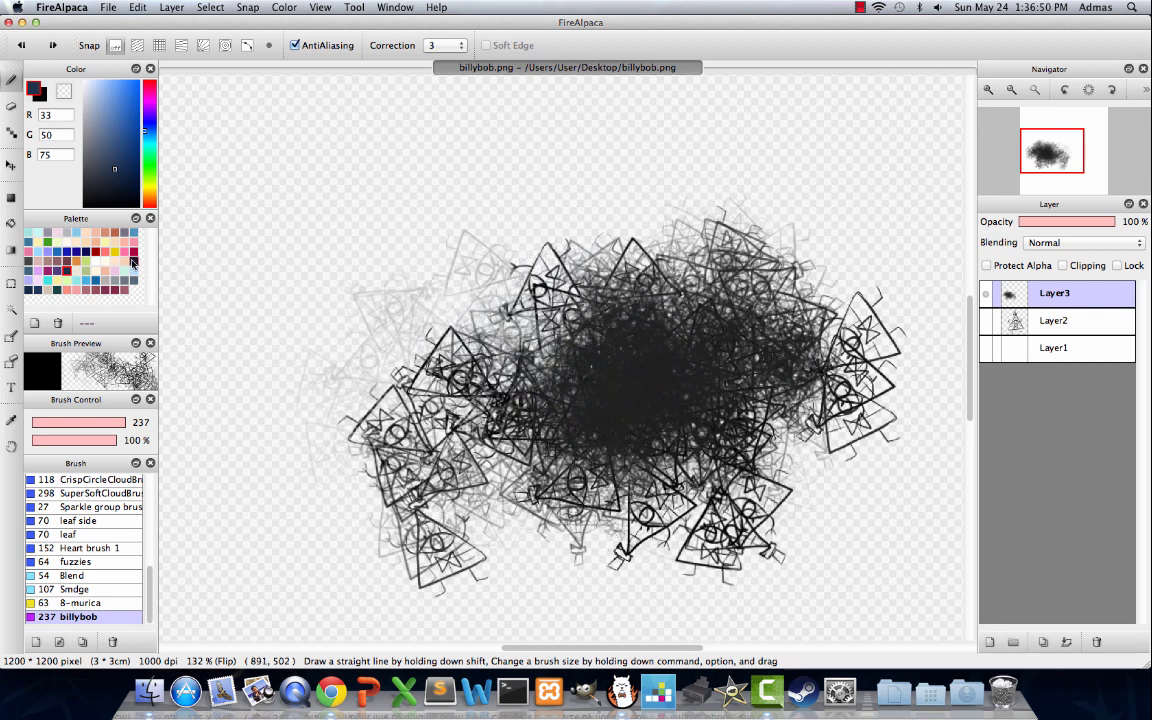
Reopen billybob's settings, keep Scatter Watercolor, and raise Load Color to 6.
double_click(78, 616)
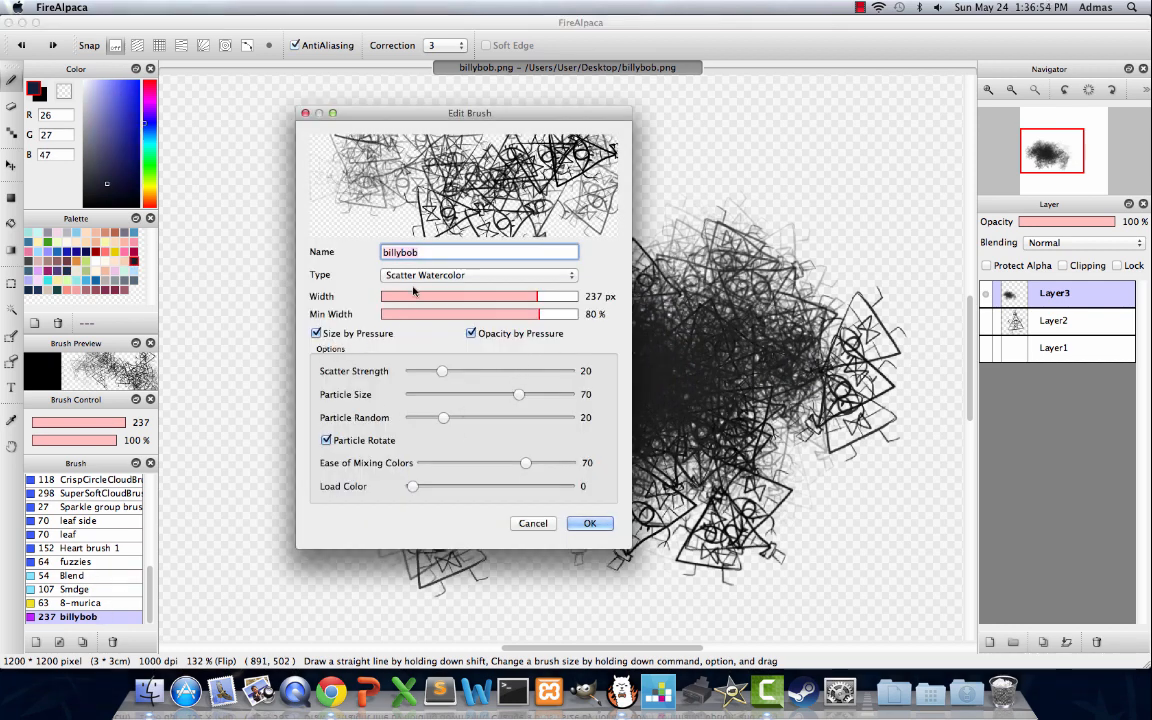
click(478, 275)
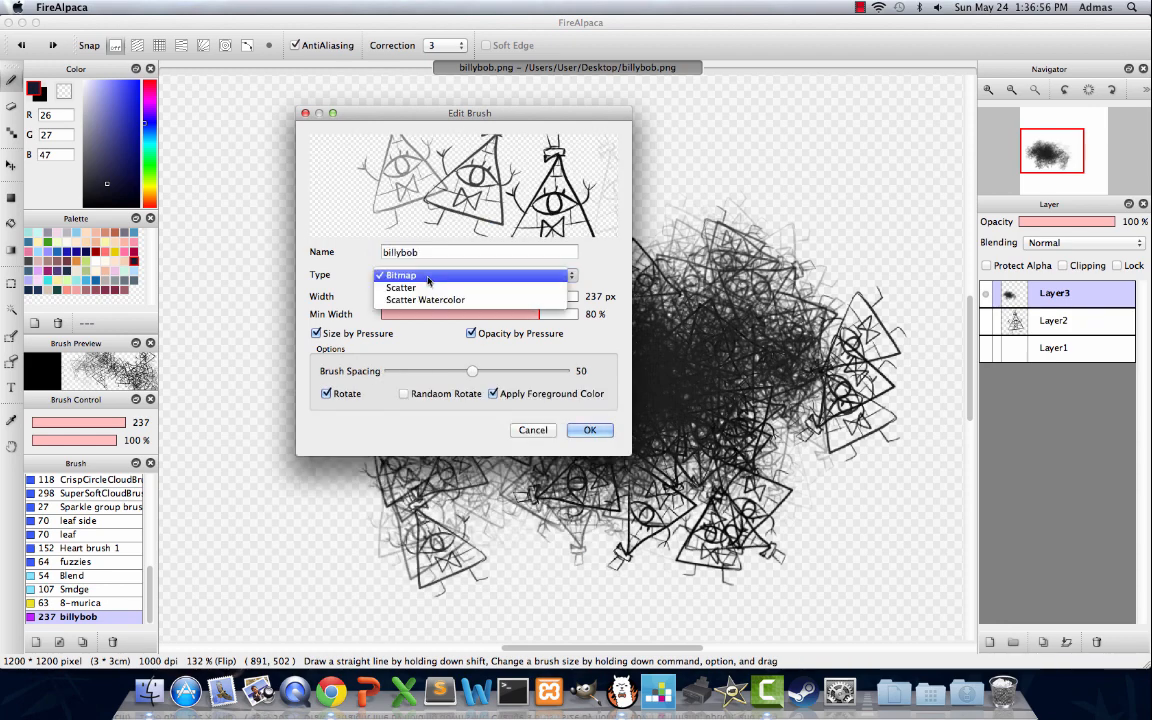
click(425, 300)
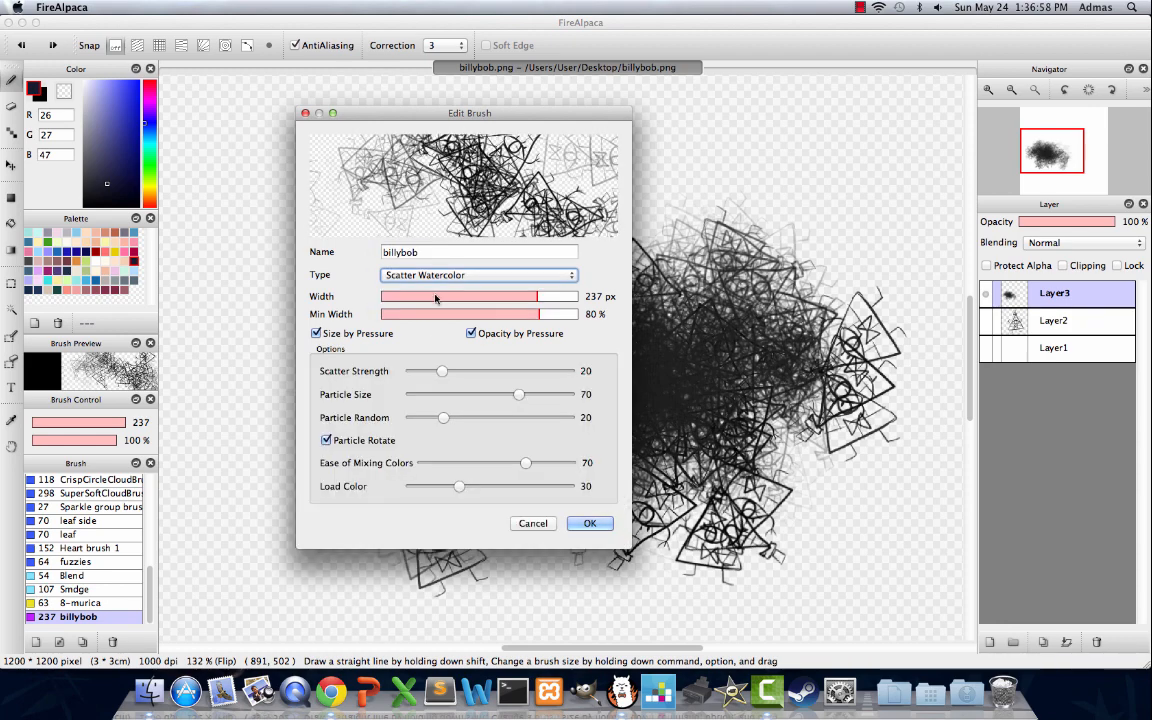
click(590, 523)
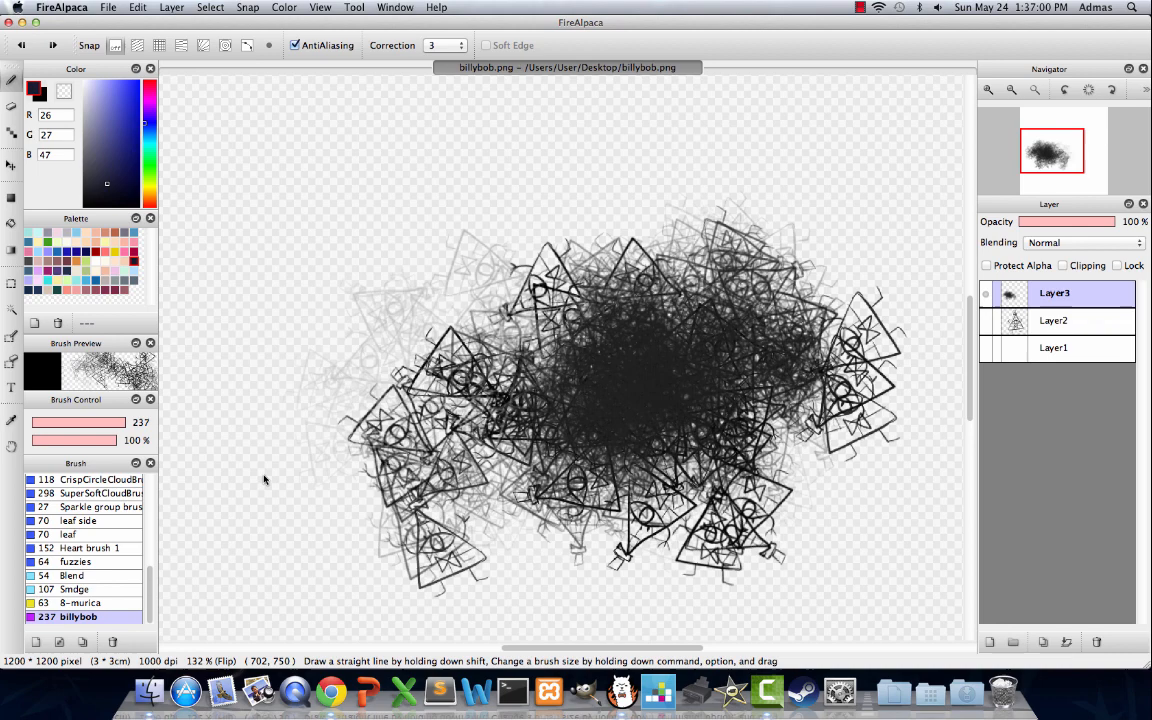
click(128, 130)
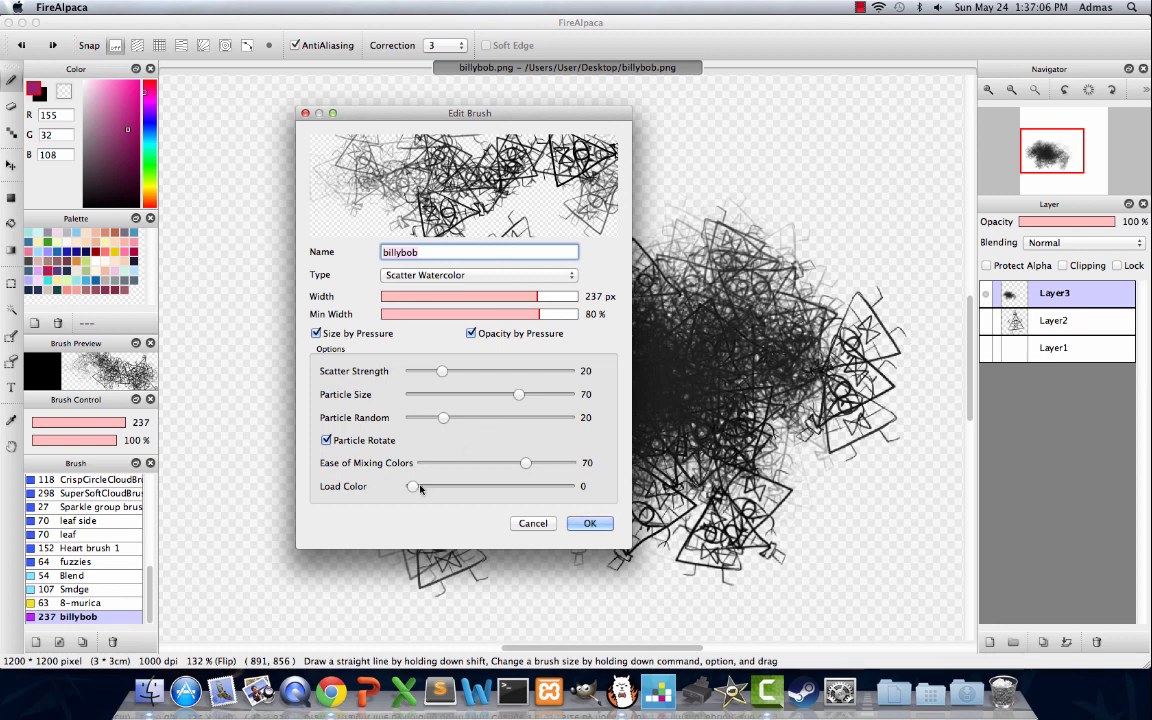
drag(413, 486, 421, 486)
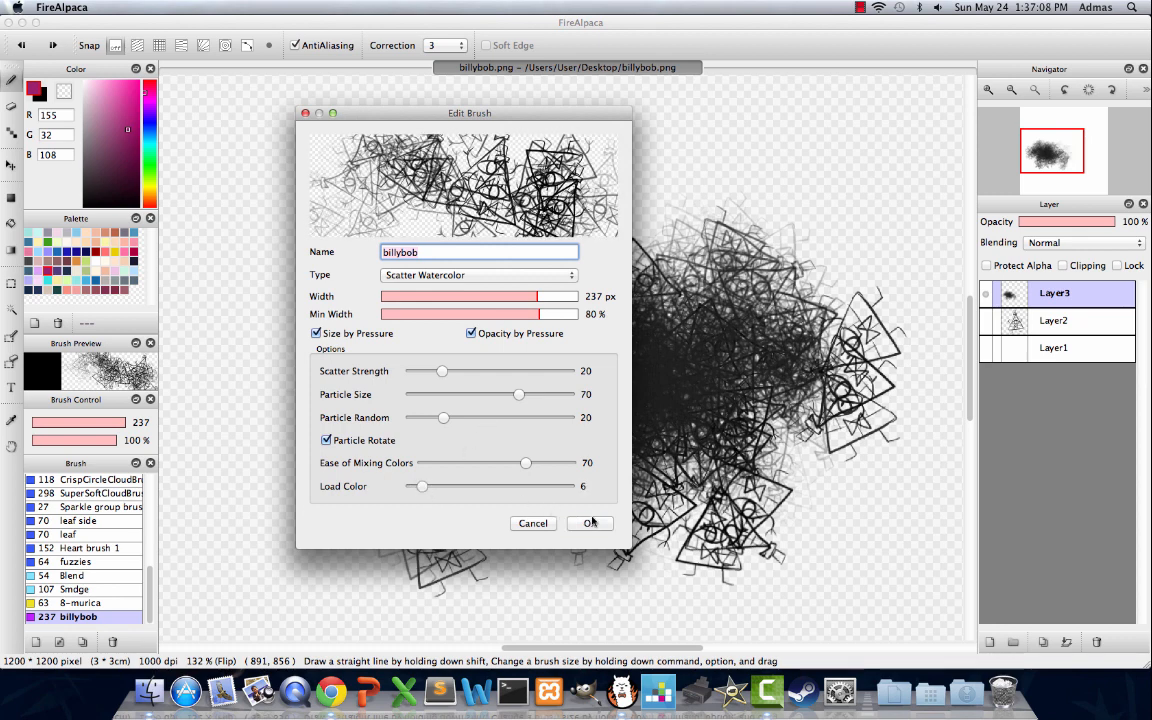
click(589, 523)
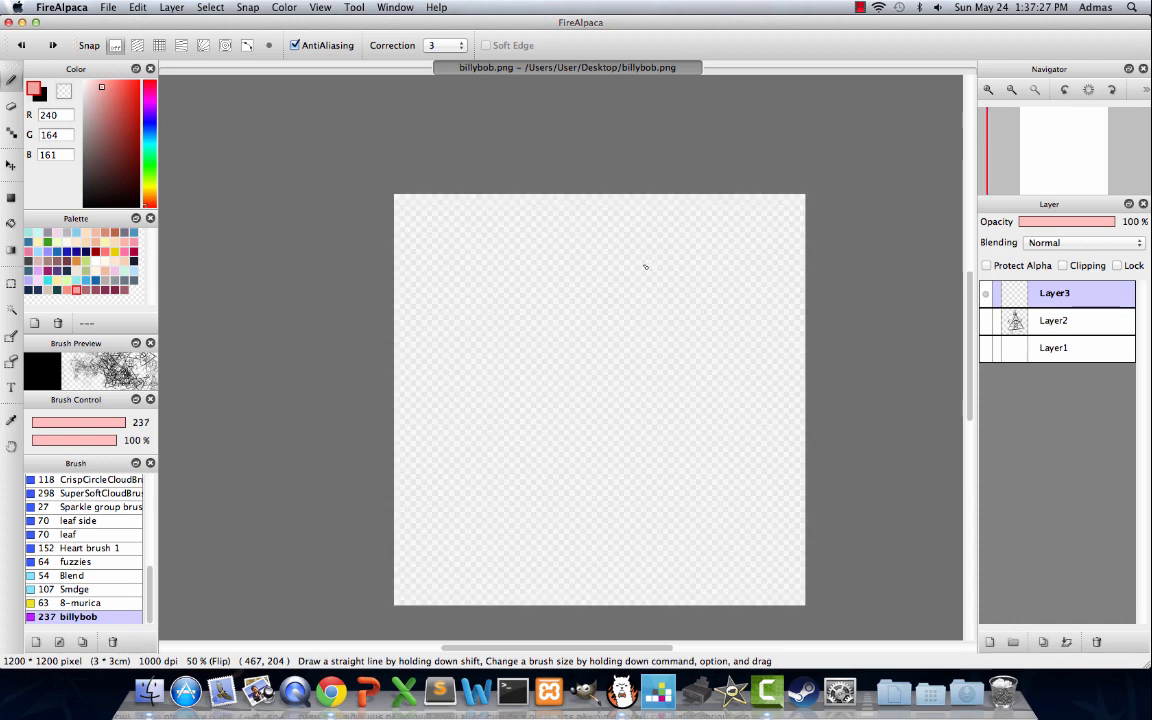
Delete the billybob brush after confirming, and delete the empty top layer.
click(986, 320)
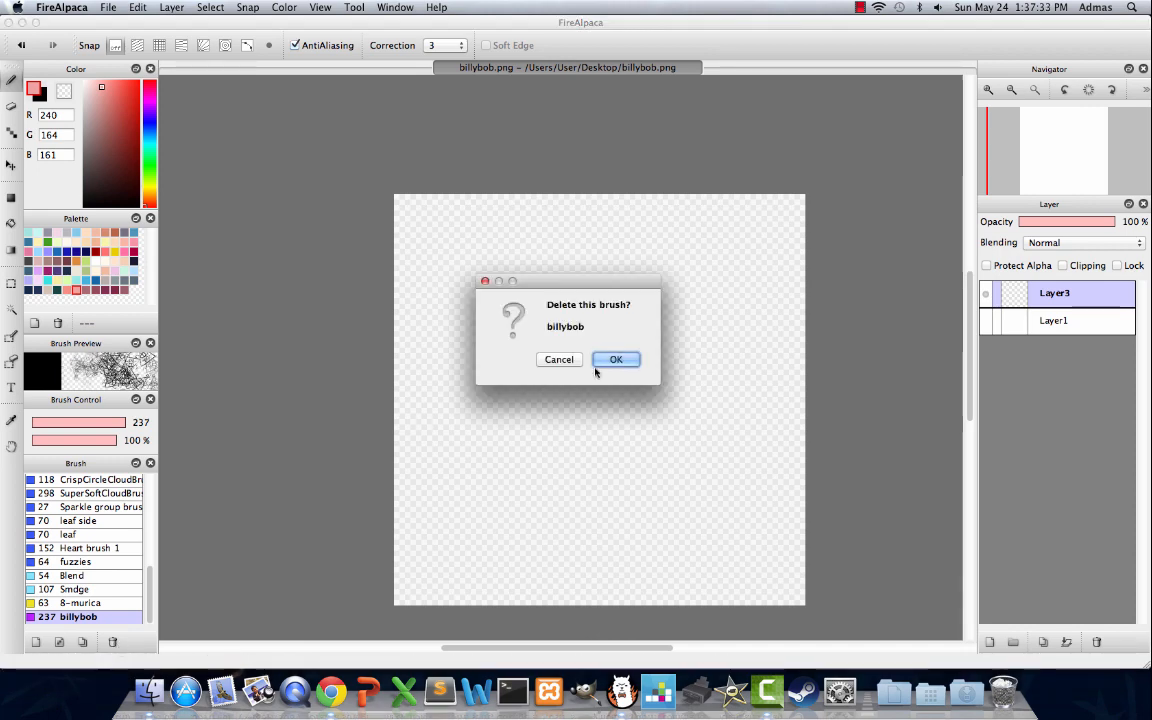
click(616, 359)
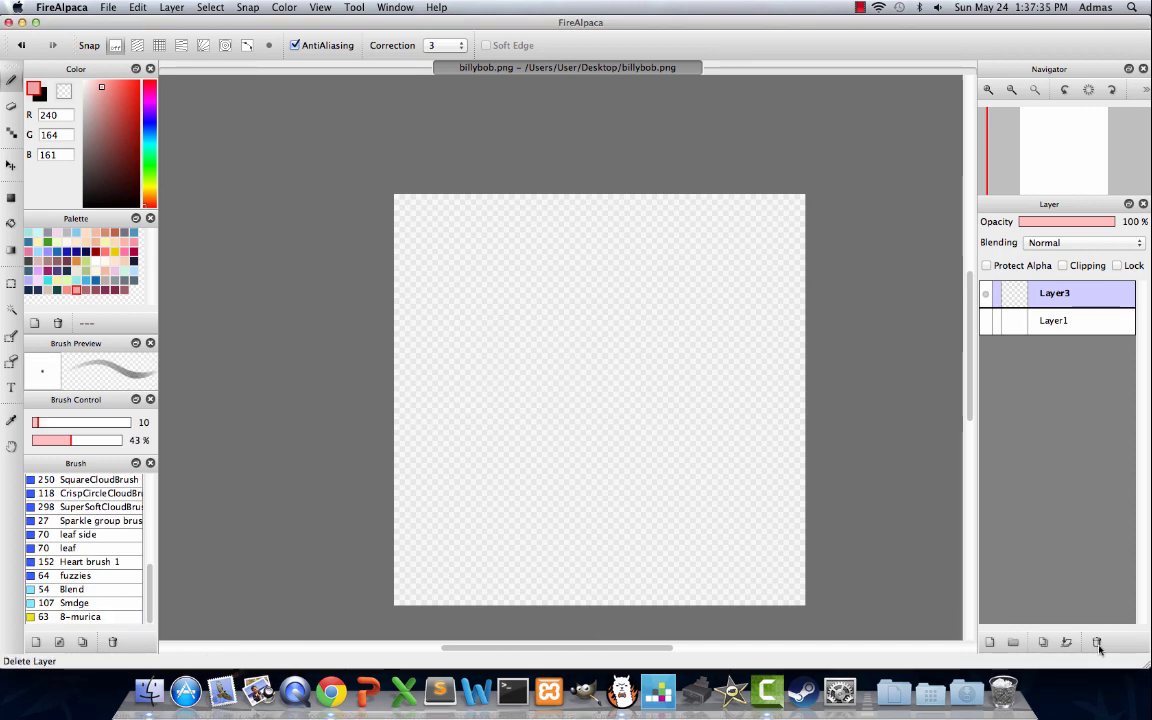
click(1097, 642)
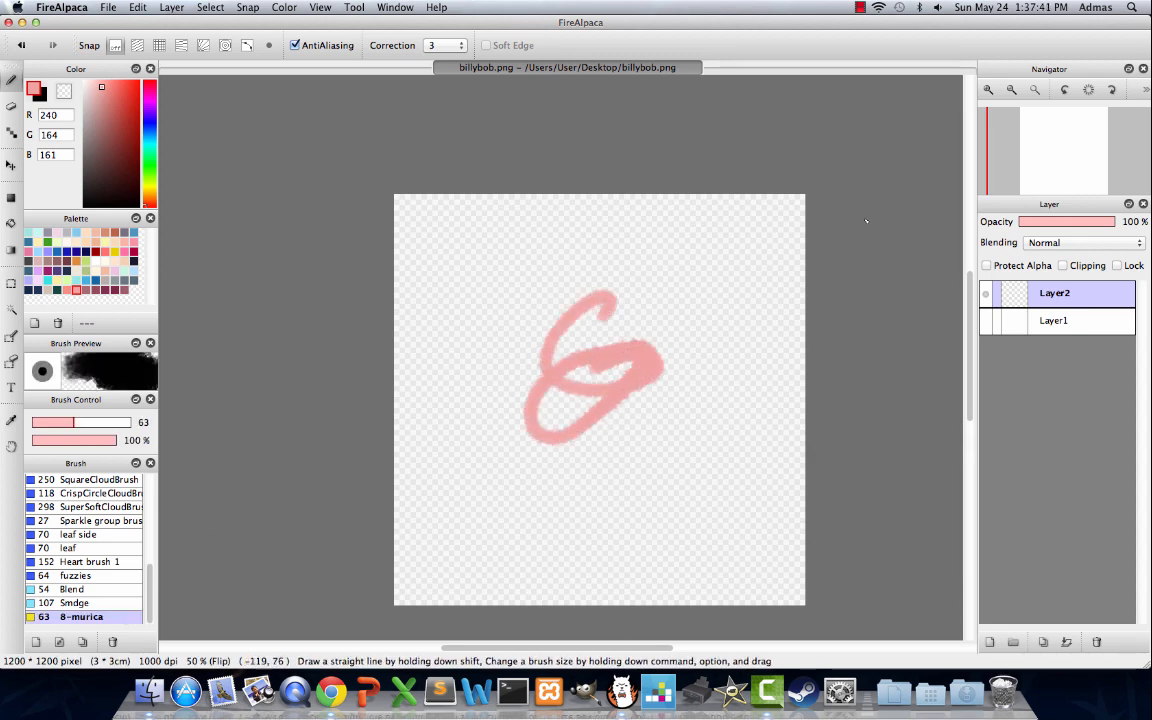
Set the 8-murica brush to Bitmap type with Random Rotate and brush spacing 14.
double_click(82, 616)
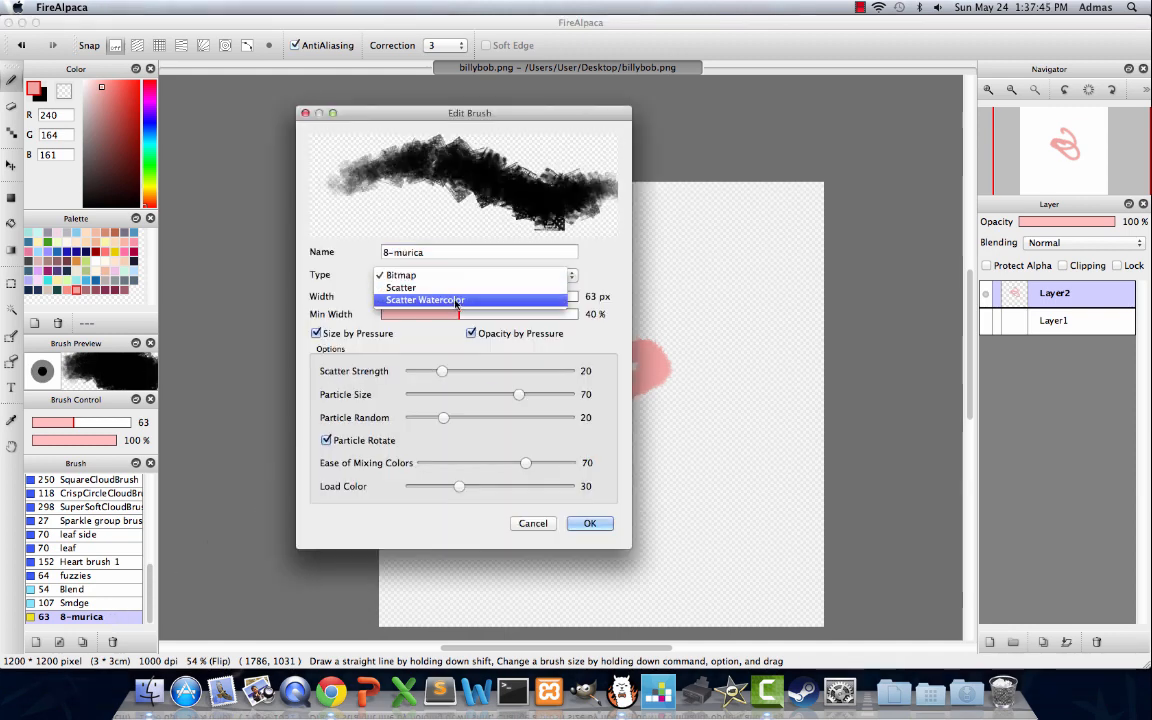
click(425, 300)
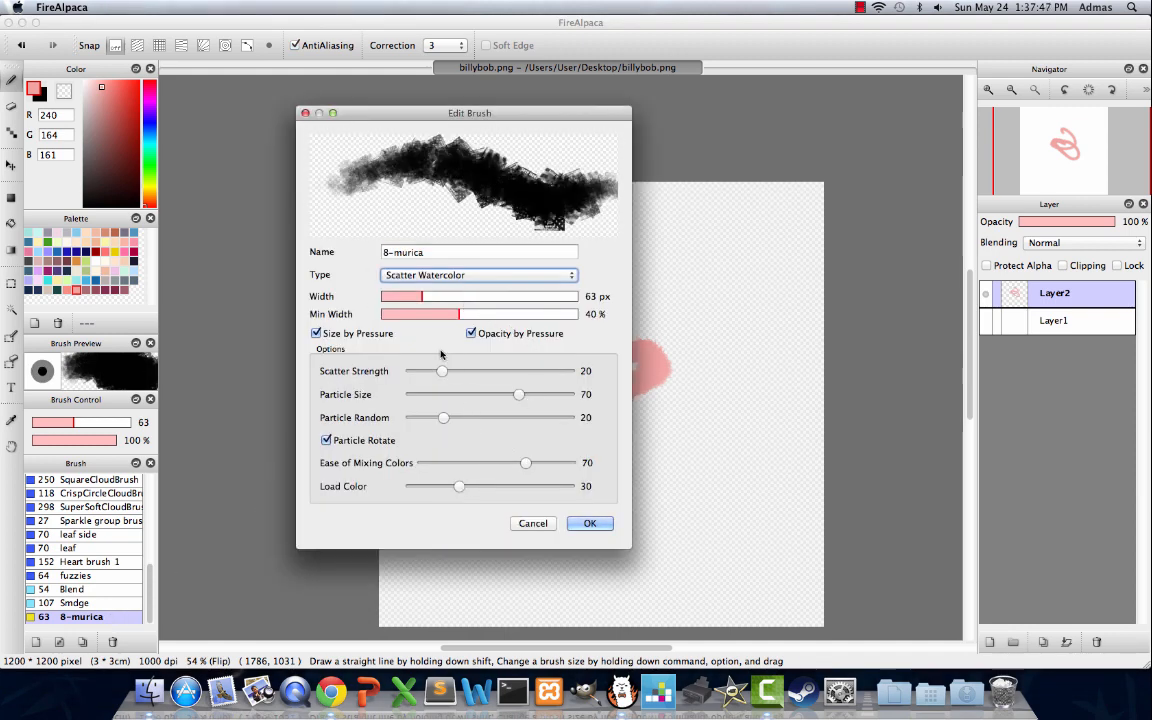
click(479, 275)
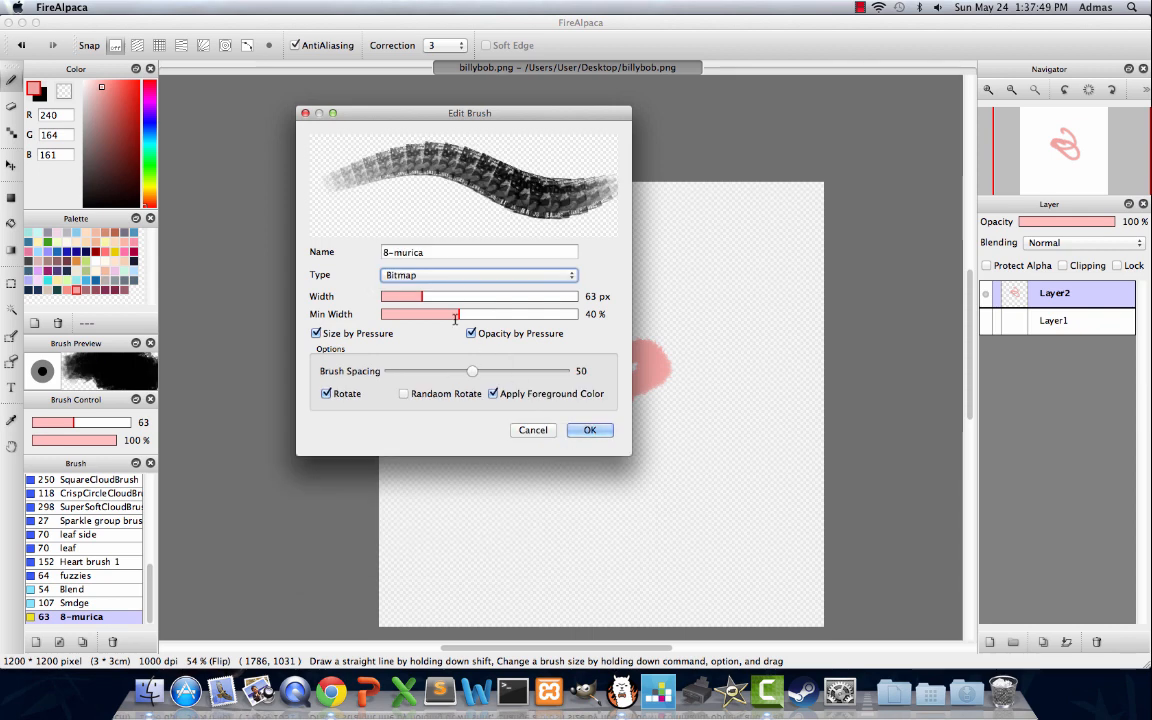
click(475, 274)
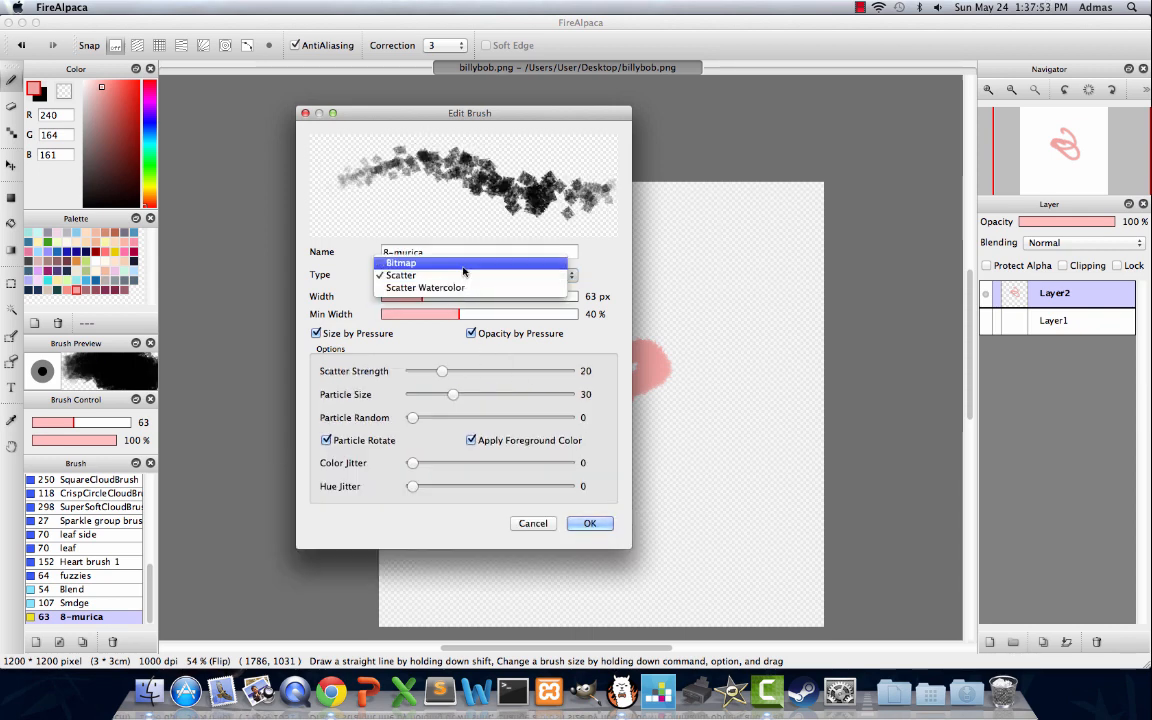
click(400, 263)
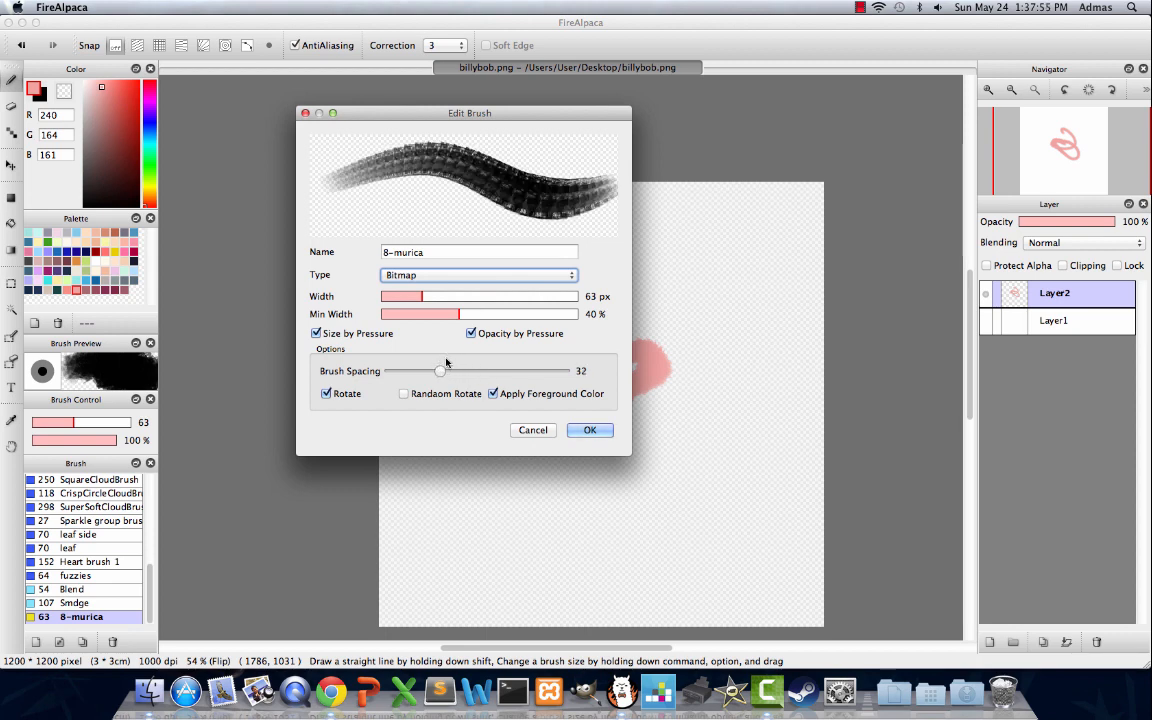
click(404, 393)
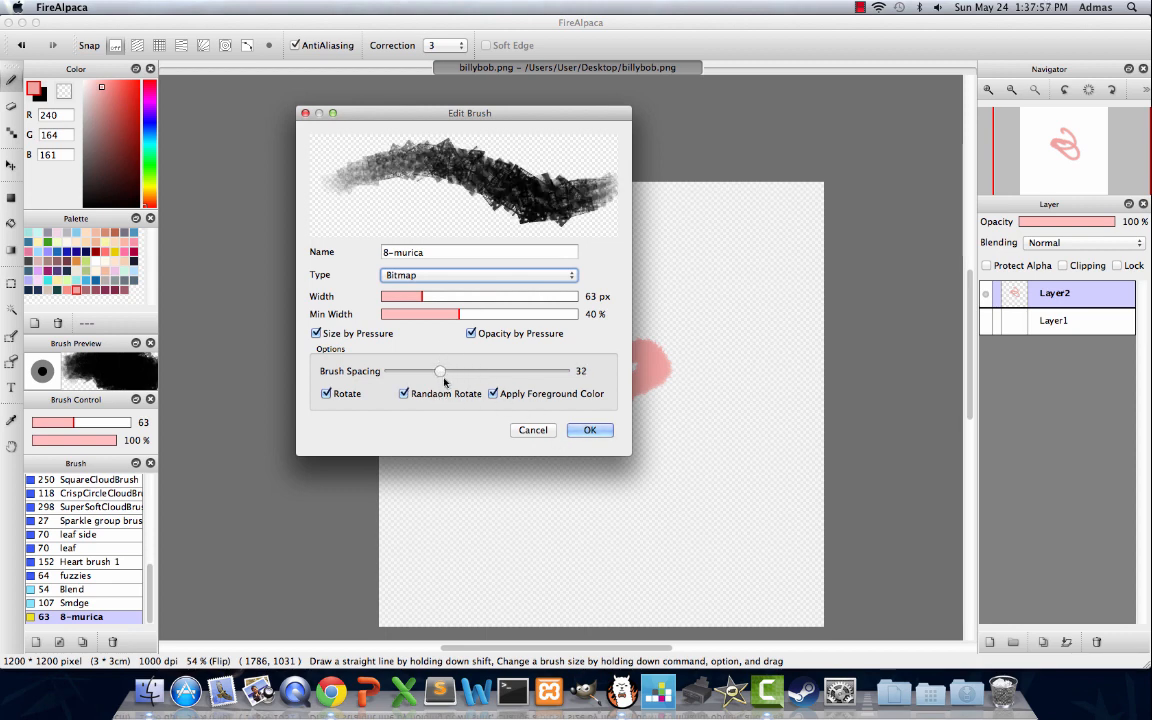
drag(440, 371, 410, 371)
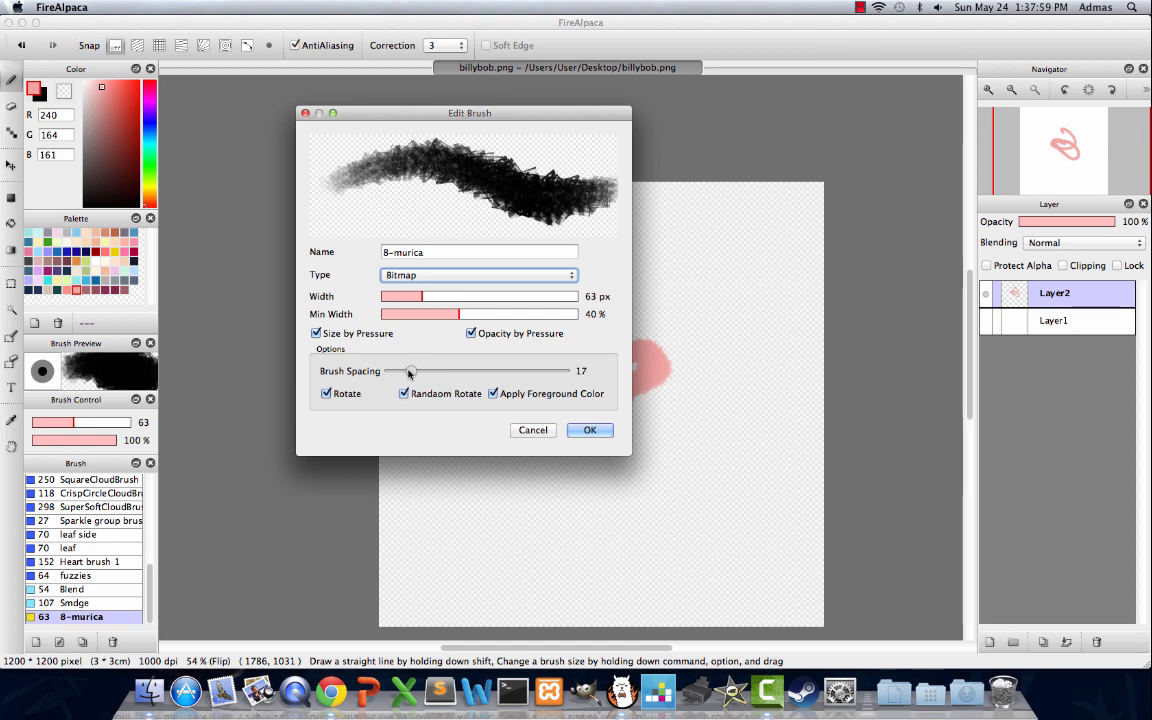
drag(408, 371, 388, 371)
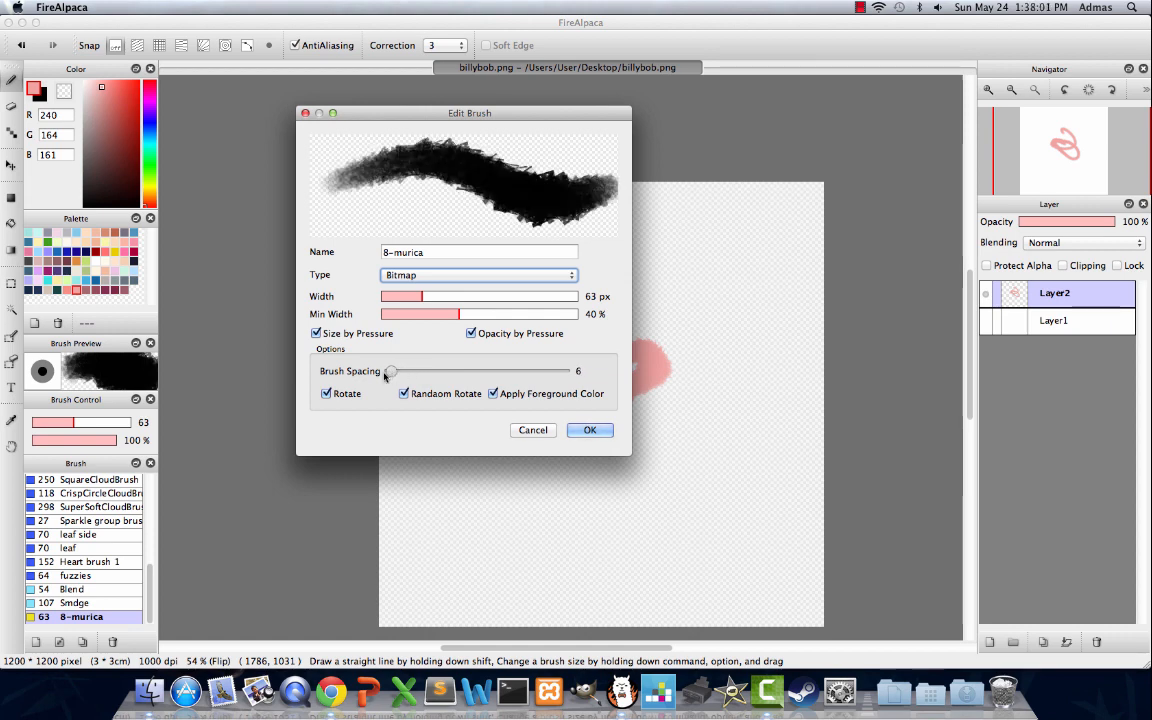
drag(390, 371, 563, 371)
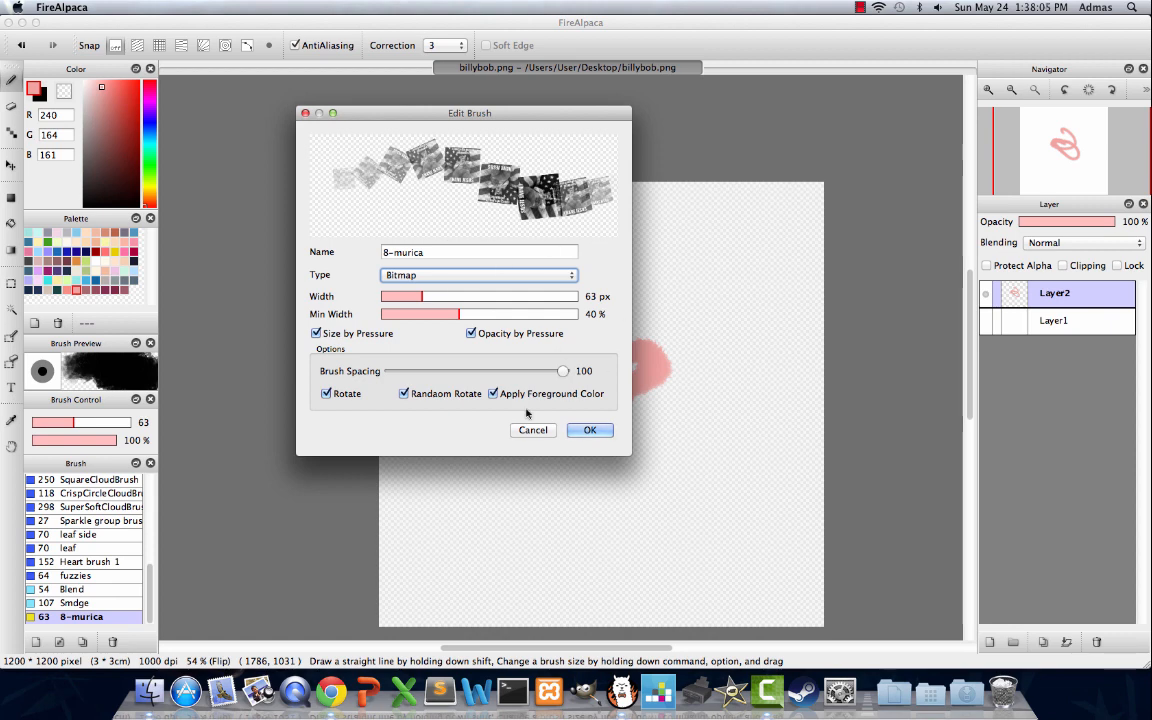
drag(563, 371, 435, 371)
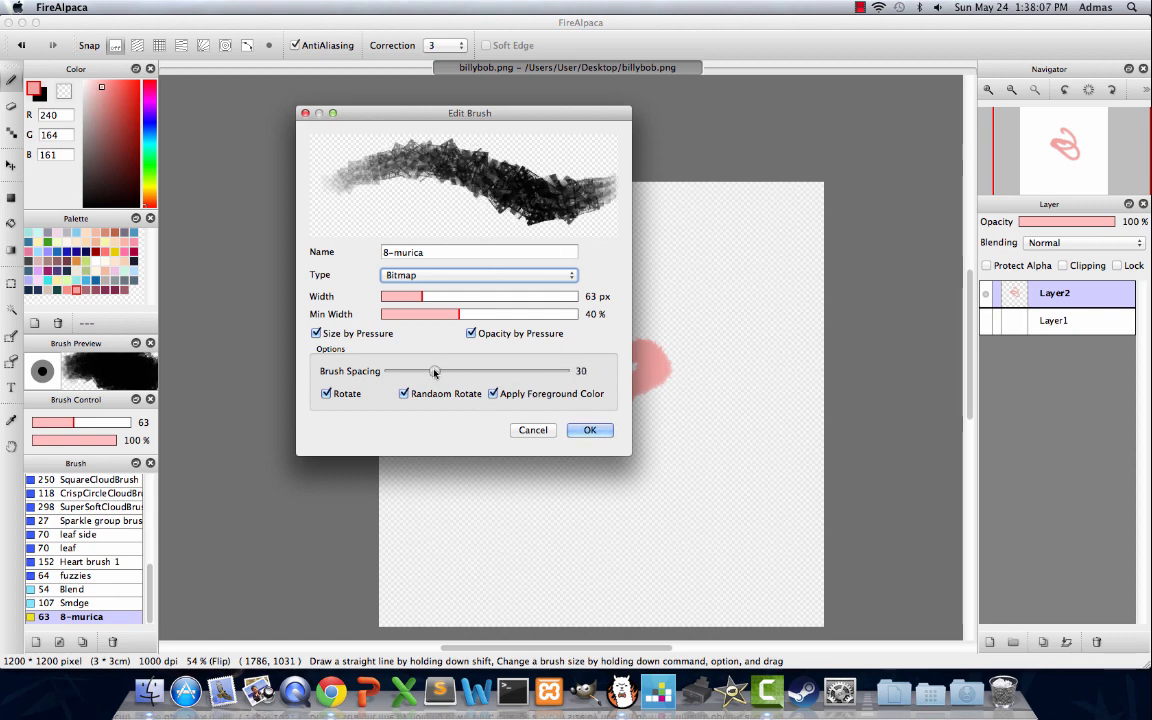
drag(435, 371, 407, 371)
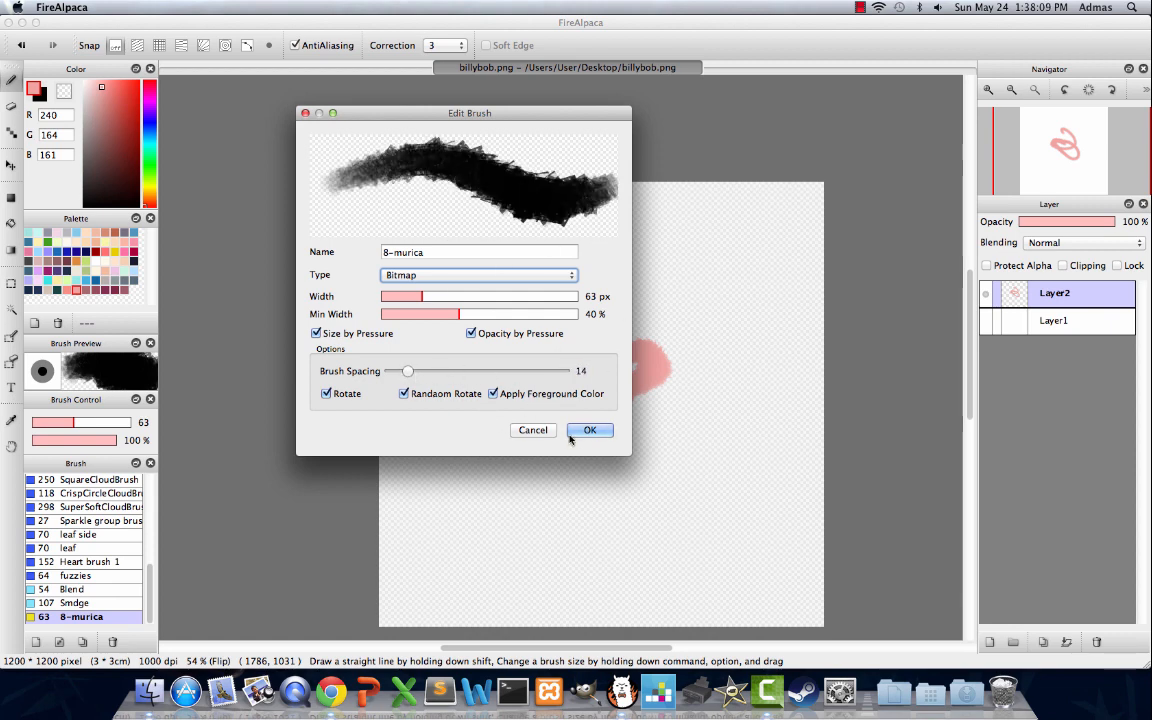
click(589, 430)
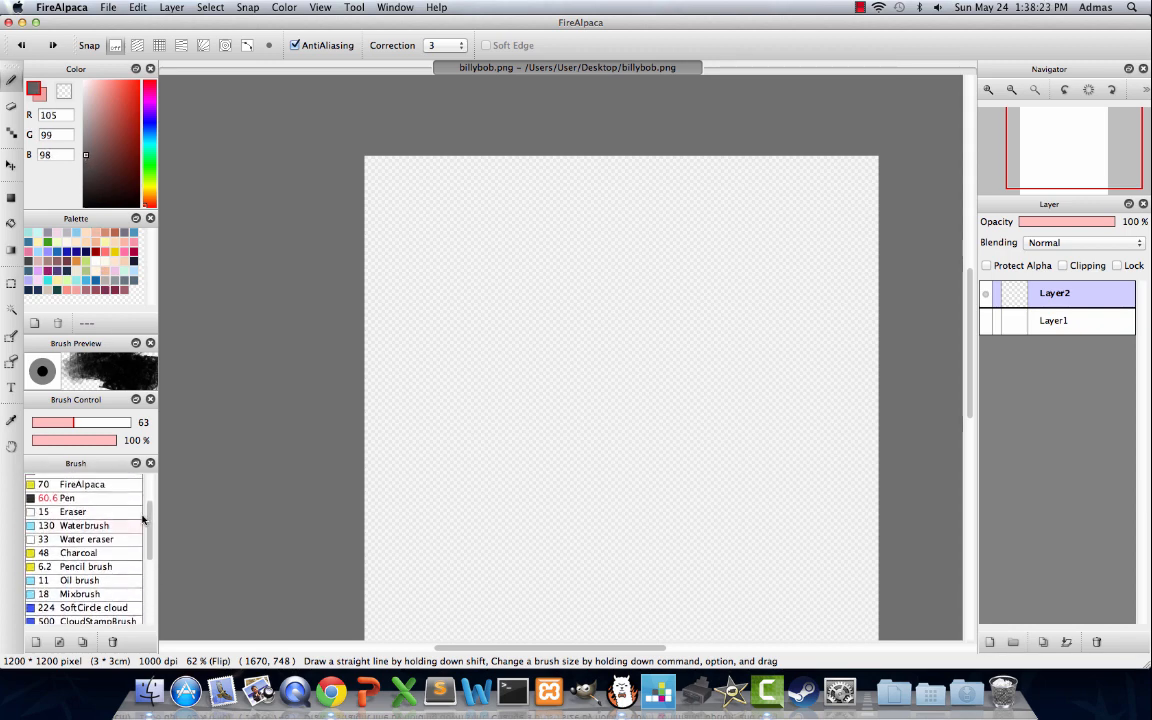
With the Pen brush, draw the face, bangs, eyes and open mouth, moving the eyes to their own layer.
click(68, 498)
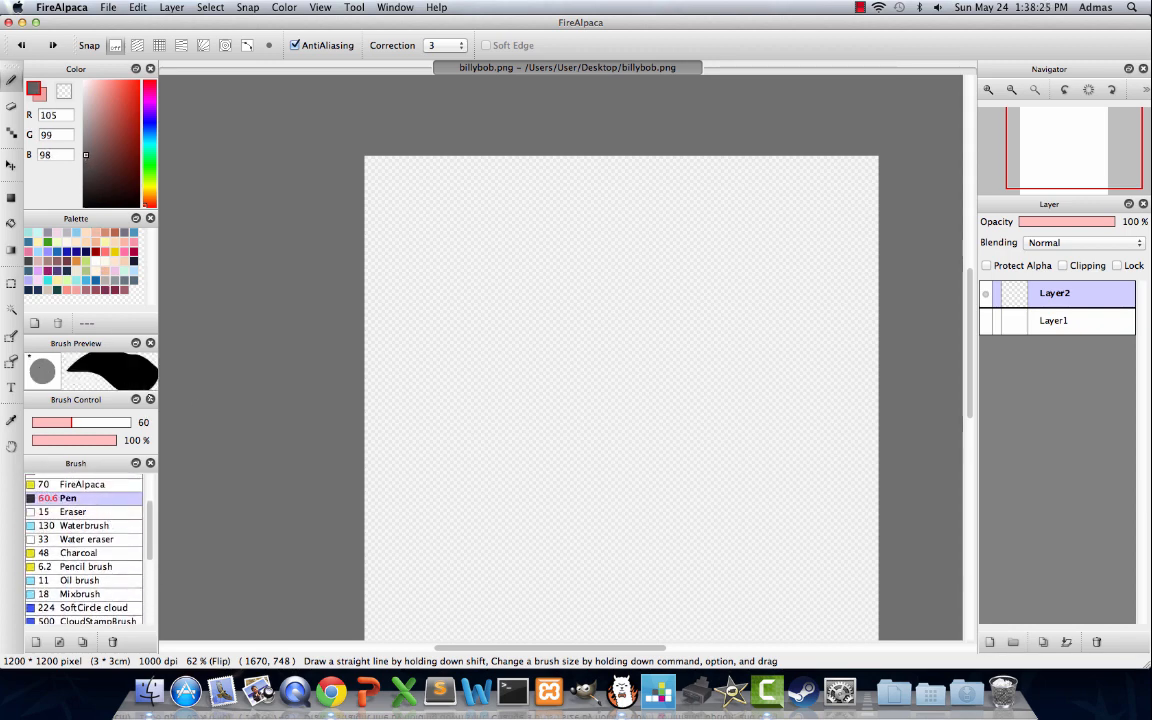
drag(517, 330, 550, 490)
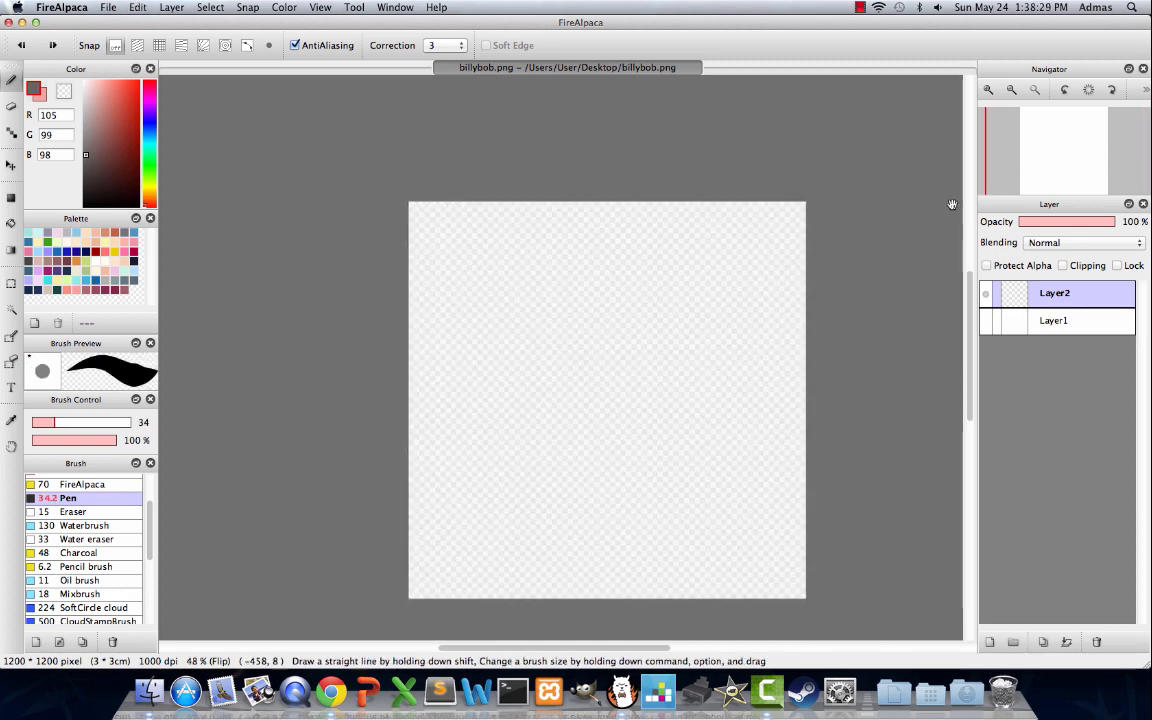
drag(508, 322, 645, 400)
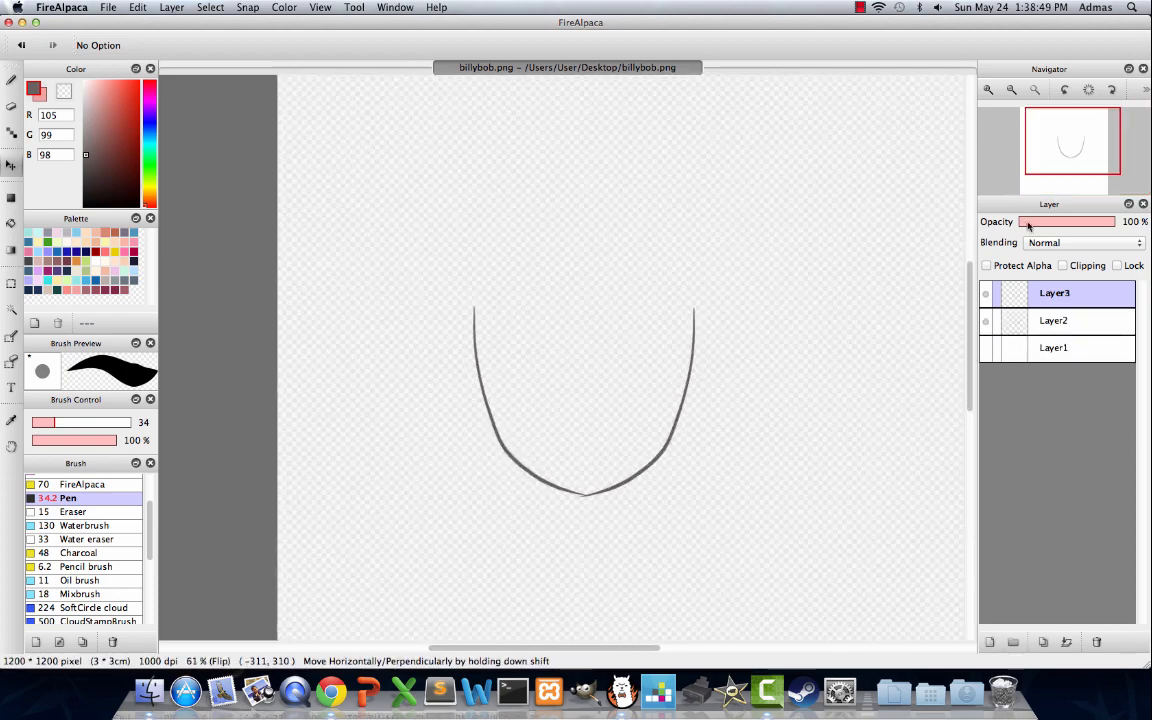
drag(520, 295, 665, 360)
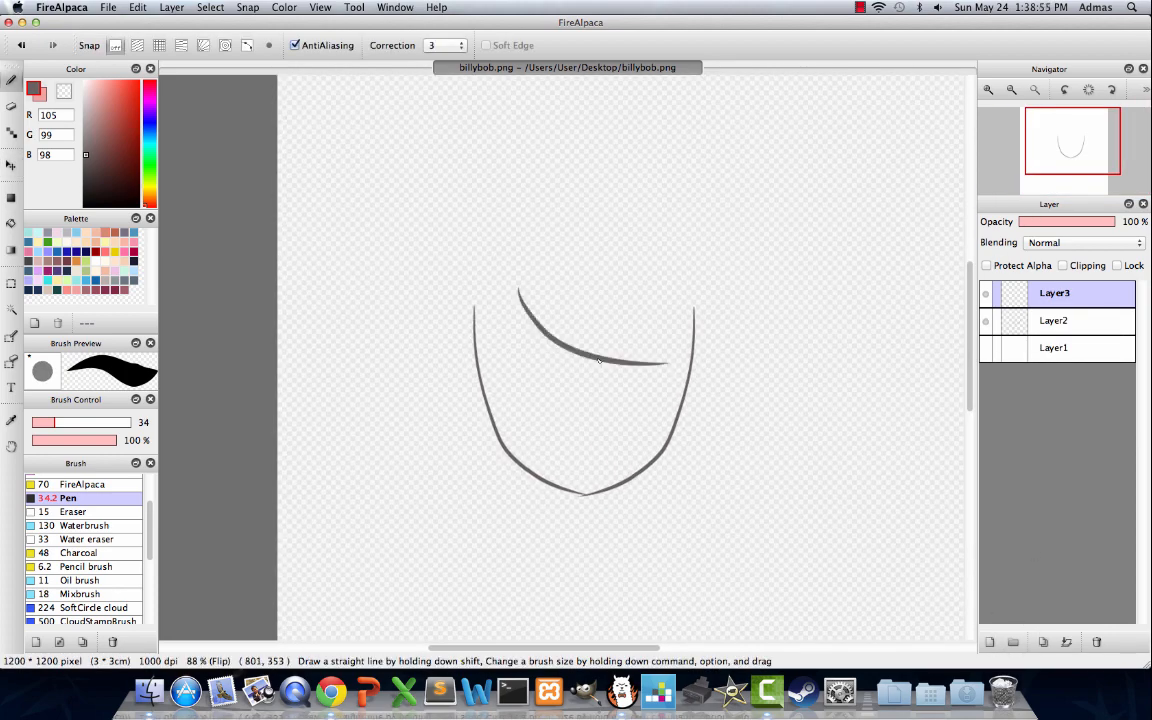
drag(522, 360, 583, 480)
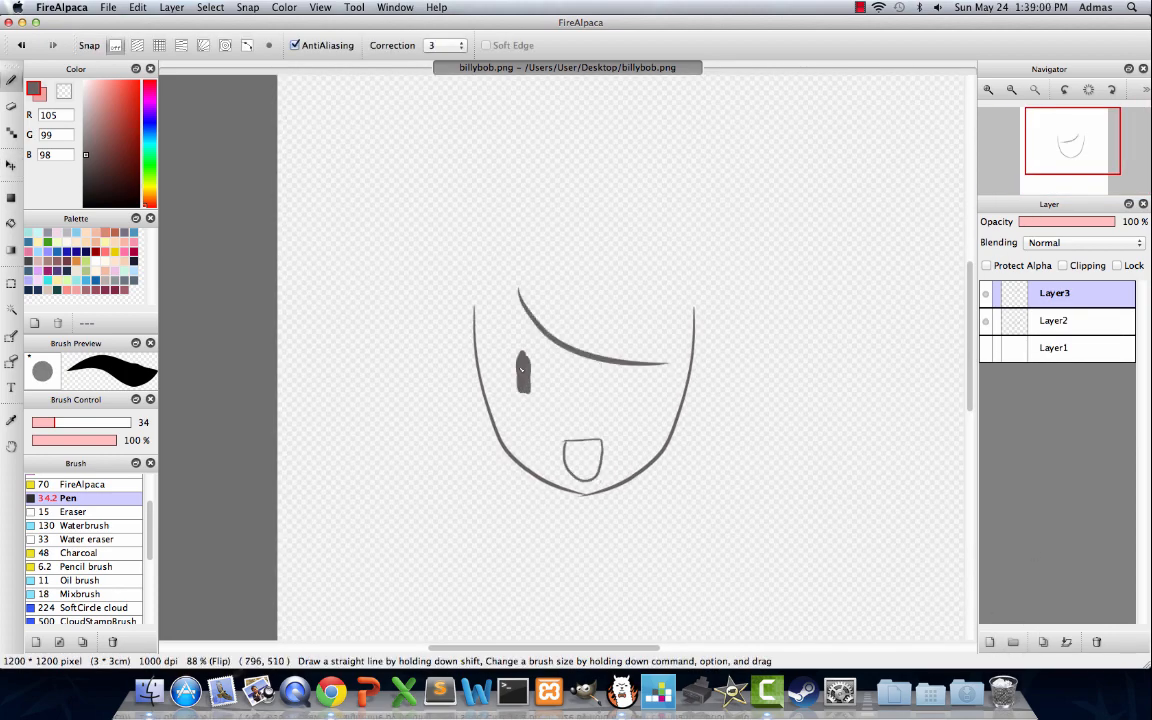
drag(615, 360, 640, 385)
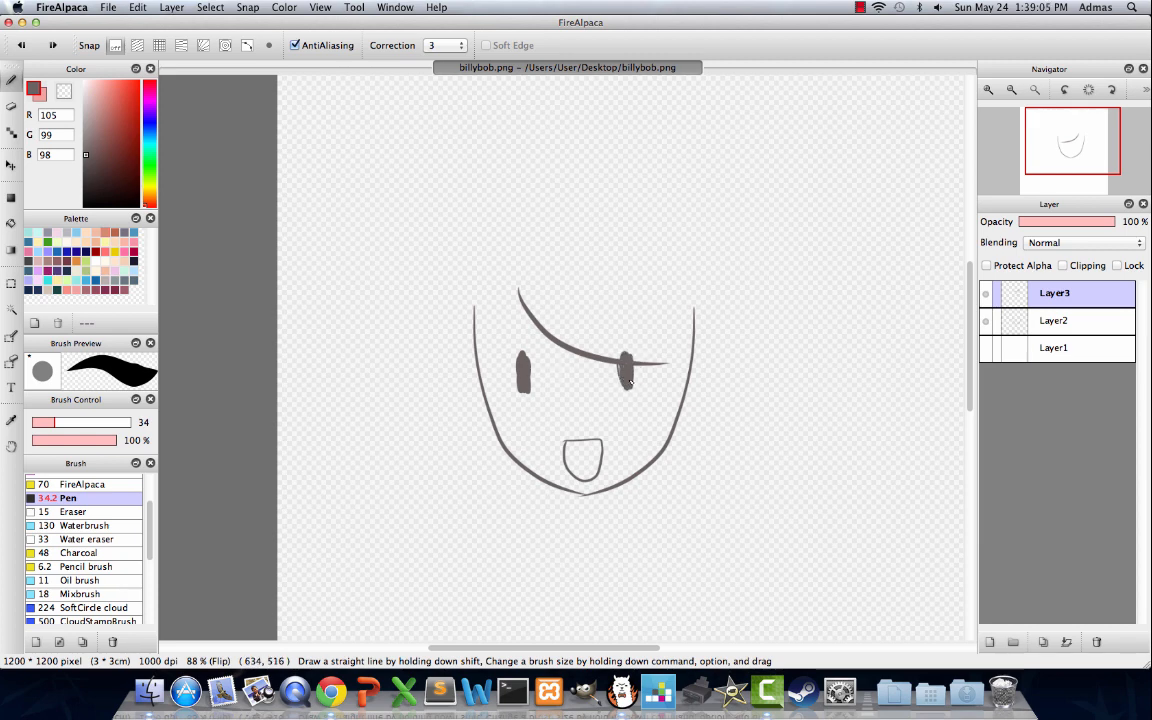
drag(520, 355, 525, 385)
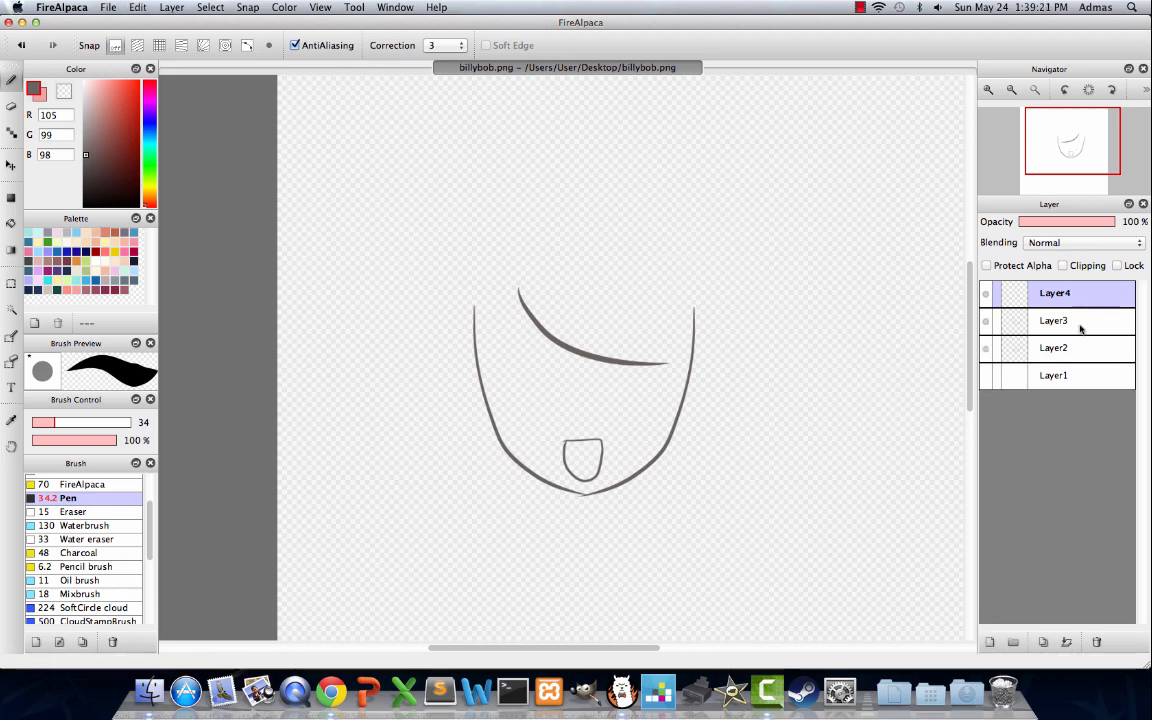
Draw the long hair around the head and add strands to the bangs.
drag(685, 255, 675, 490)
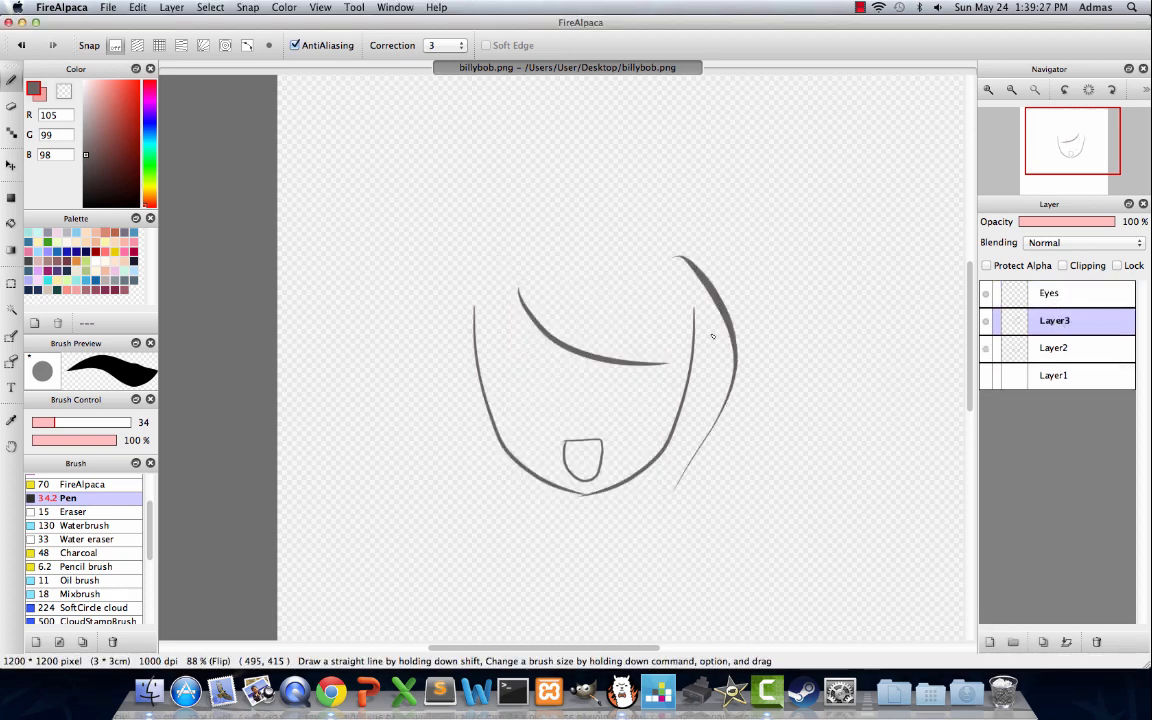
drag(540, 225, 720, 525)
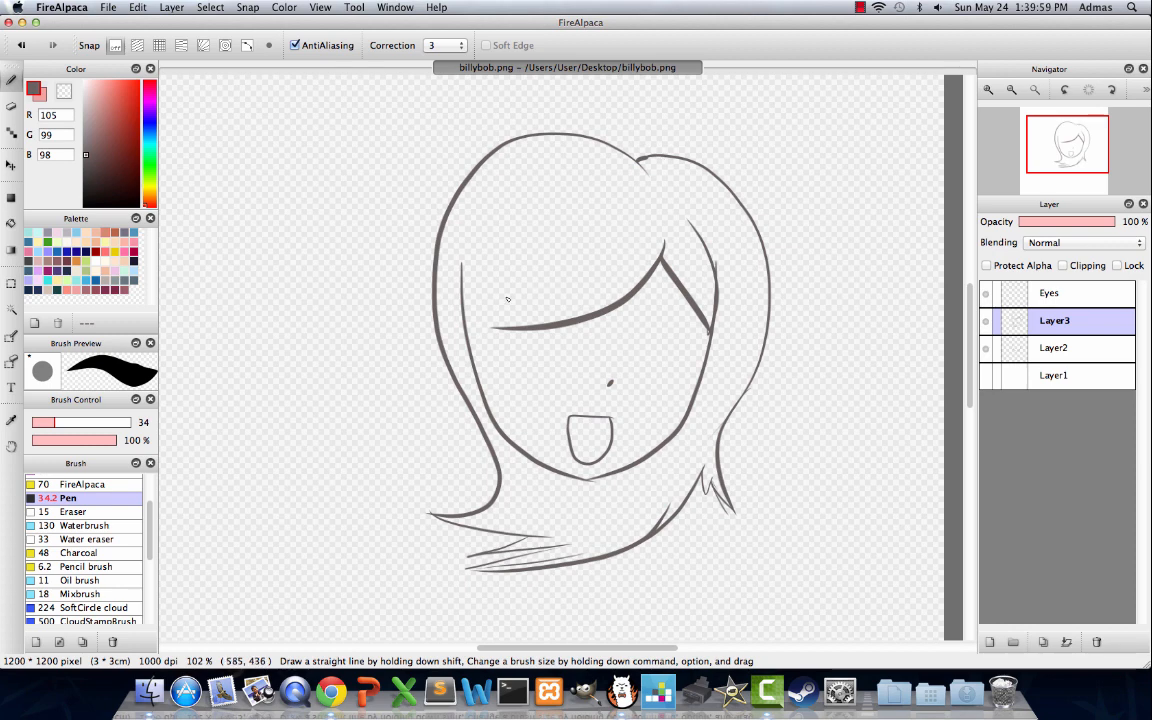
drag(525, 185, 470, 340)
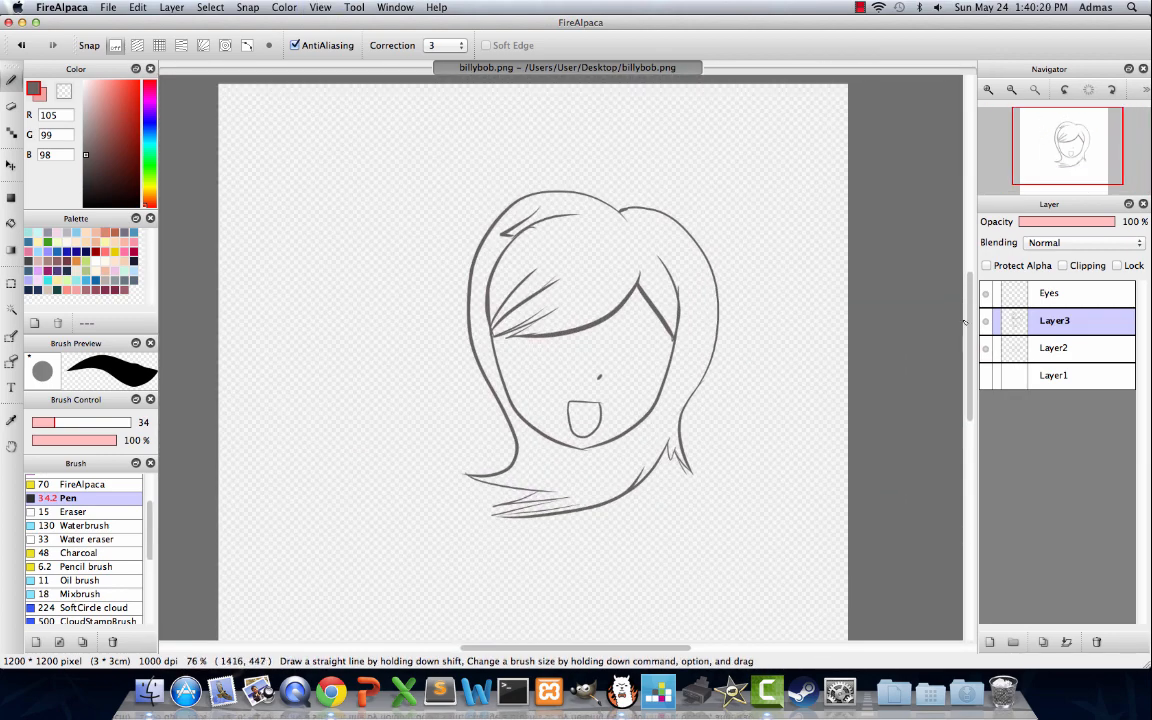
Flip the Eyes layer horizontally, then select the main lineart layer.
click(1049, 292)
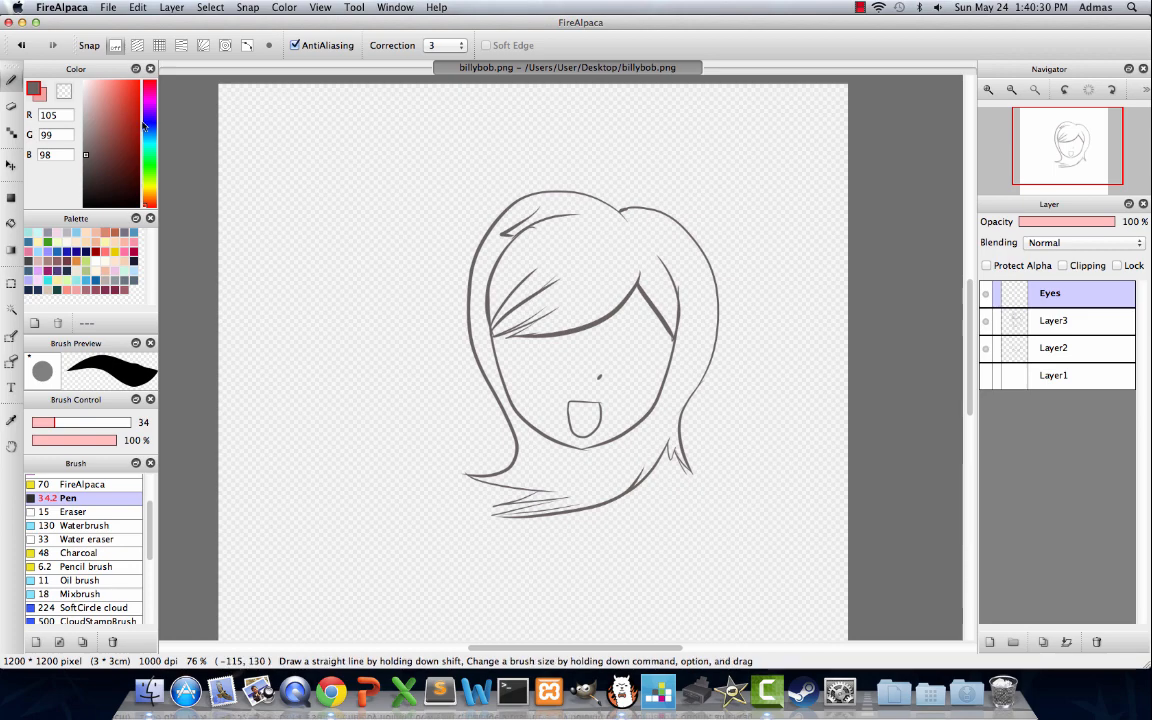
click(171, 7)
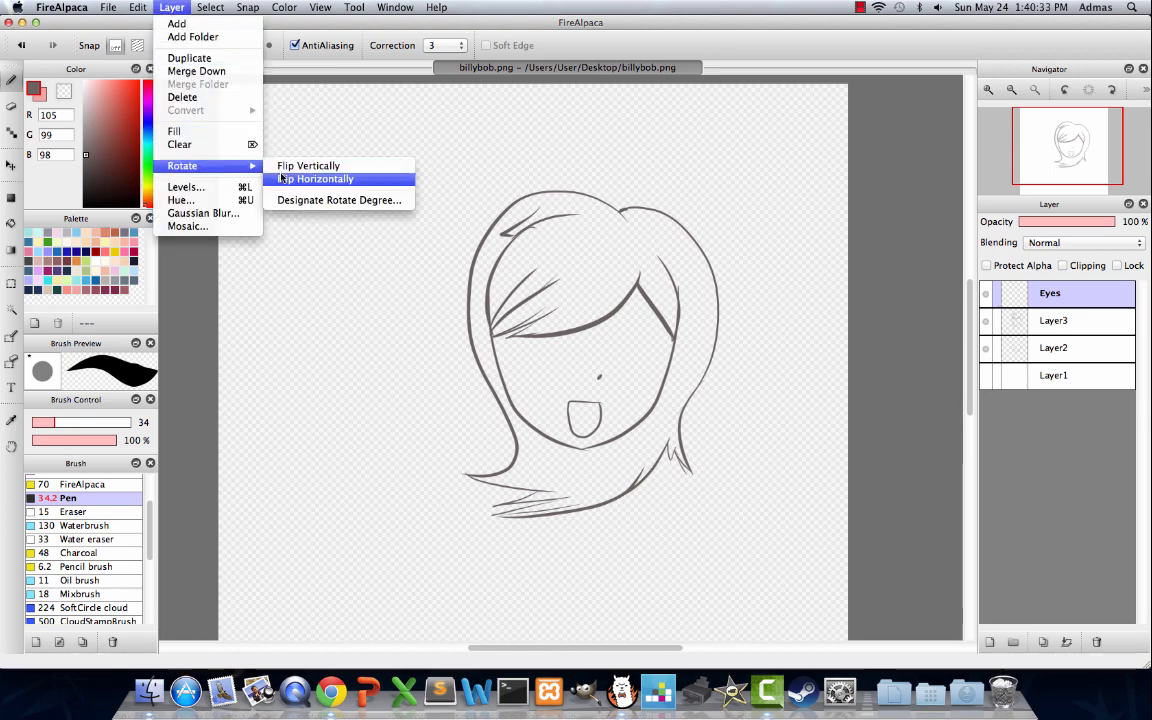
click(315, 178)
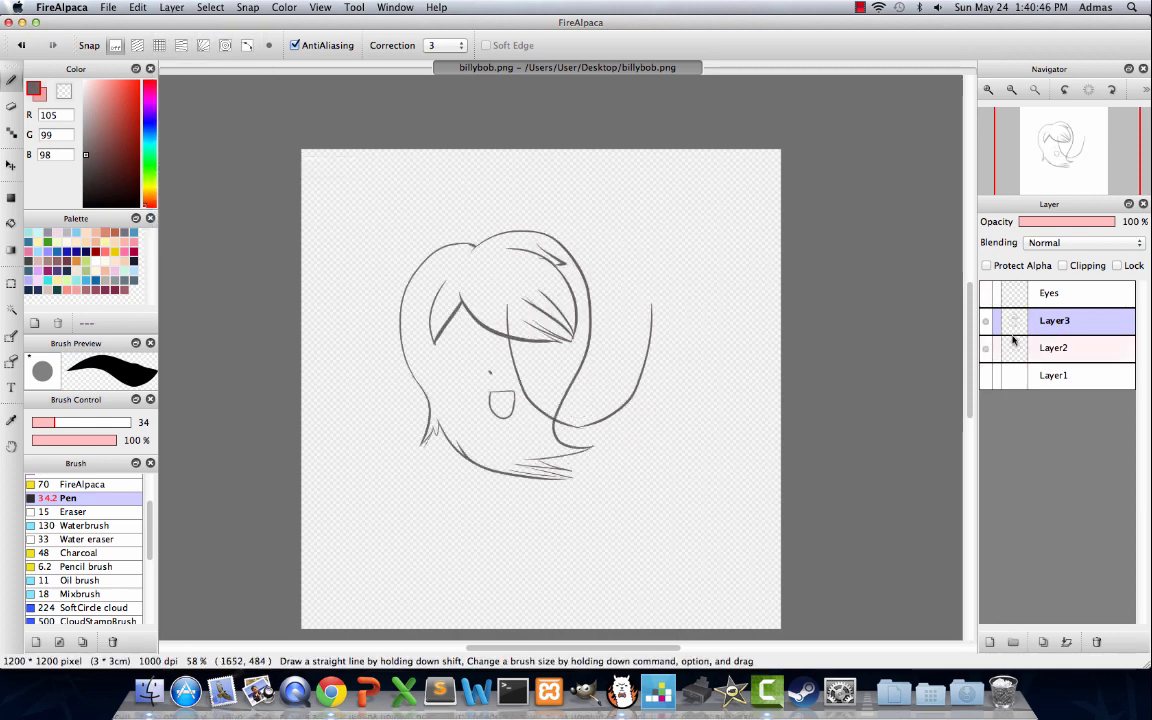
click(1054, 347)
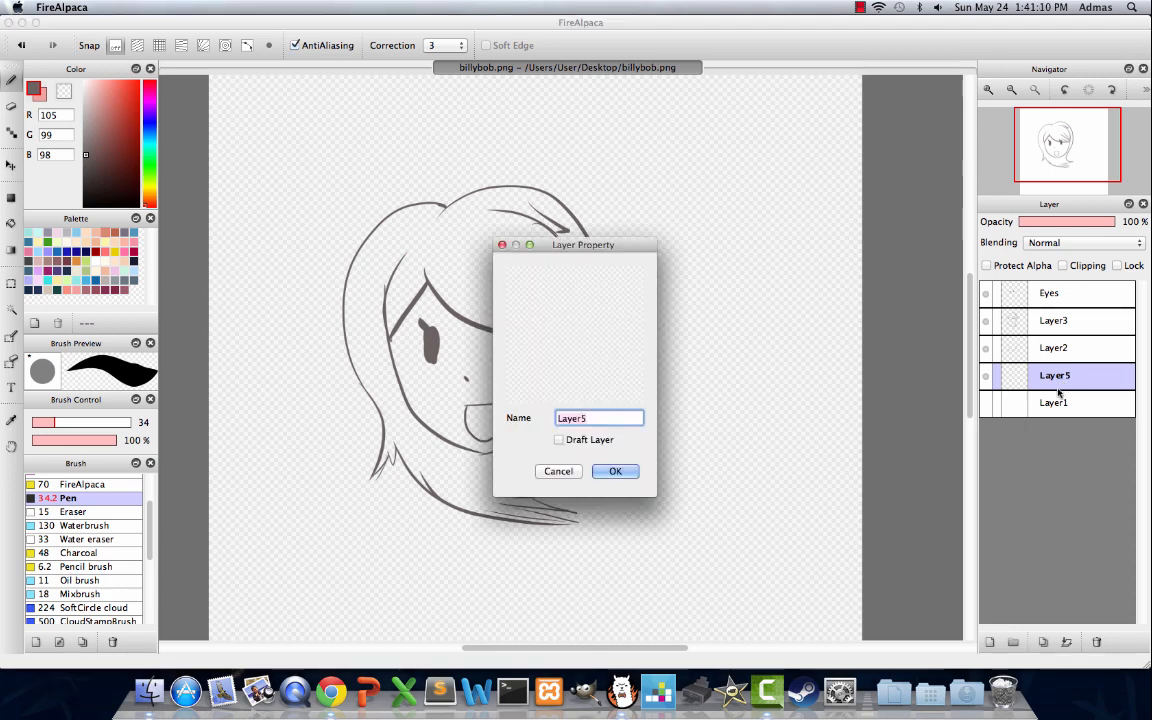
Rename the new layer 'skin', bucket-fill the face pale skin, and paint soft peach shading.
click(615, 471)
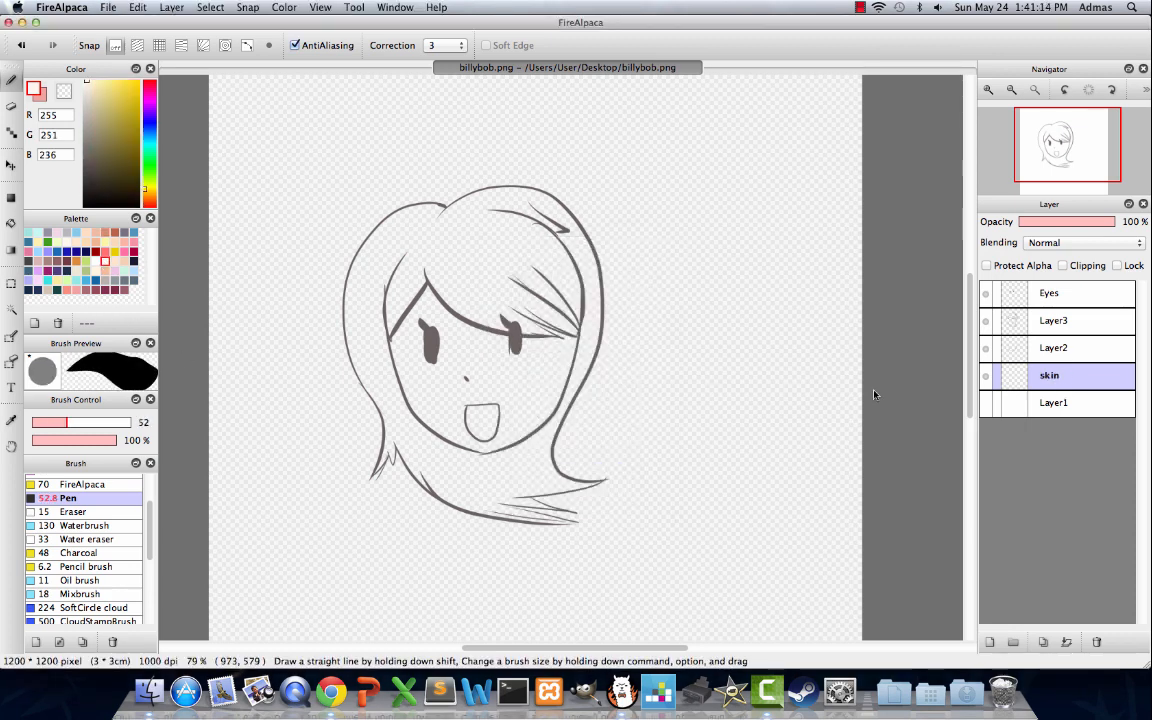
click(480, 375)
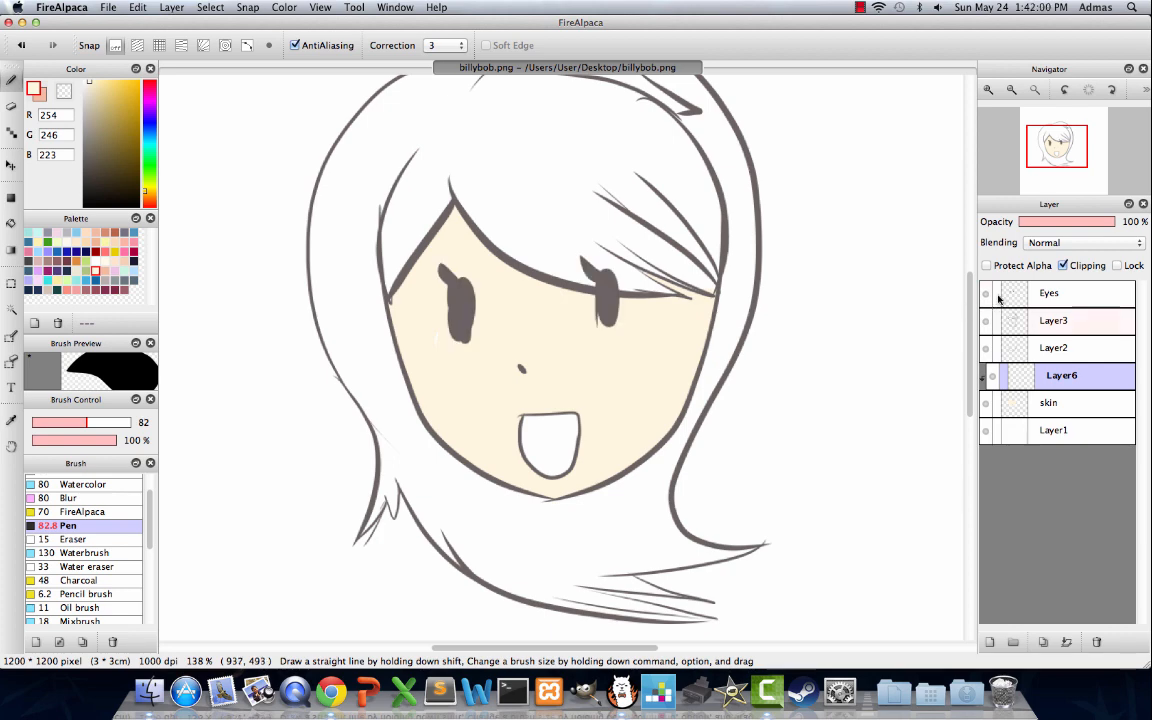
drag(450, 245, 700, 300)
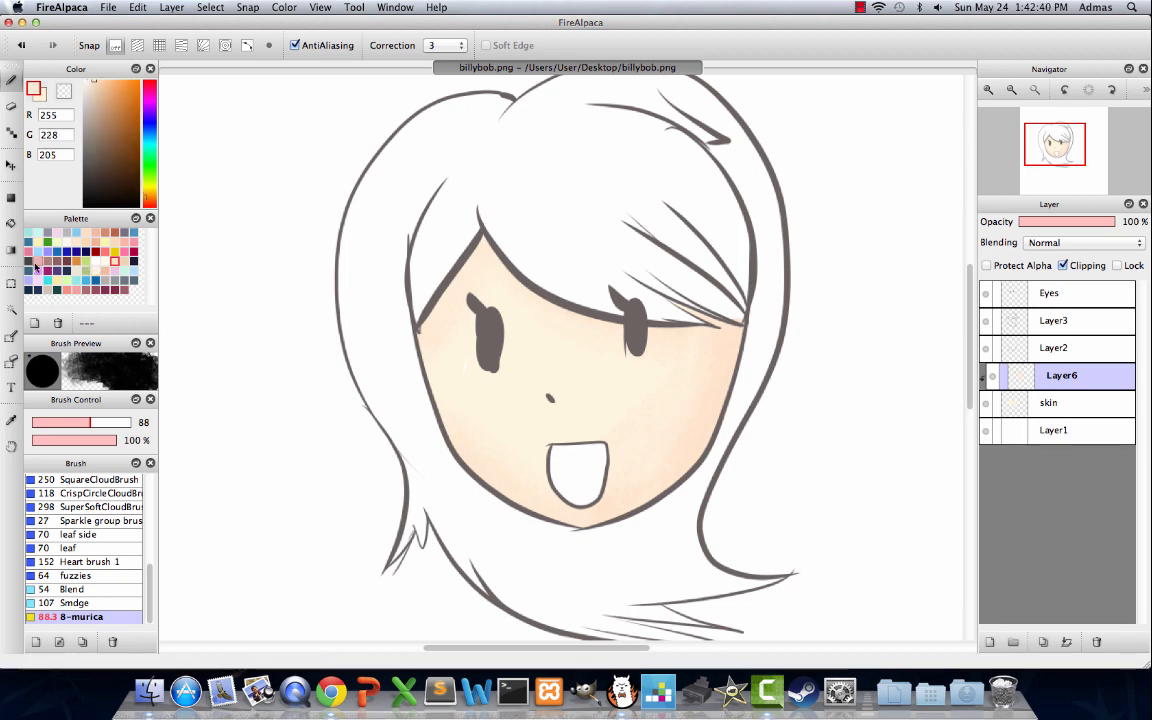
Pick pink from the palette and dab blush onto the cheeks with the 8-murica brush.
click(650, 403)
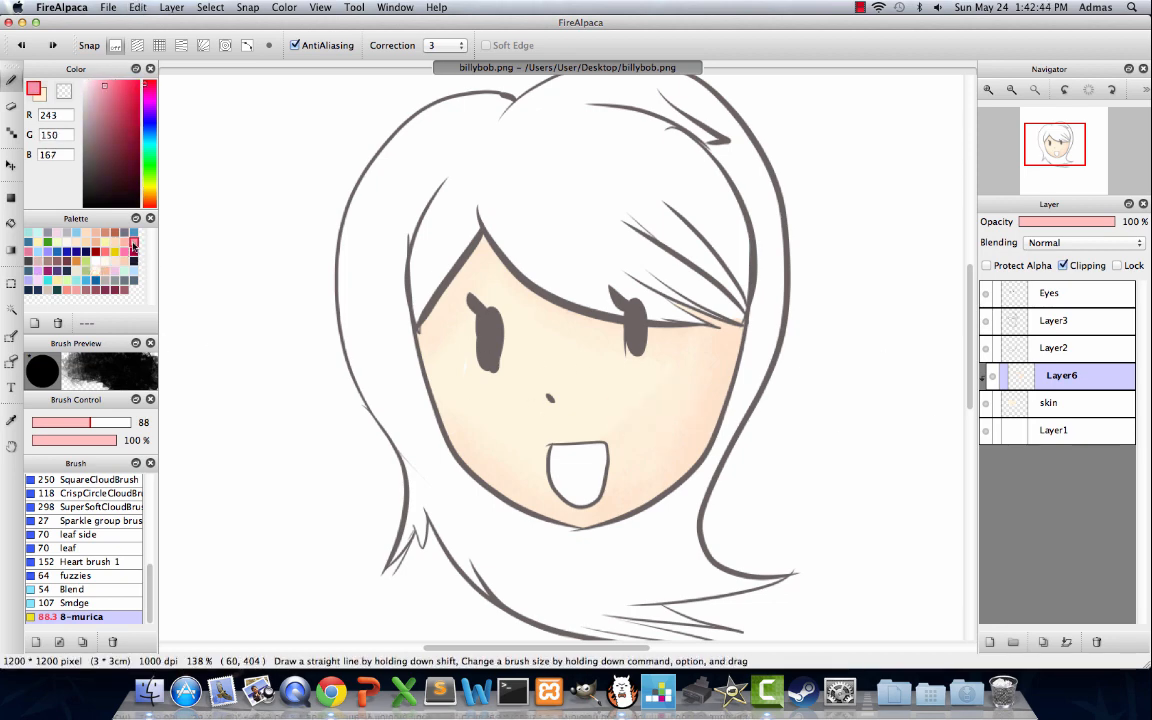
click(665, 410)
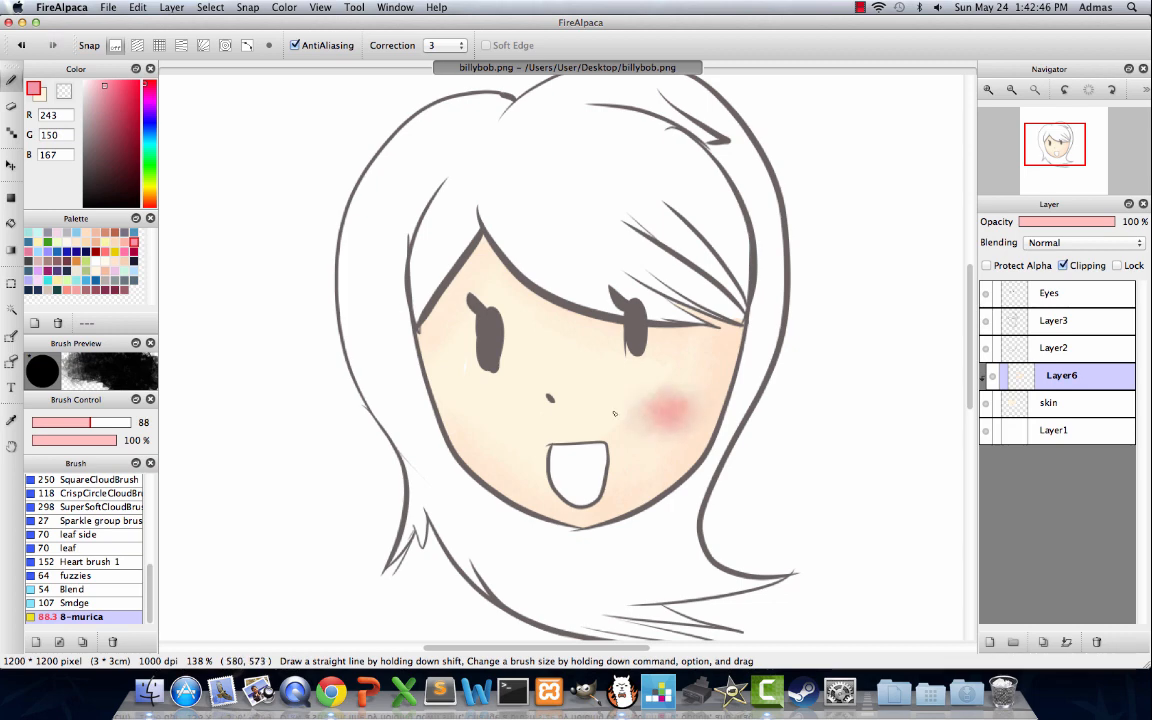
click(475, 412)
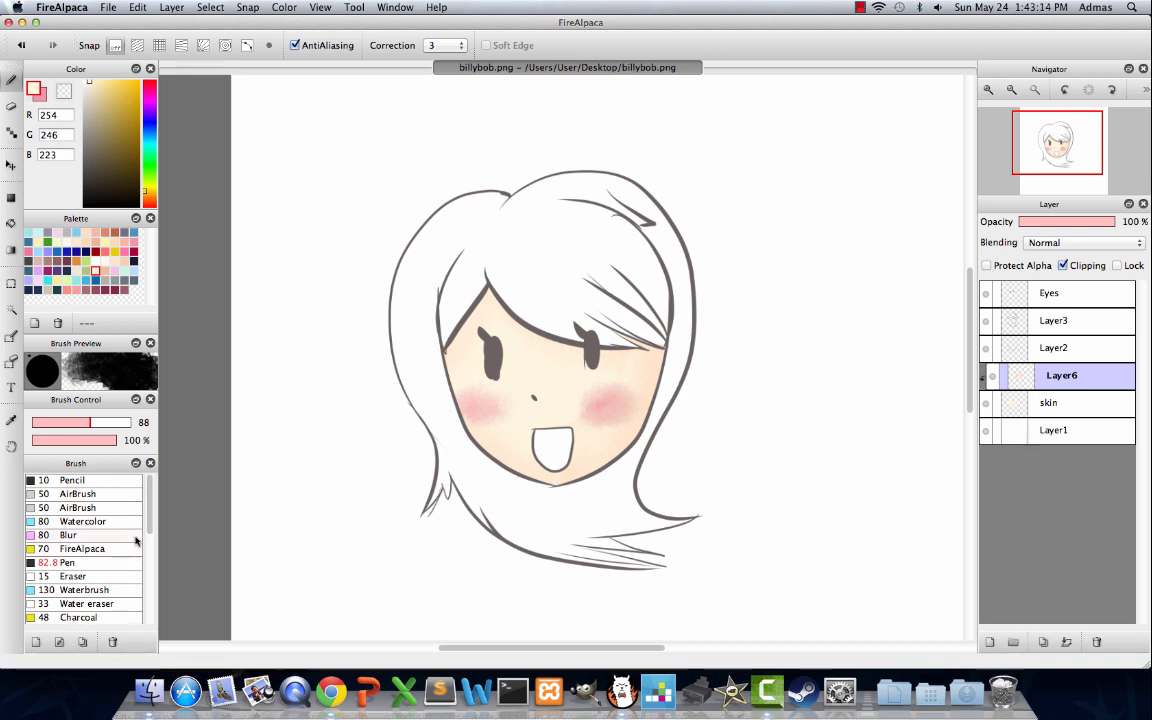
scroll(down, 3)
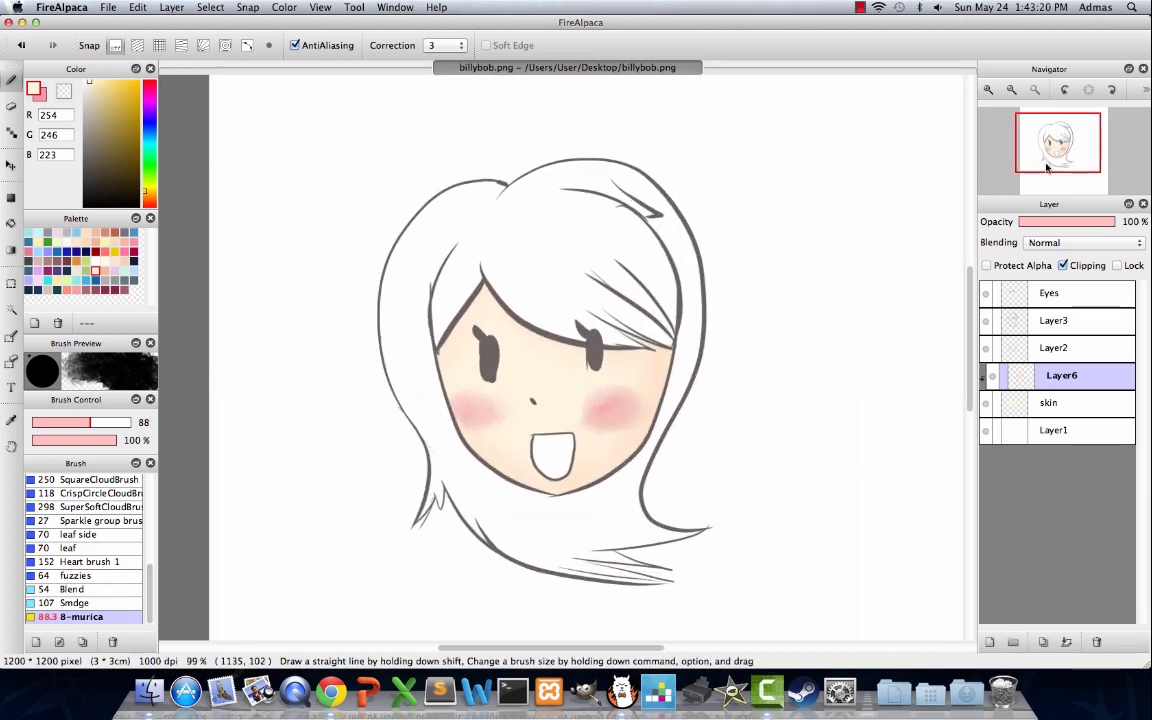
click(1049, 292)
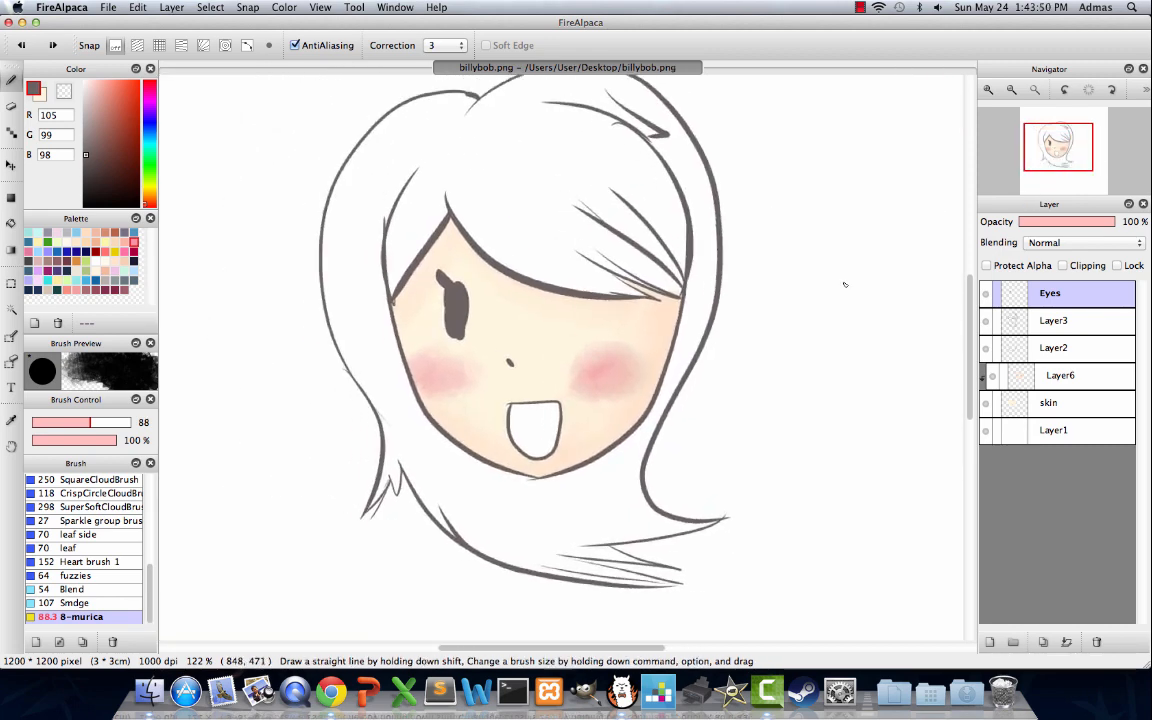
Pick up the skin colour, paint over the old eye, and redraw slim dark oval eyes.
scroll(down, 3)
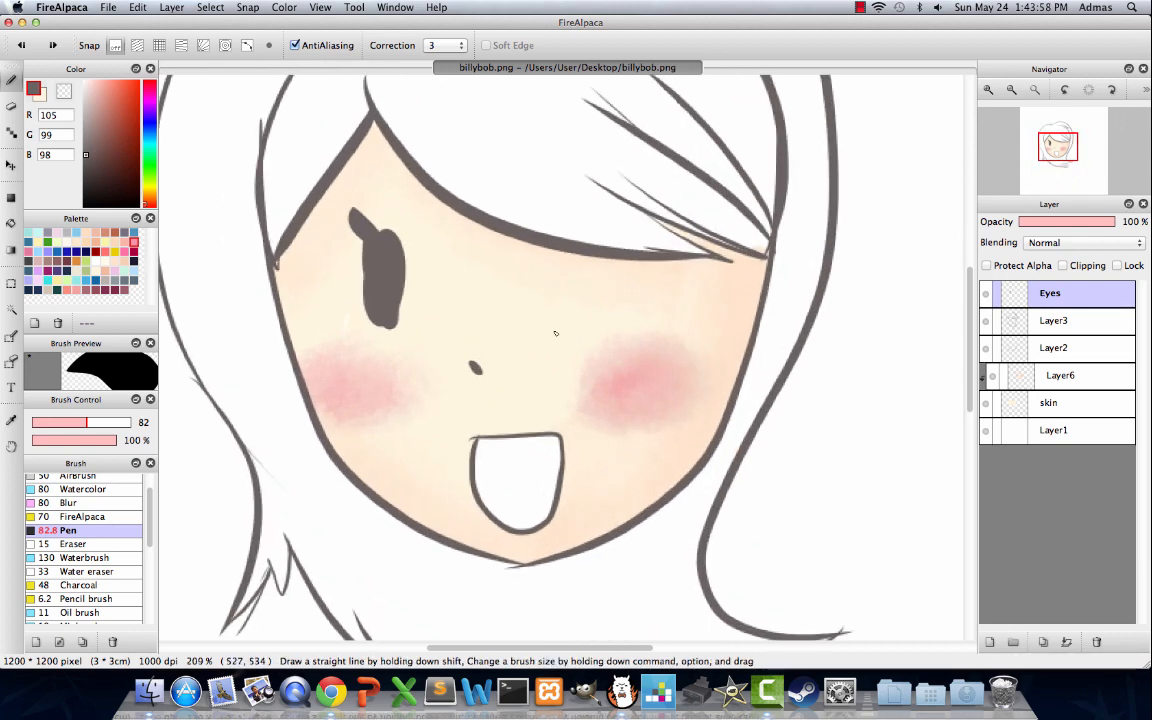
click(1048, 402)
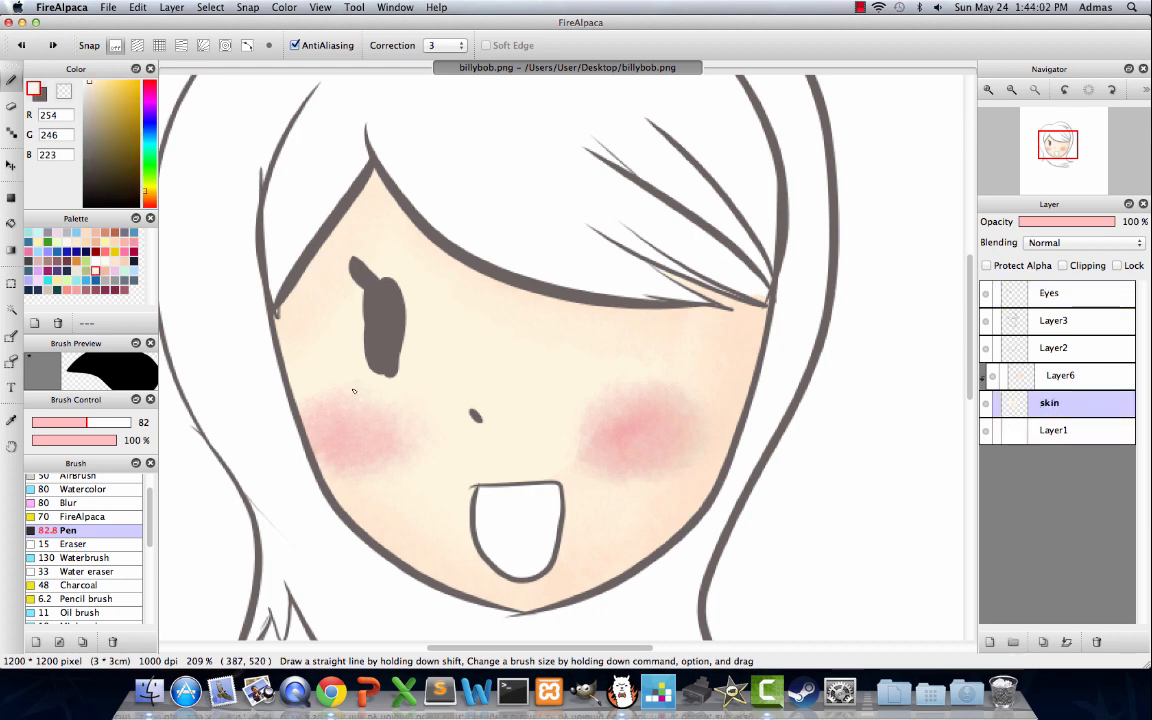
click(1049, 292)
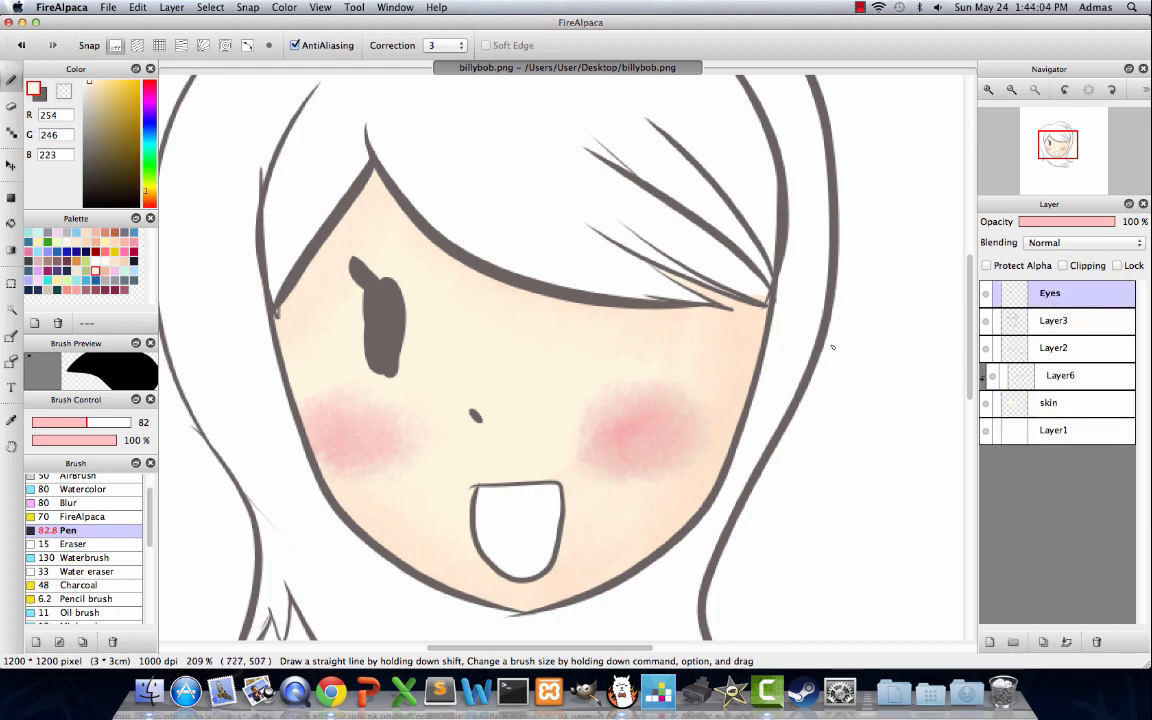
drag(600, 290, 600, 370)
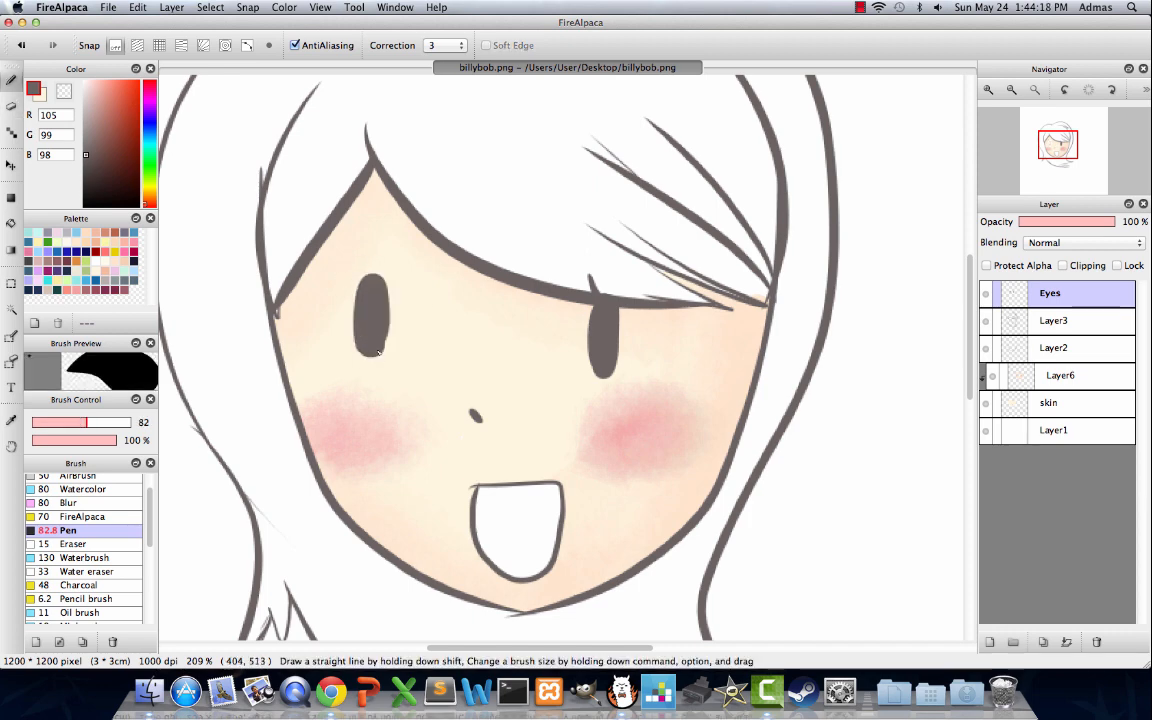
drag(378, 290, 389, 377)
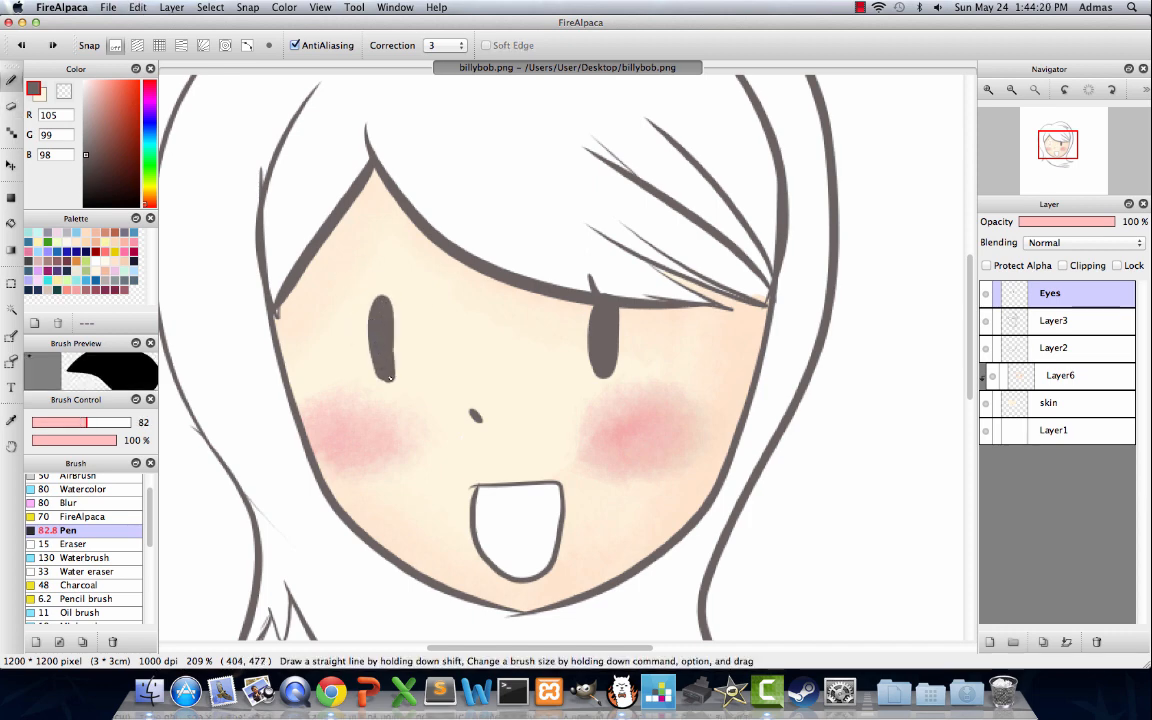